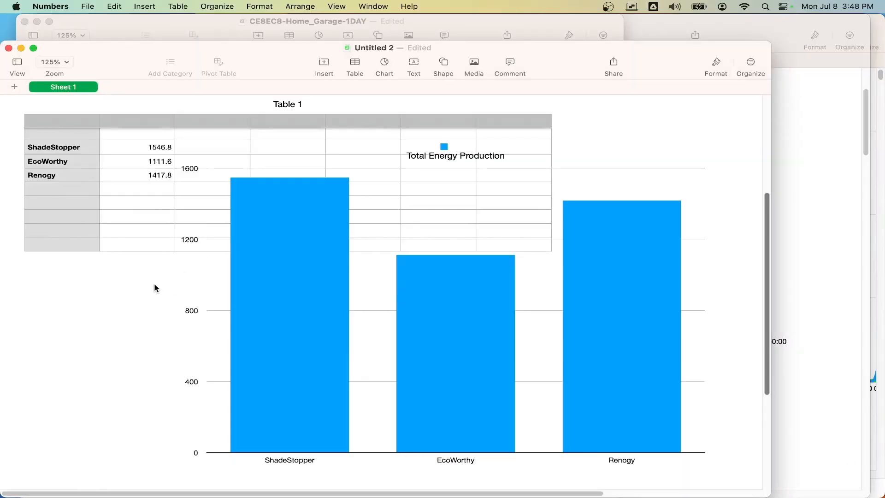
pyautogui.moveTo(170, 204)
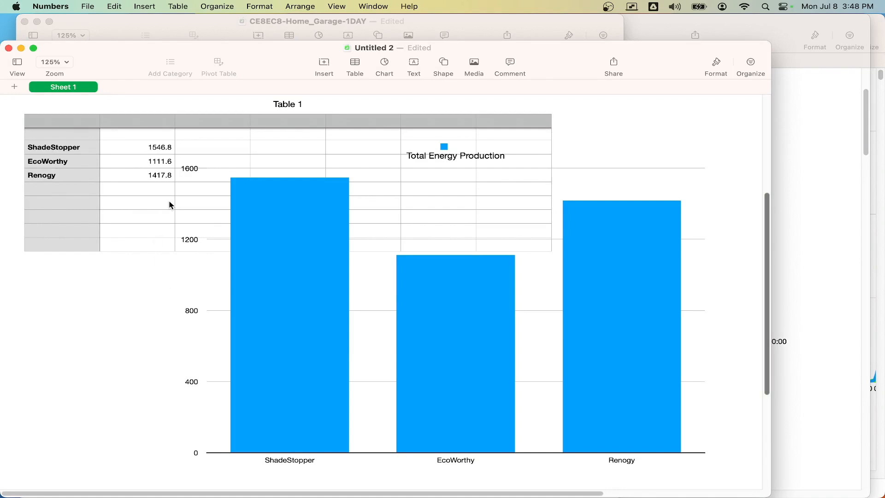
pyautogui.moveTo(167, 209)
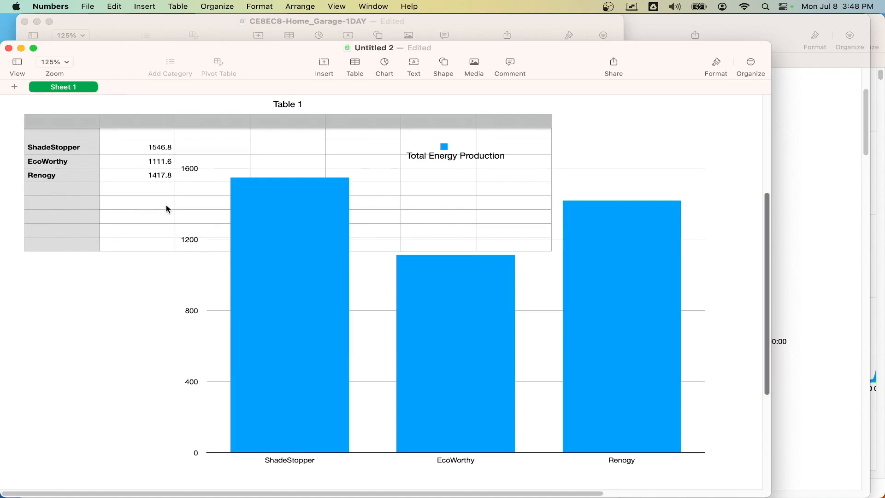
pyautogui.moveTo(165, 187)
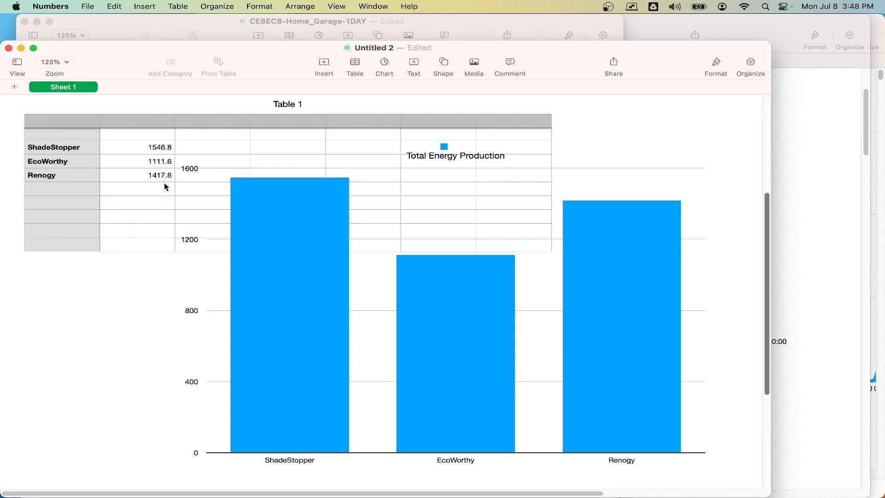
pyautogui.moveTo(195, 223)
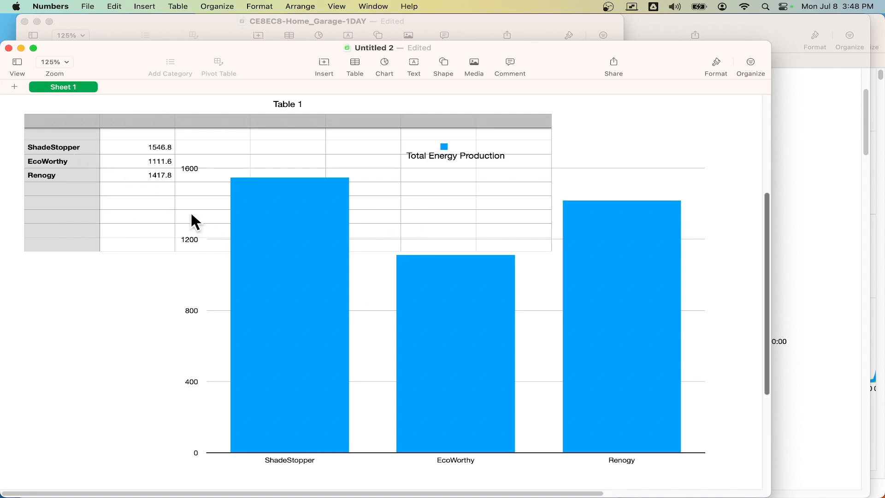
# Step: Review the summary cells: the ShadeStopper, EcoWorthy and Renogy labels and the formulas behind their totals
pyautogui.click(54, 148)
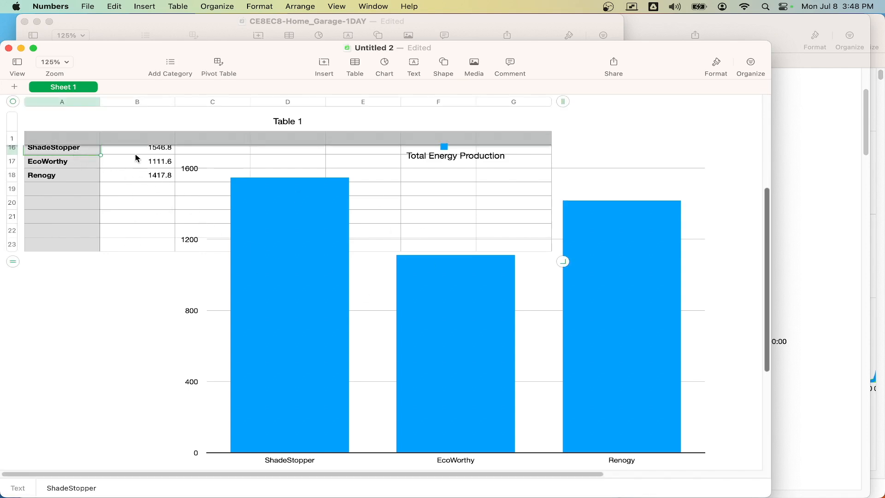
pyautogui.click(136, 161)
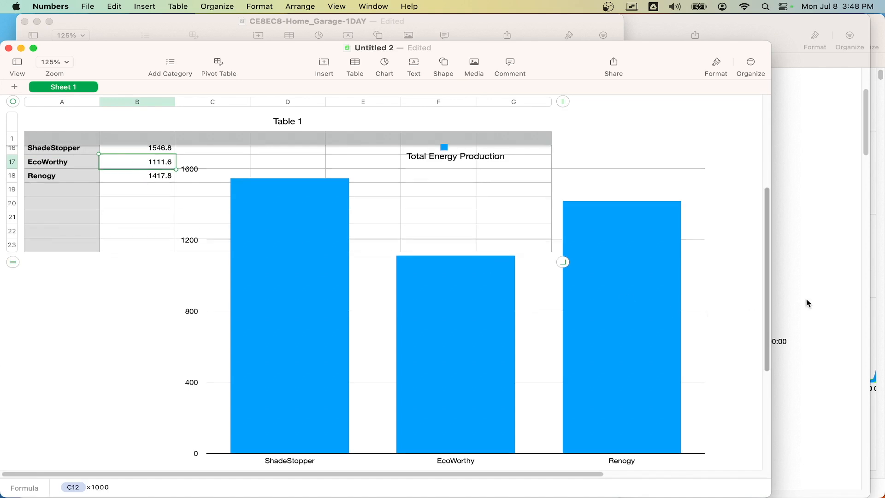
pyautogui.scroll(3)
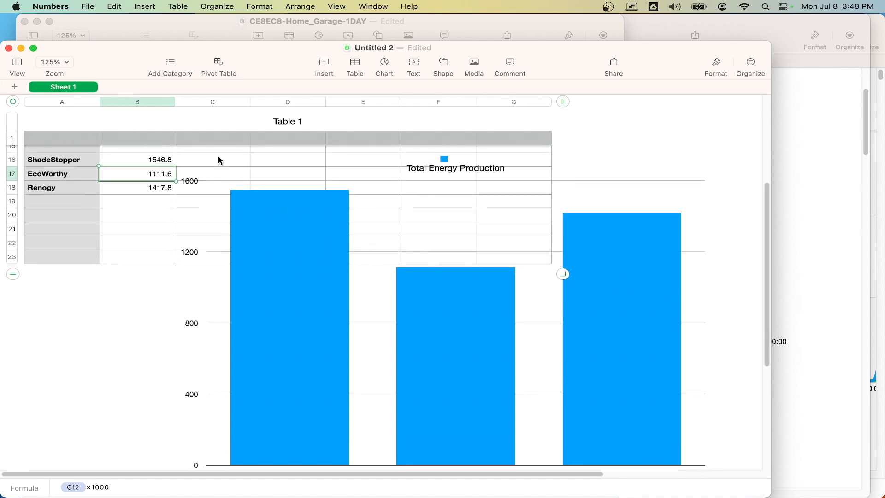
pyautogui.moveTo(406, 251)
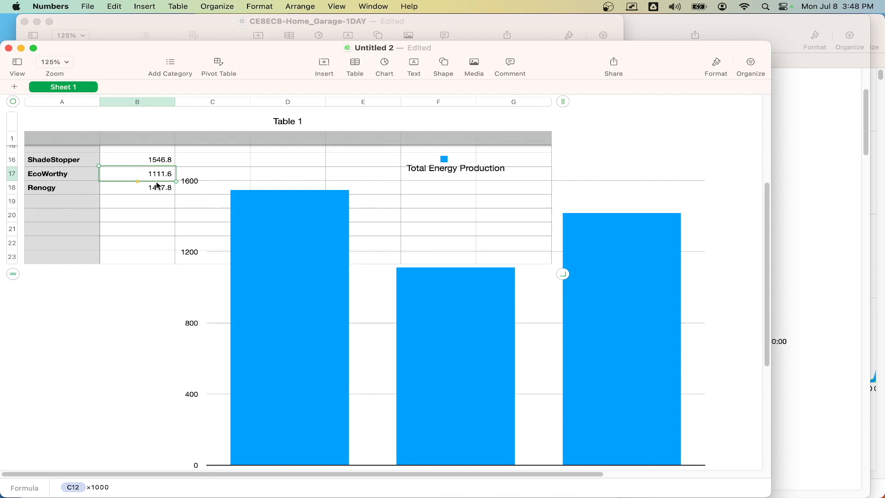
pyautogui.click(137, 160)
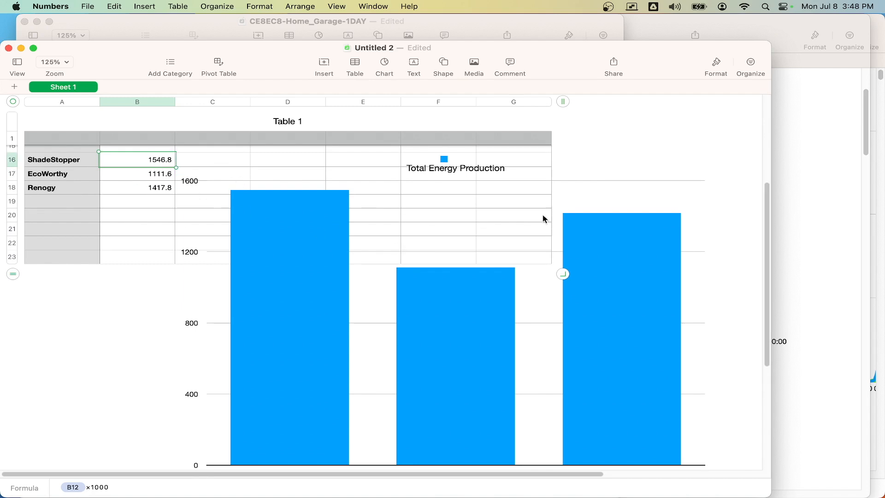
pyautogui.scroll(-3)
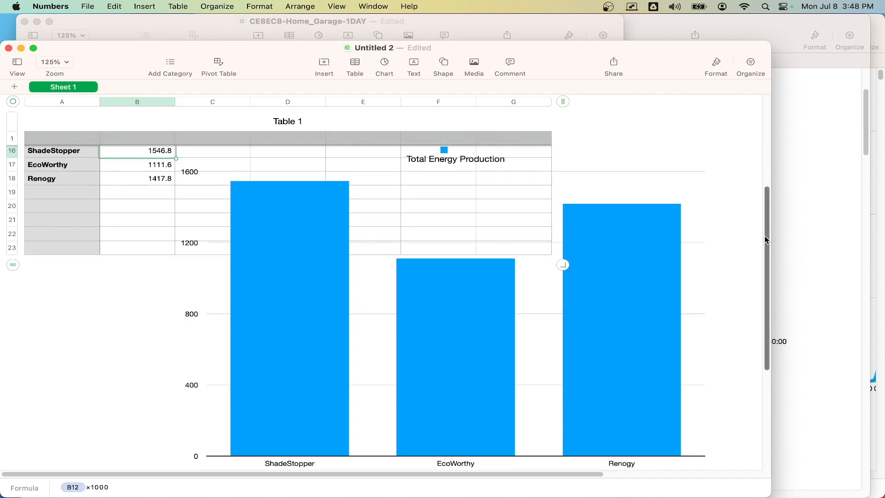
pyautogui.click(136, 180)
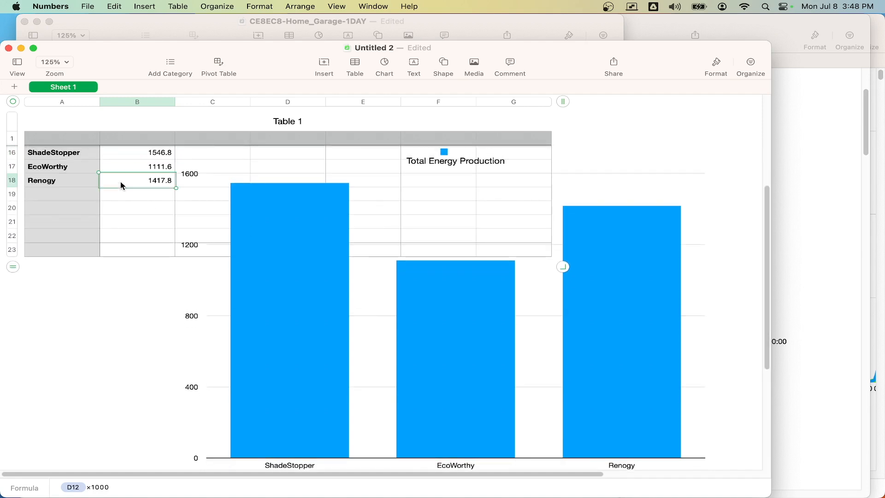
pyautogui.moveTo(270, 194)
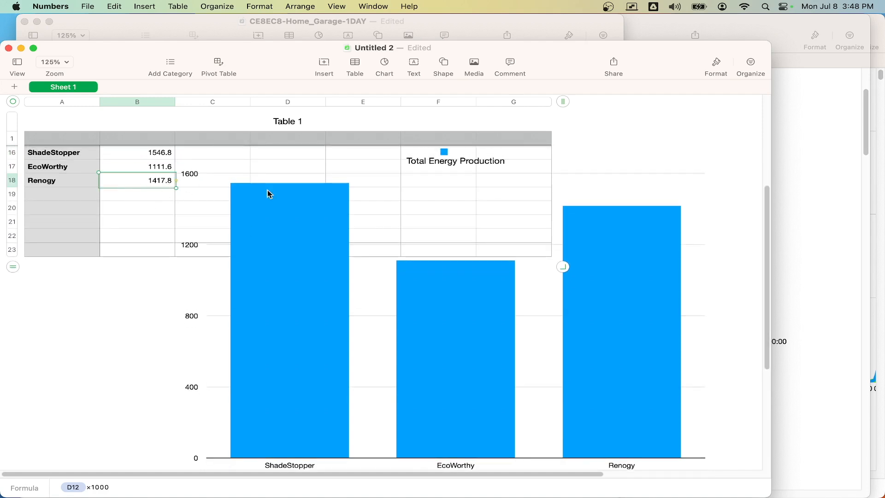
pyautogui.click(48, 166)
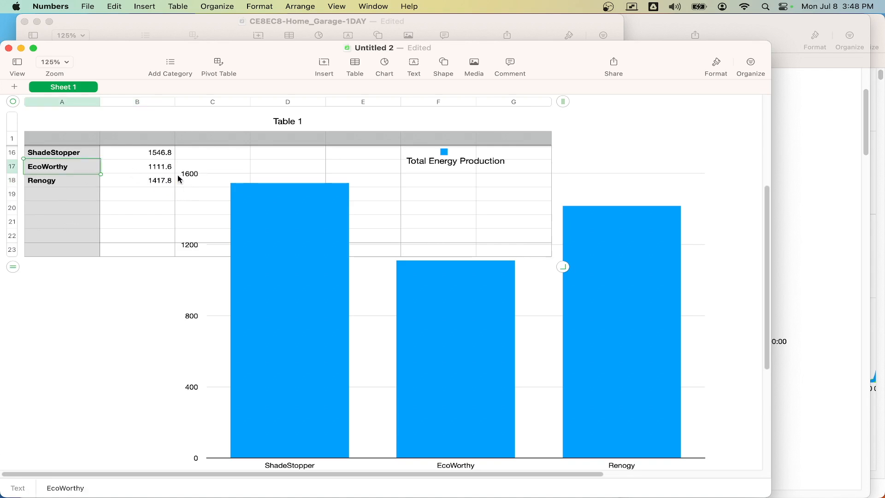
pyautogui.moveTo(170, 180)
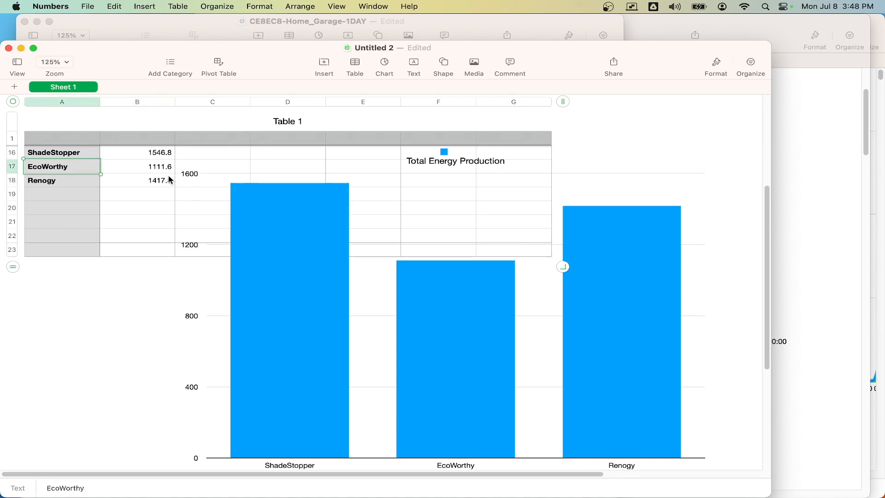
pyautogui.moveTo(240, 180)
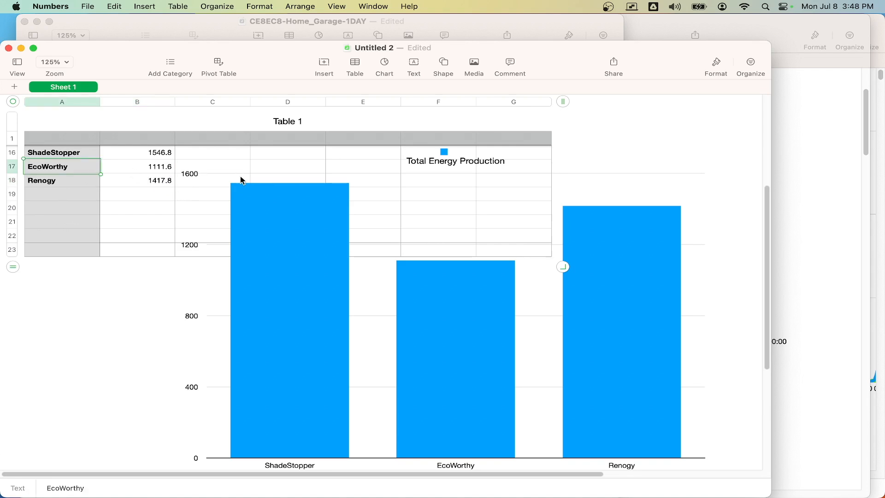
pyautogui.click(154, 166)
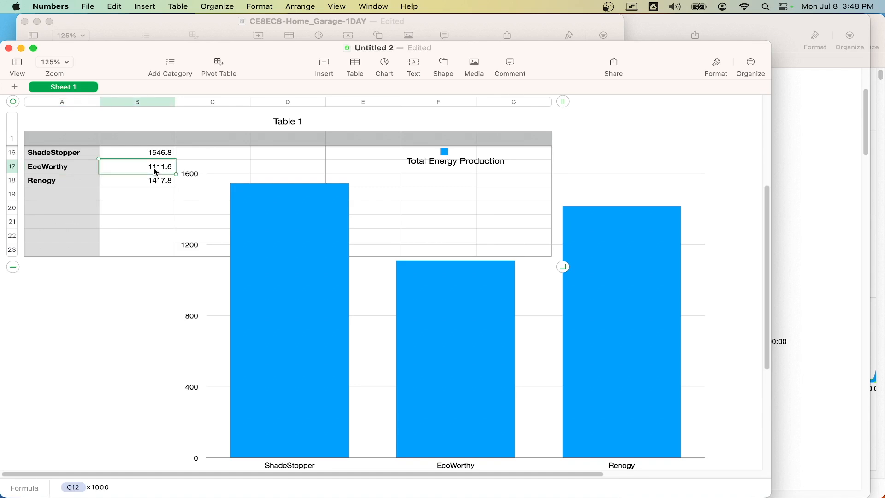
pyautogui.moveTo(46, 170)
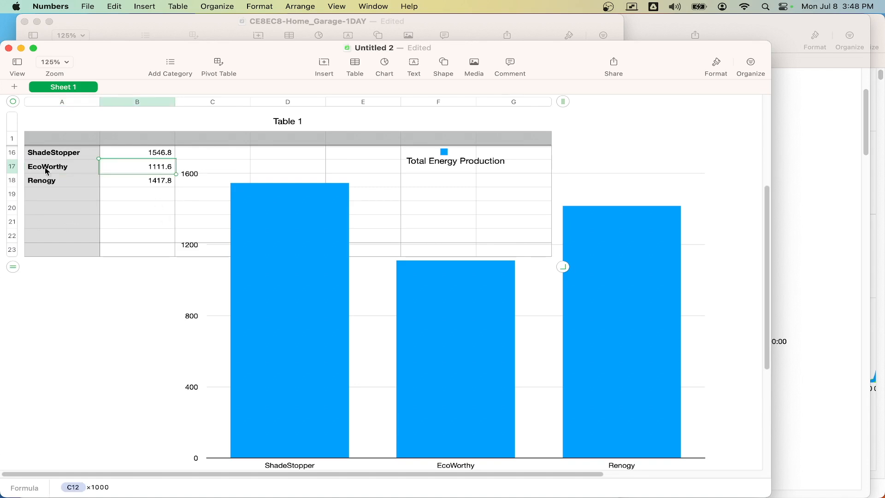
# Step: Re-check the EcoWorthy and Renogy name-and-total pairs, then select the line chart's legend
pyautogui.click(61, 166)
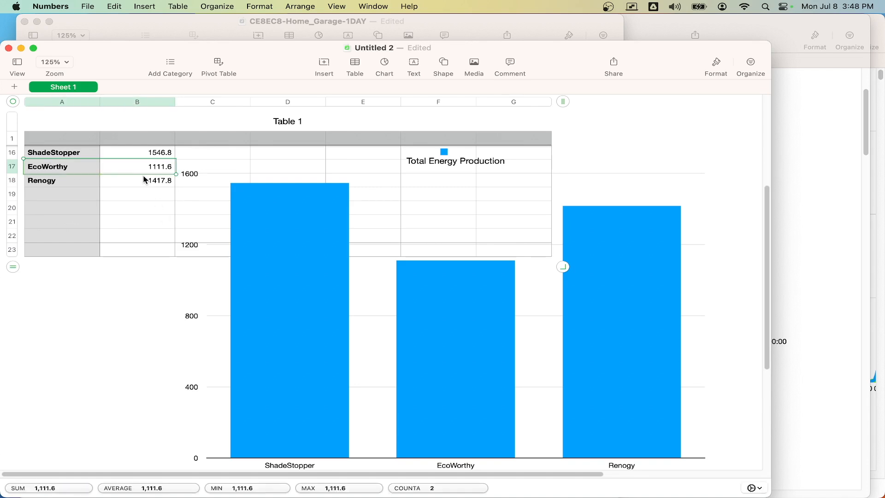
pyautogui.click(136, 180)
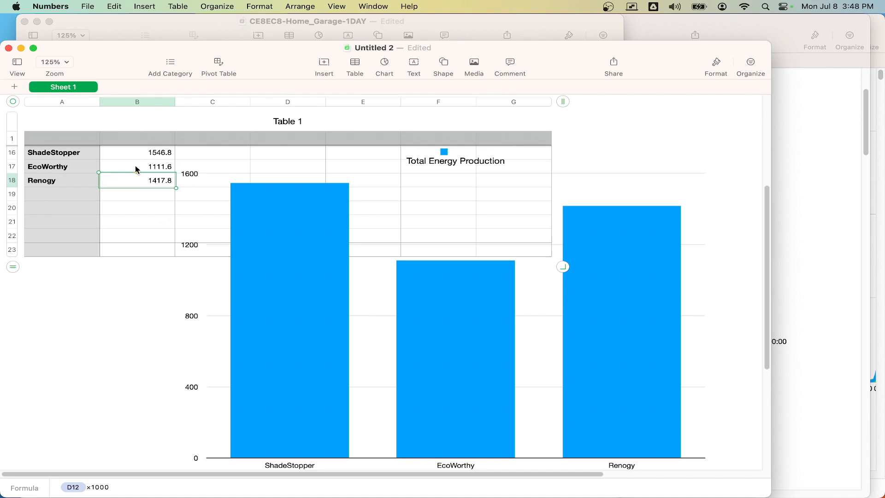
pyautogui.click(48, 166)
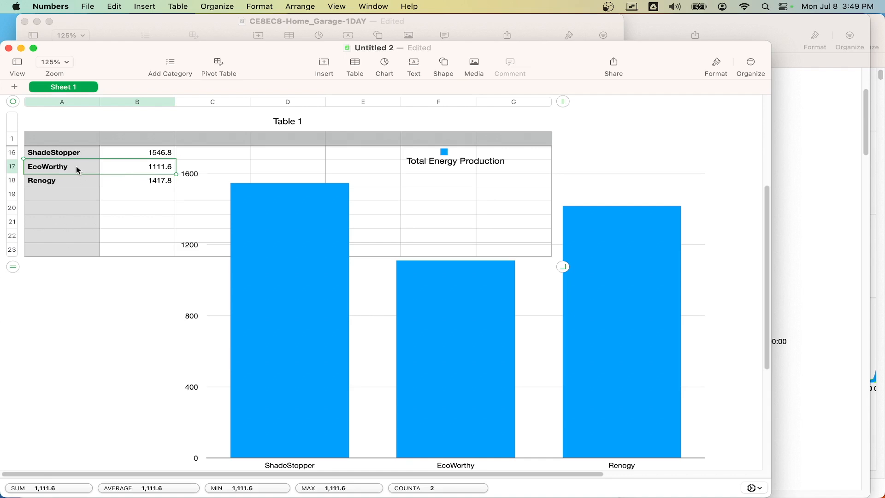
pyautogui.moveTo(130, 172)
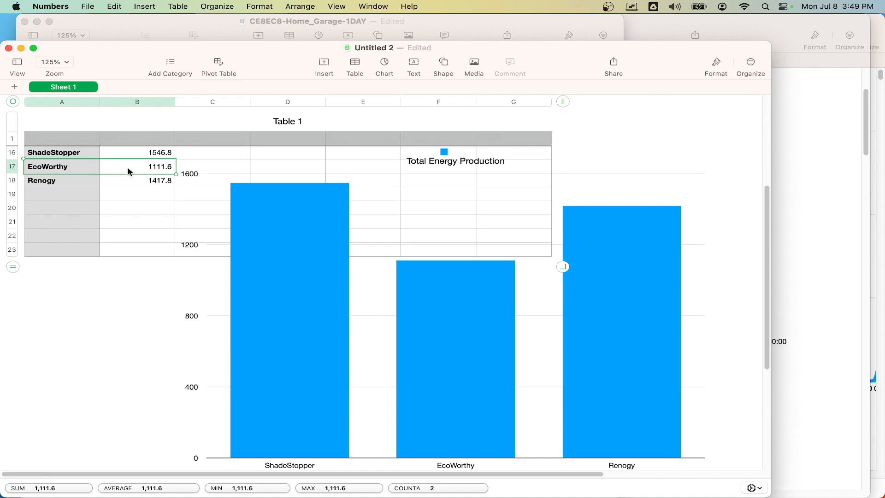
pyautogui.click(136, 166)
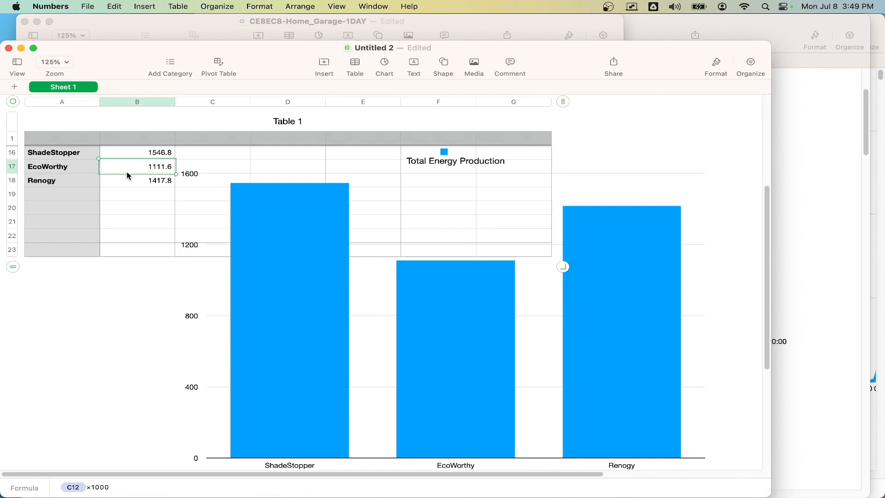
pyautogui.moveTo(136, 185)
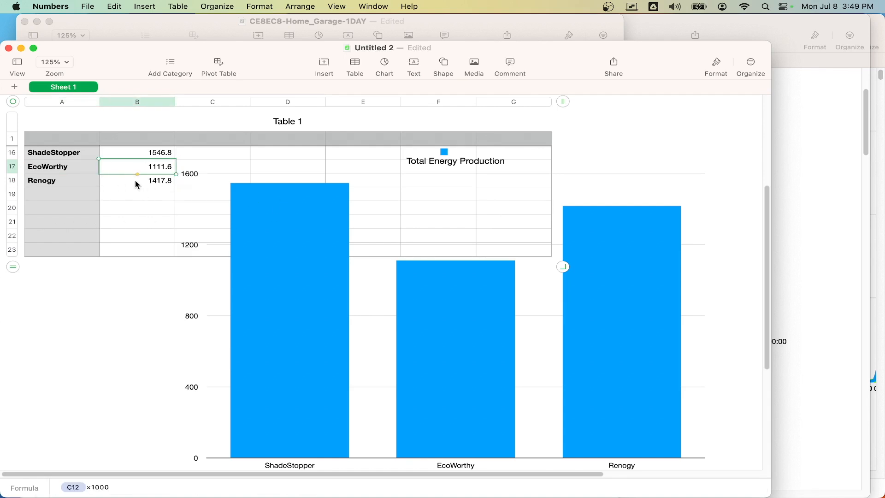
pyautogui.click(61, 180)
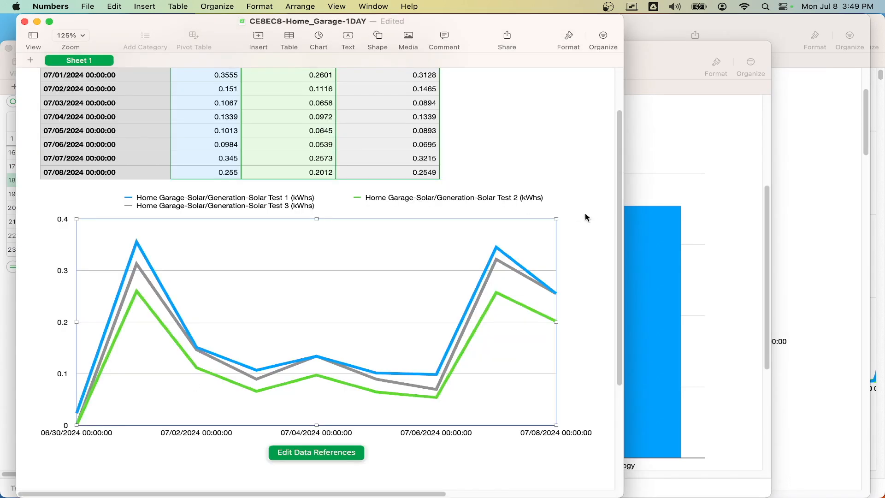
pyautogui.scroll(3)
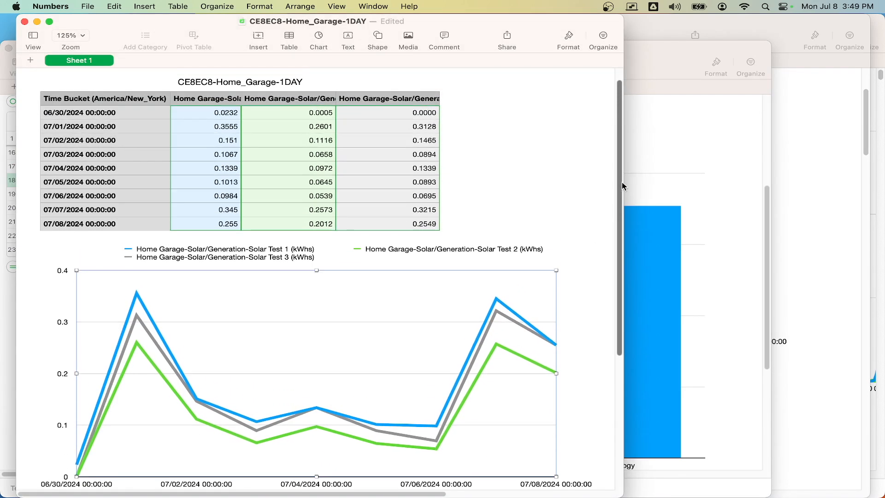
pyautogui.scroll(-3)
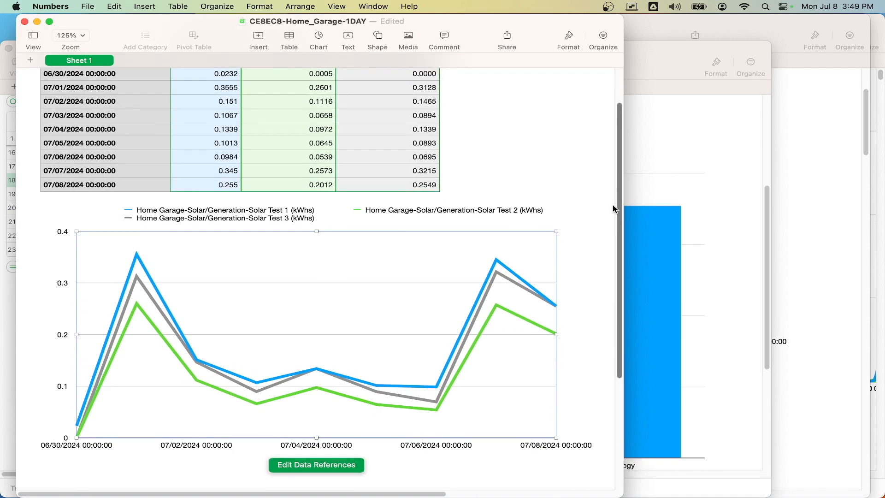
pyautogui.click(280, 213)
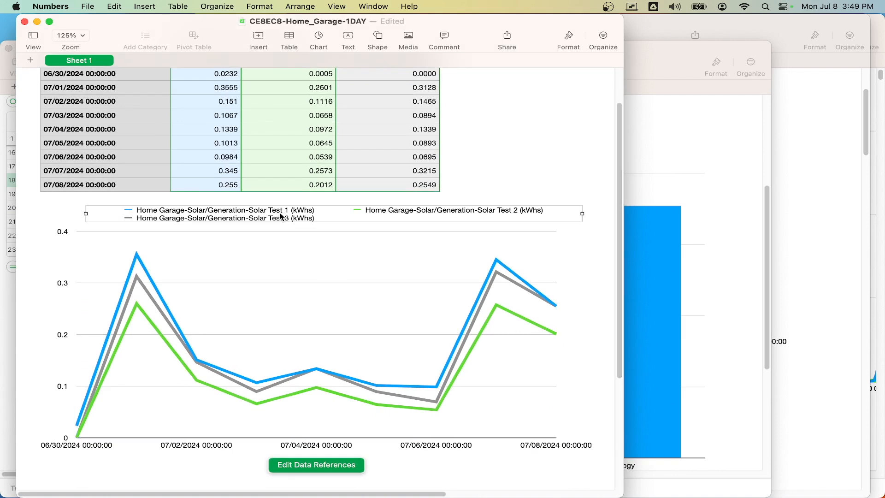
pyautogui.moveTo(508, 215)
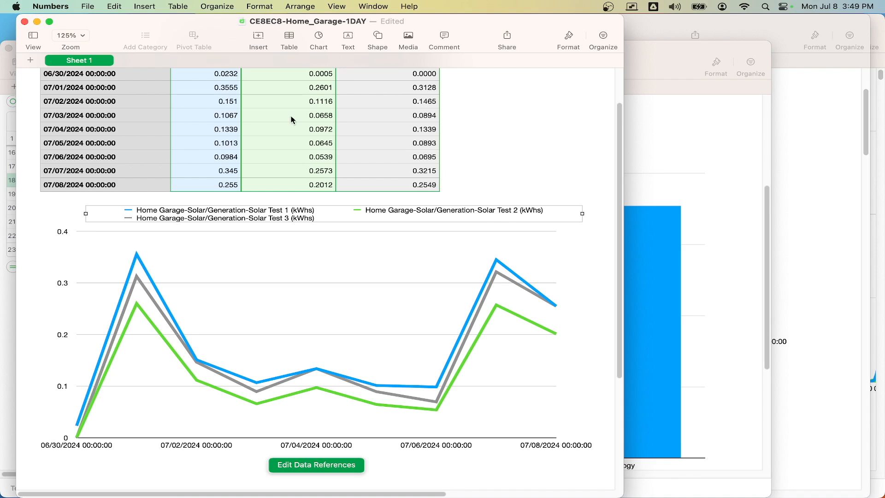
pyautogui.moveTo(283, 224)
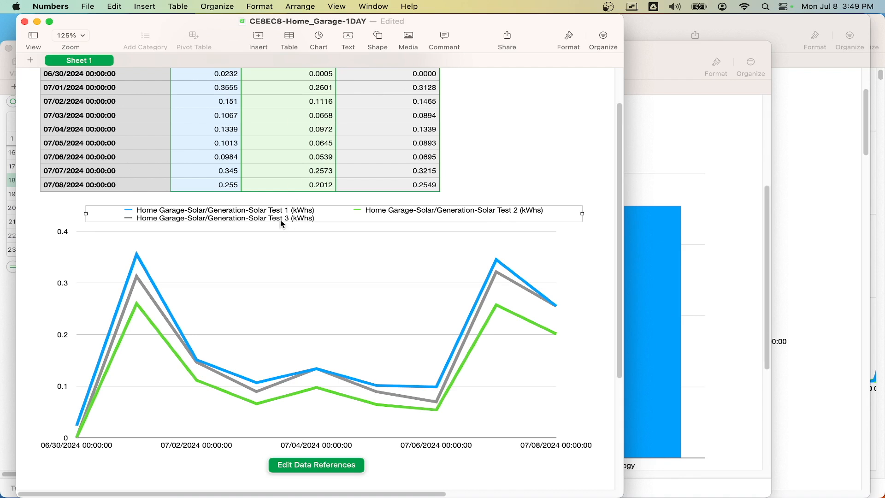
pyautogui.moveTo(151, 217)
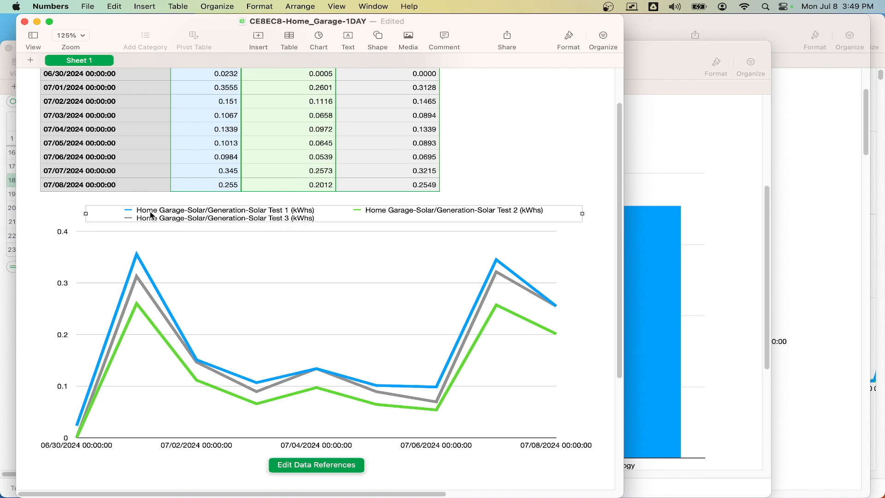
pyautogui.moveTo(139, 263)
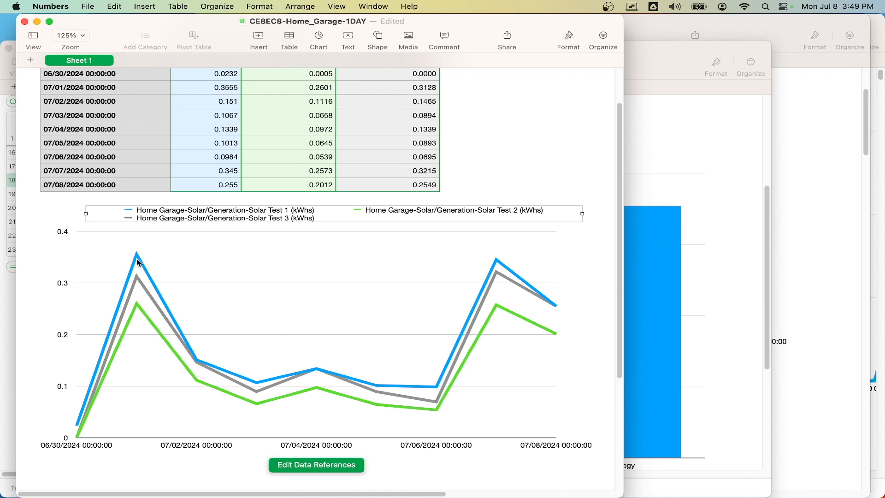
pyautogui.moveTo(133, 228)
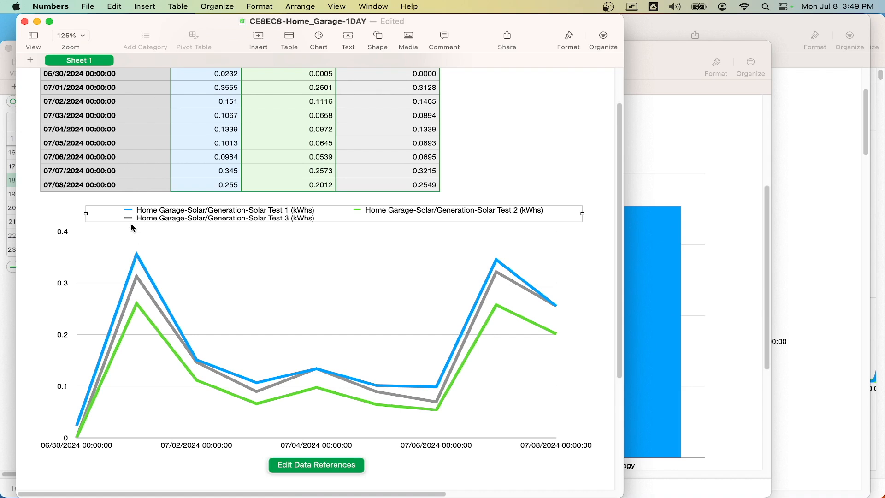
pyautogui.moveTo(140, 284)
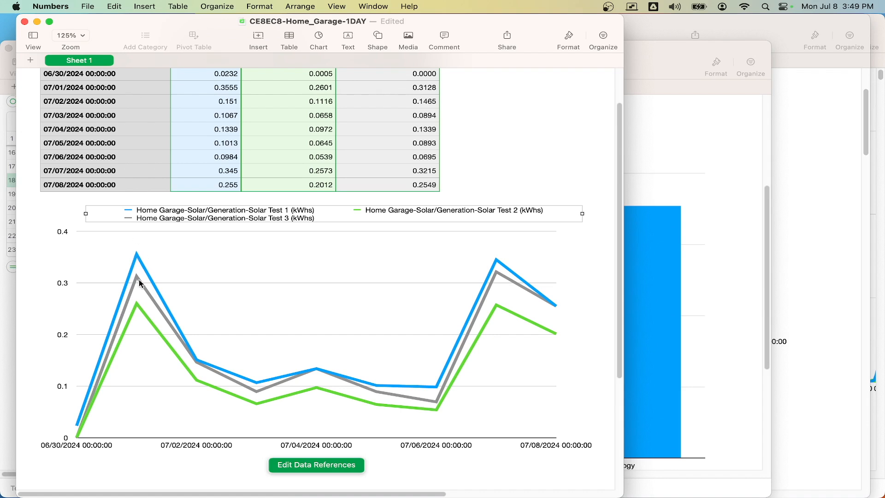
pyautogui.moveTo(138, 285)
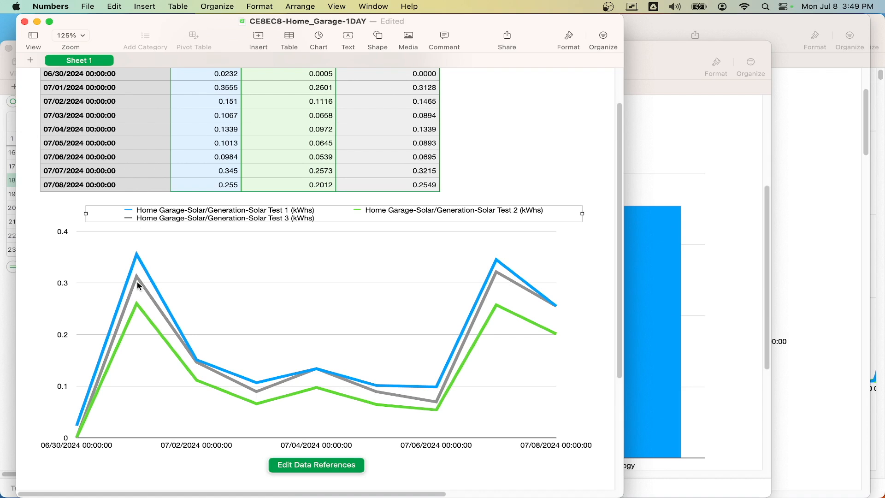
pyautogui.moveTo(135, 310)
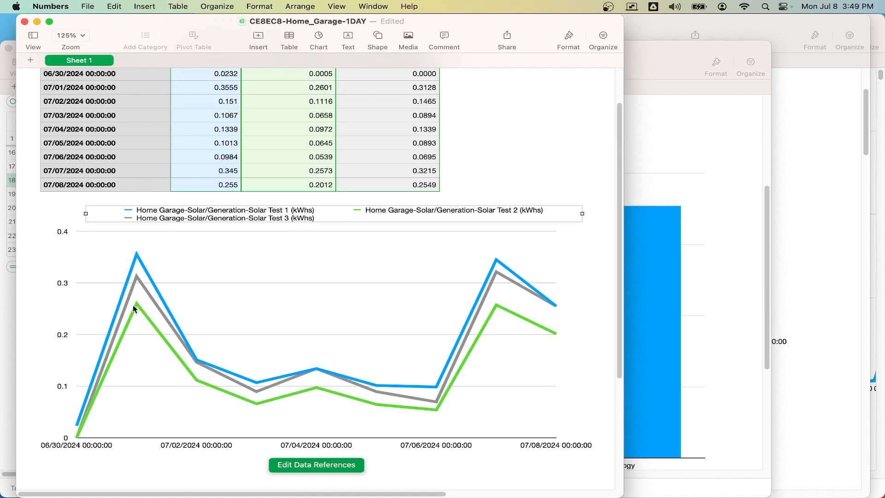
pyautogui.moveTo(117, 346)
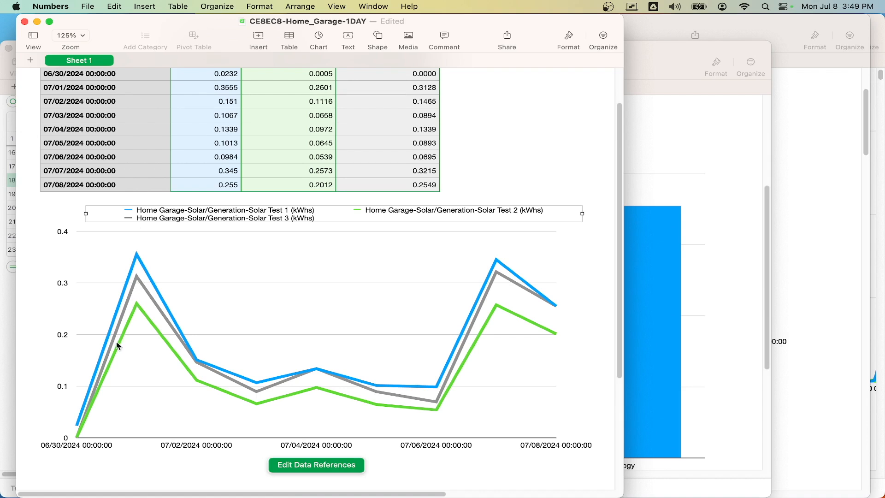
pyautogui.moveTo(256, 370)
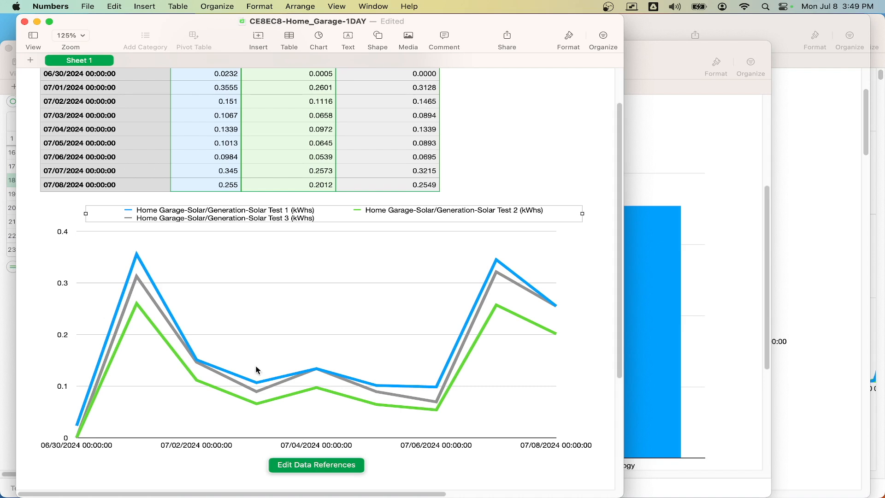
pyautogui.moveTo(411, 384)
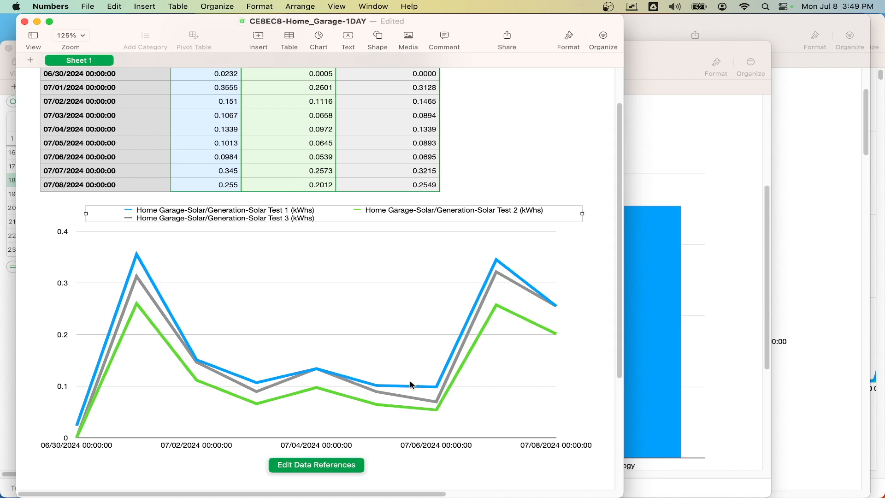
pyautogui.moveTo(430, 393)
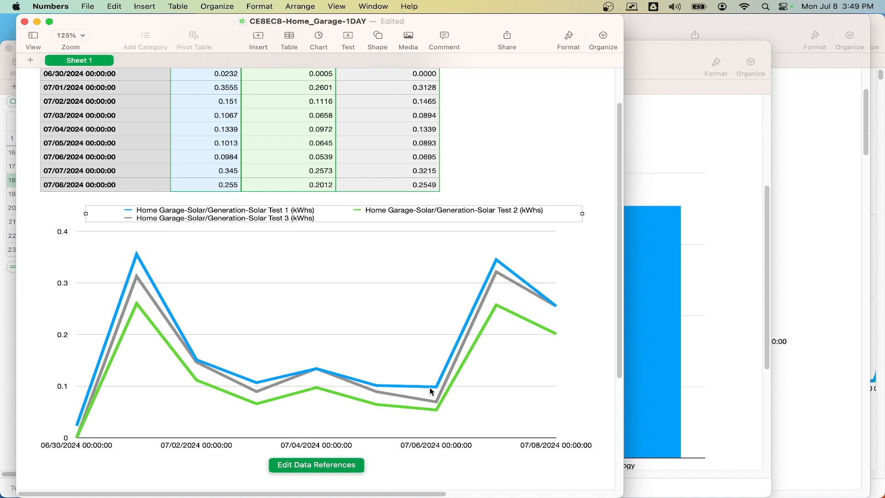
pyautogui.moveTo(335, 378)
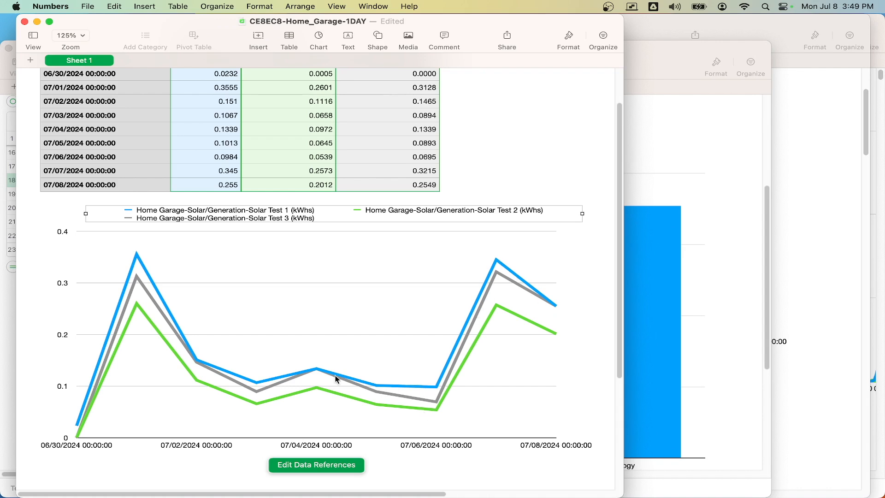
pyautogui.moveTo(321, 376)
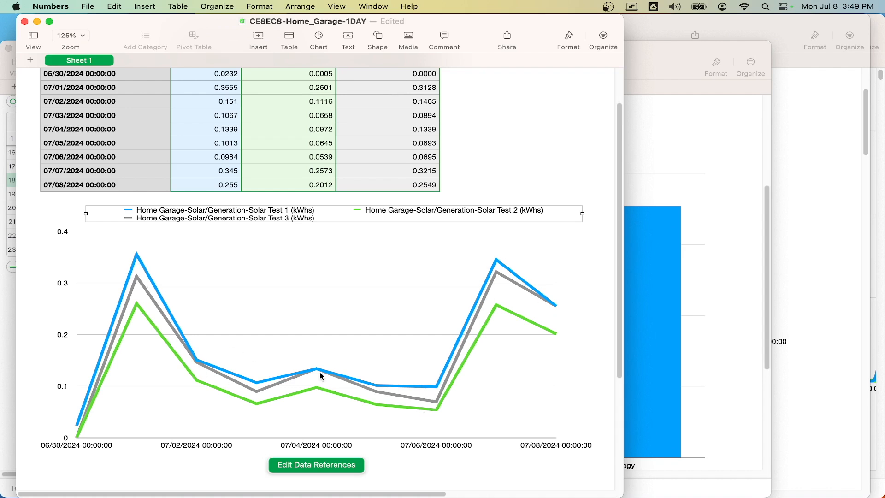
pyautogui.moveTo(334, 373)
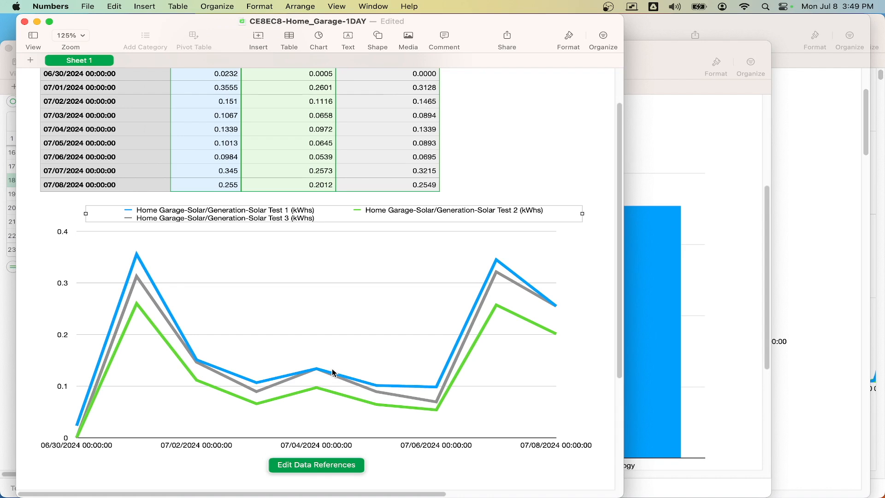
pyautogui.moveTo(394, 280)
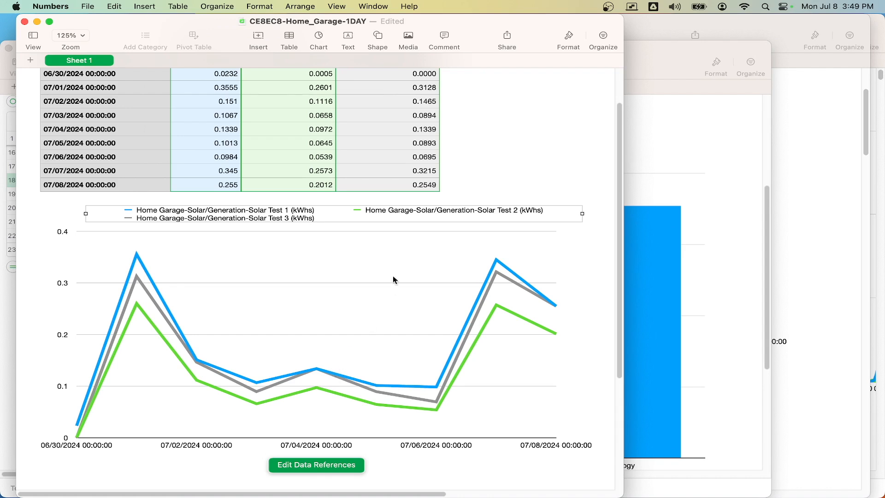
pyautogui.moveTo(294, 367)
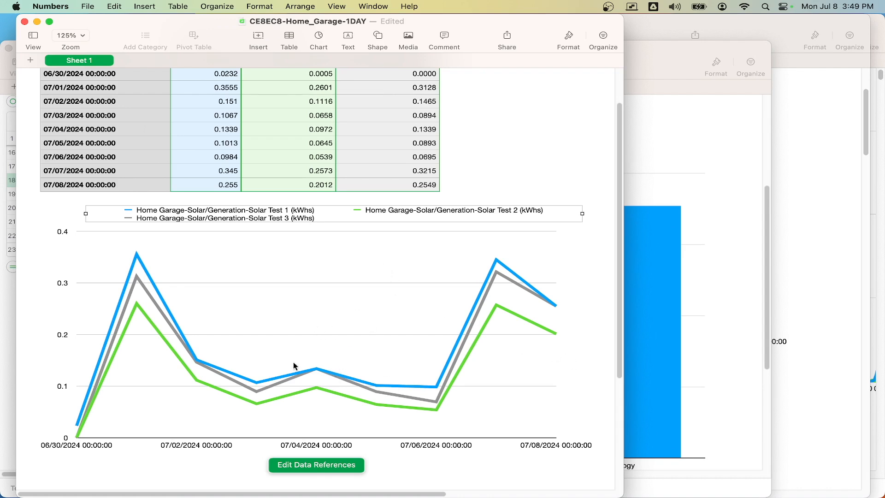
pyautogui.moveTo(120, 358)
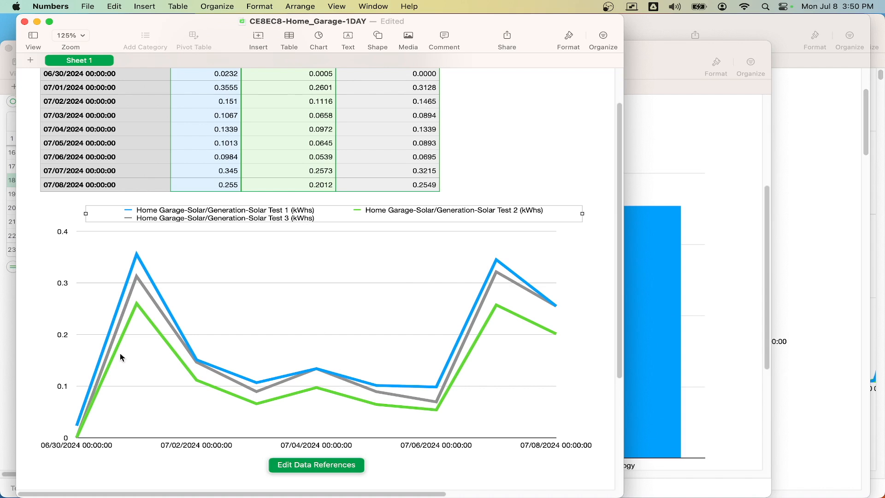
pyautogui.moveTo(577, 324)
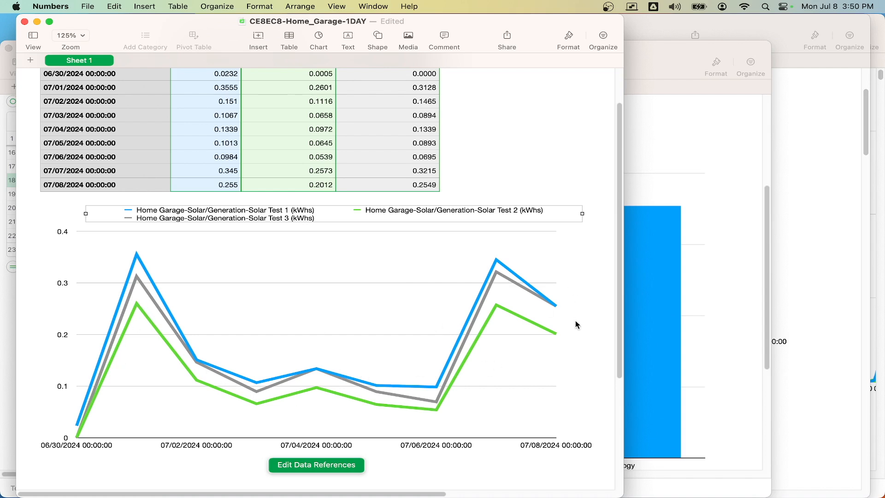
pyautogui.moveTo(646, 58)
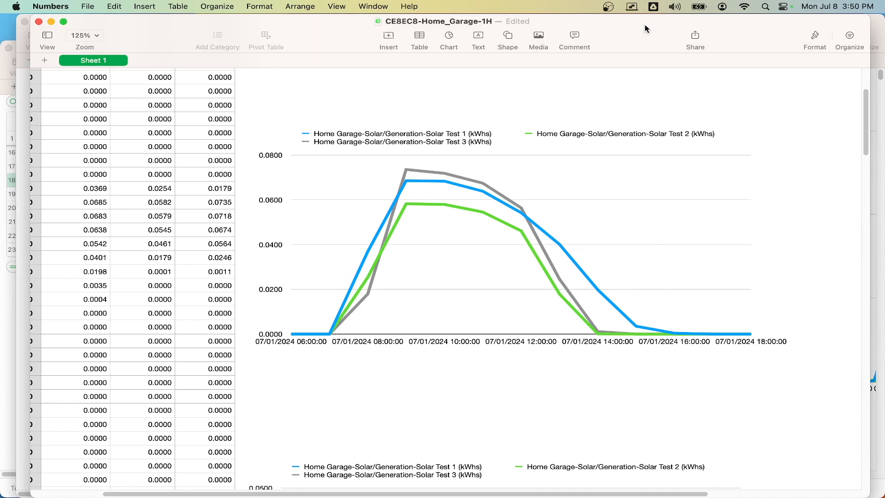
# Step: Bring the CE8EC8-Home_Garage-1H window forward and select its 07/01/2024 hourly chart to reveal its source cells
pyautogui.click(515, 21)
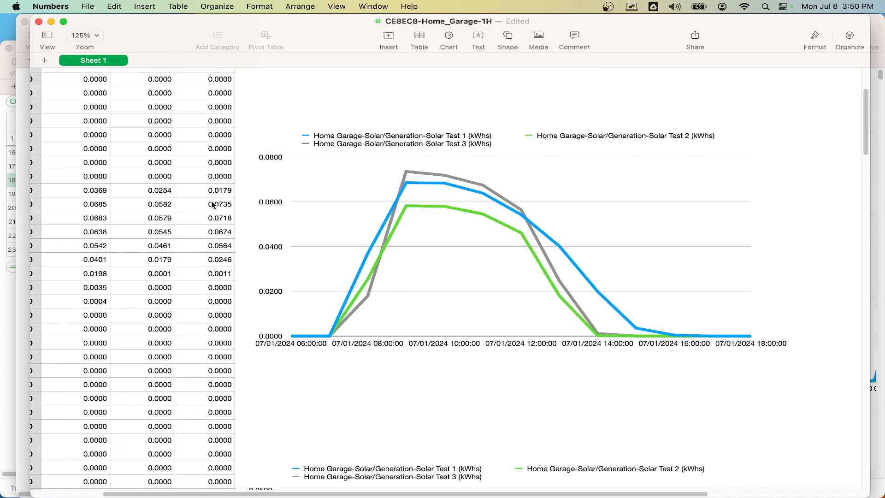
pyautogui.moveTo(216, 205)
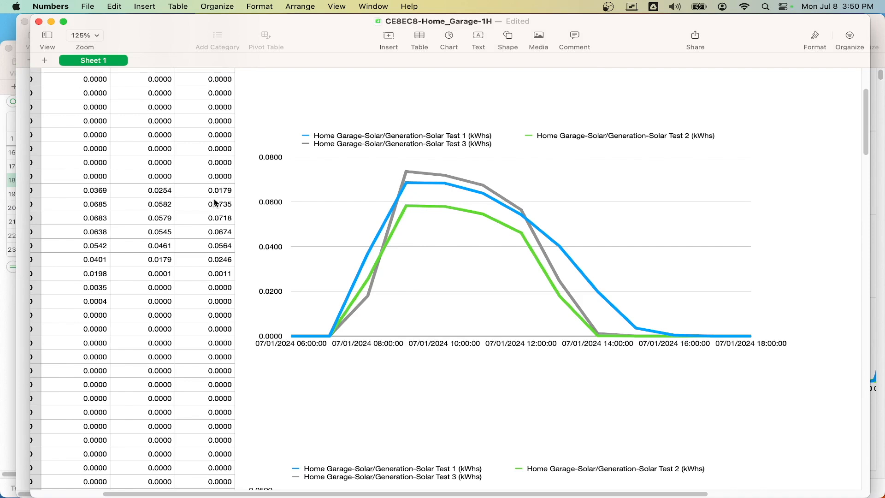
pyautogui.click(508, 248)
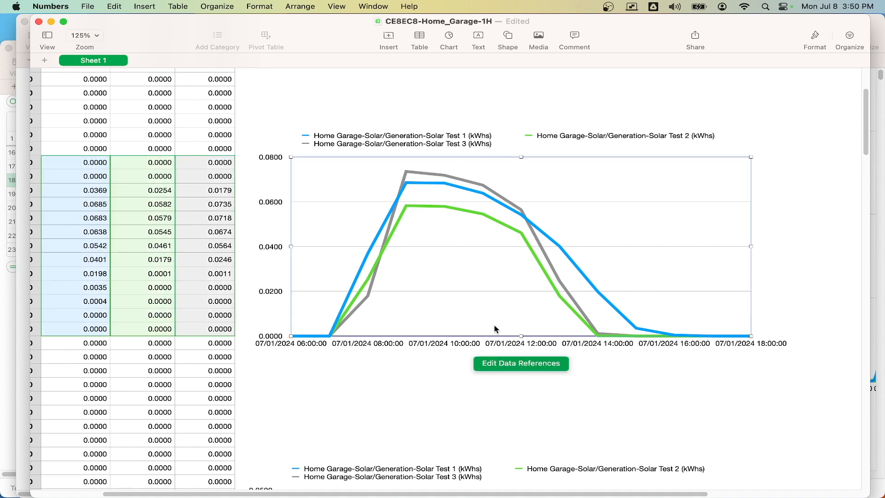
pyautogui.moveTo(392, 209)
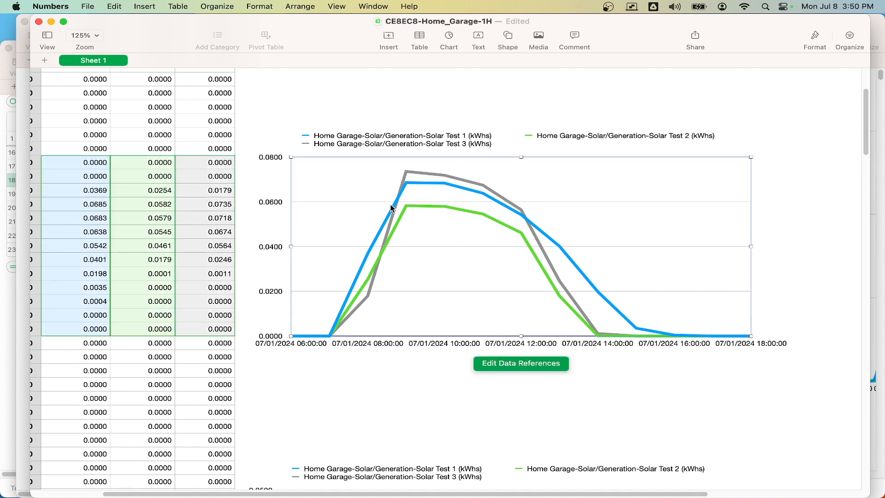
pyautogui.moveTo(434, 242)
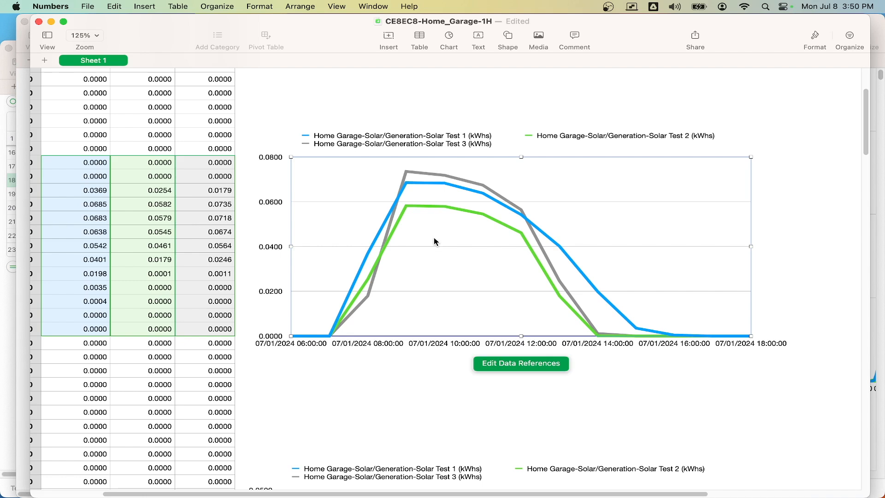
pyautogui.moveTo(627, 332)
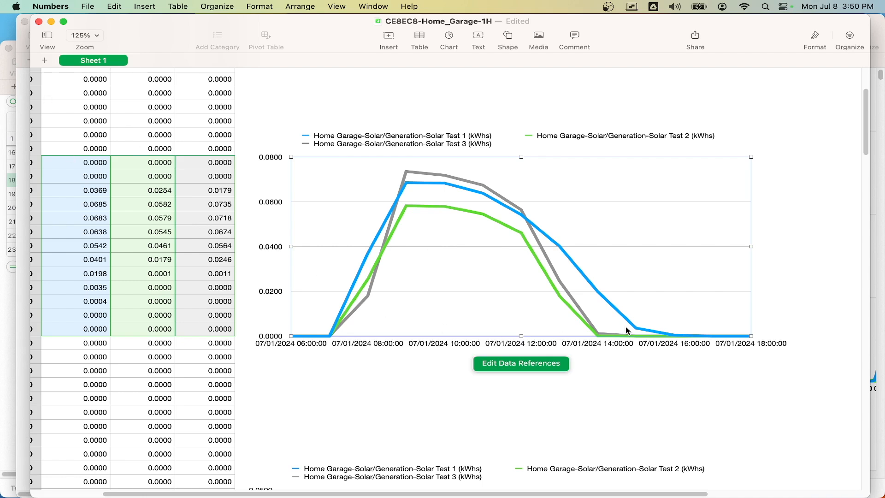
pyautogui.moveTo(441, 218)
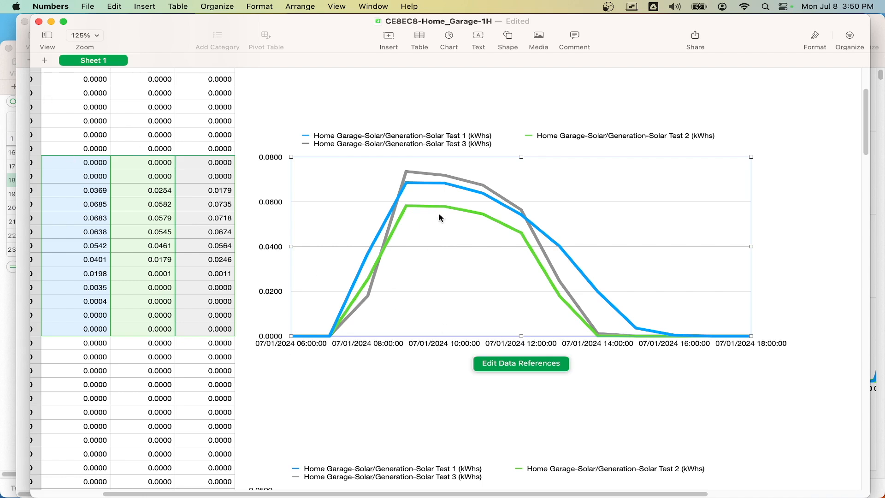
pyautogui.moveTo(484, 200)
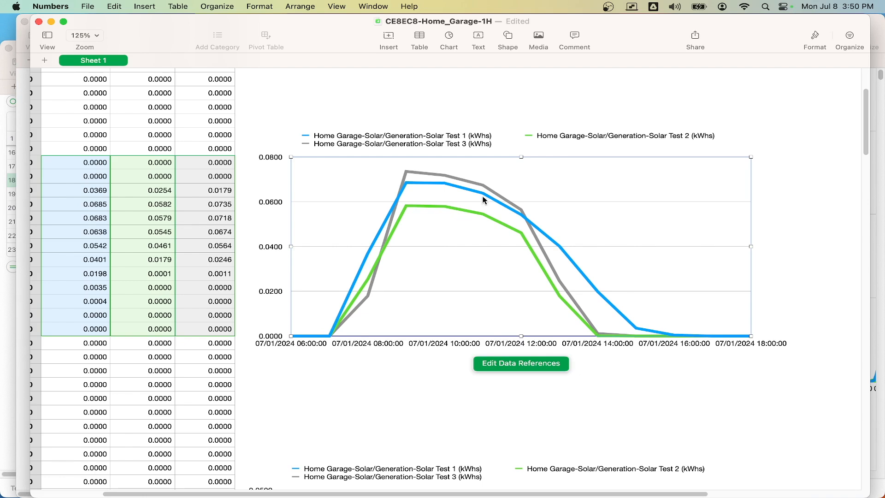
pyautogui.moveTo(526, 227)
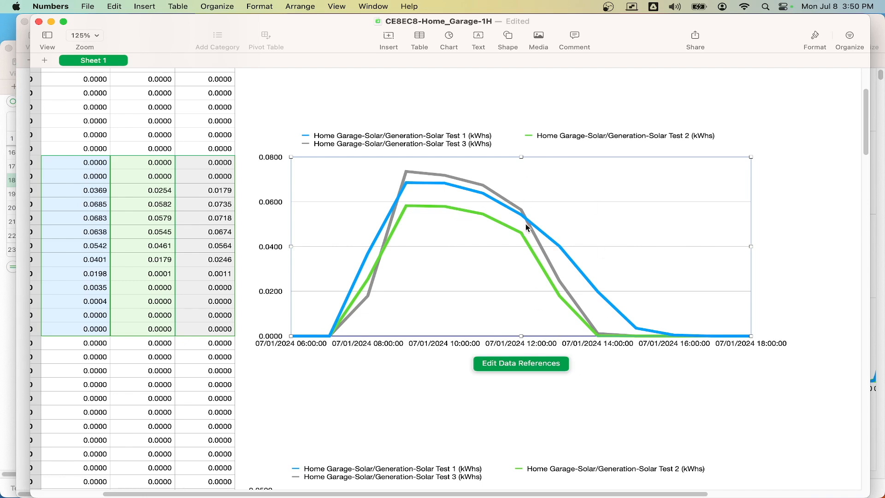
pyautogui.moveTo(618, 292)
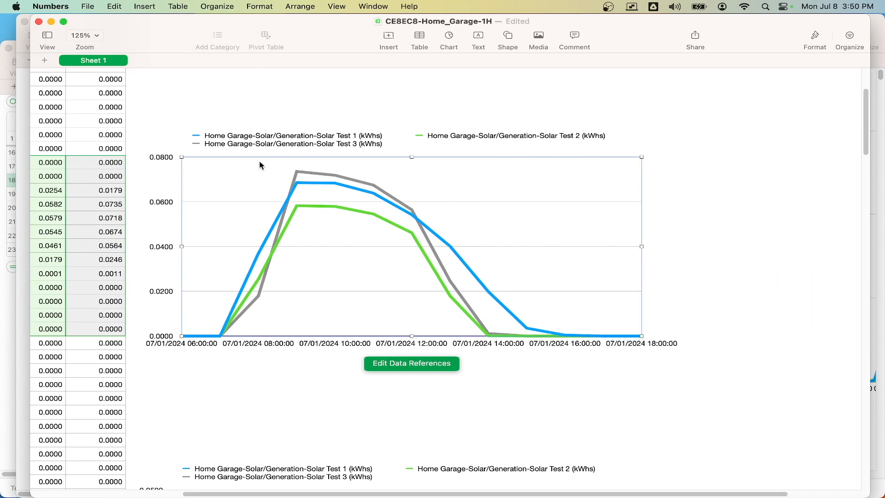
pyautogui.moveTo(251, 275)
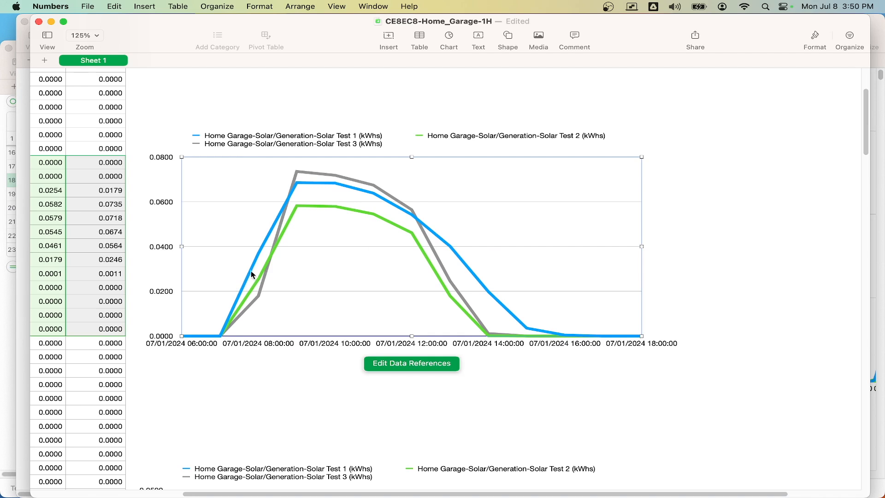
pyautogui.moveTo(279, 221)
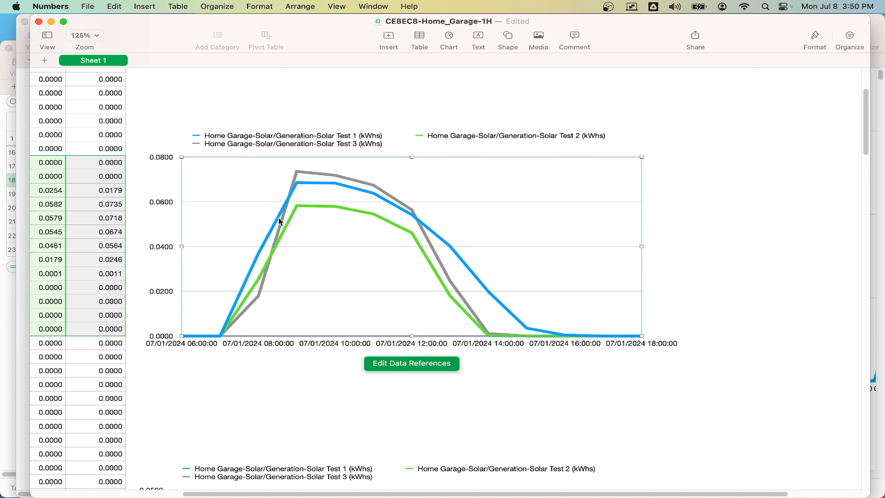
pyautogui.moveTo(266, 271)
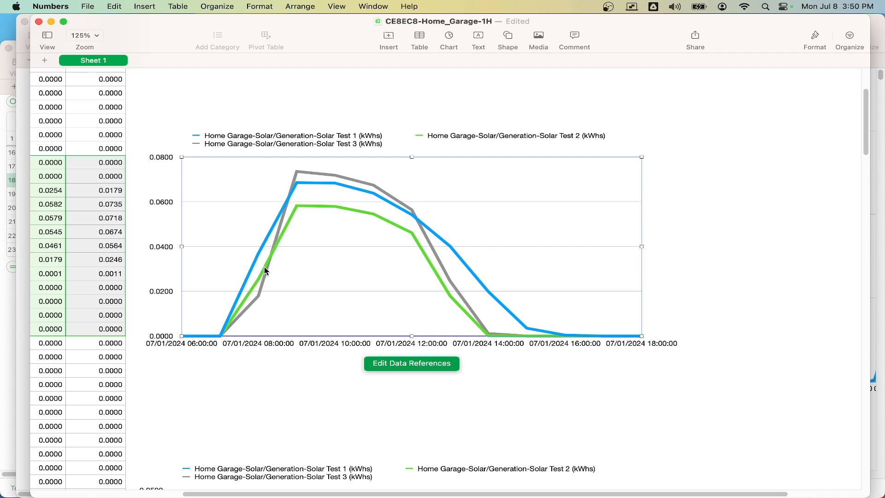
pyautogui.moveTo(268, 267)
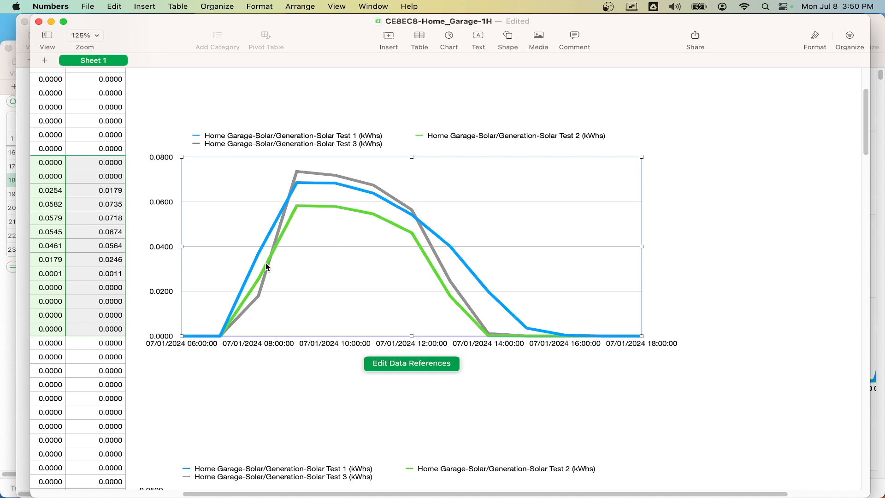
pyautogui.moveTo(337, 218)
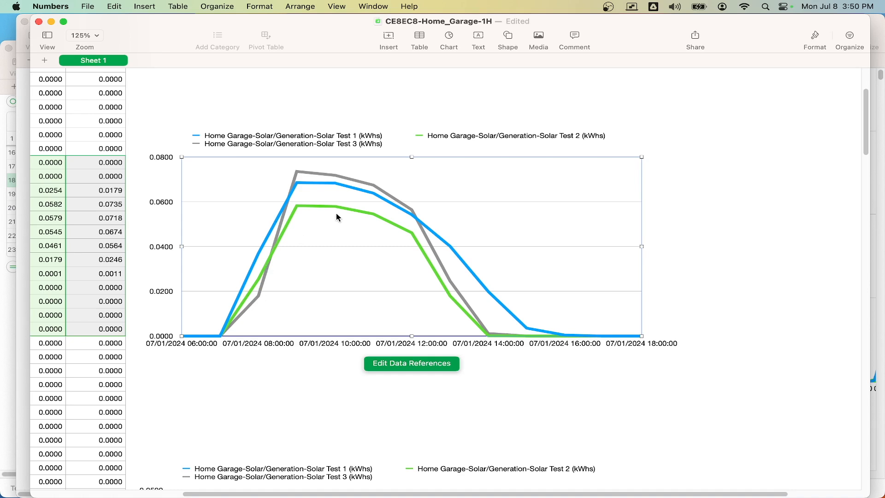
pyautogui.moveTo(298, 174)
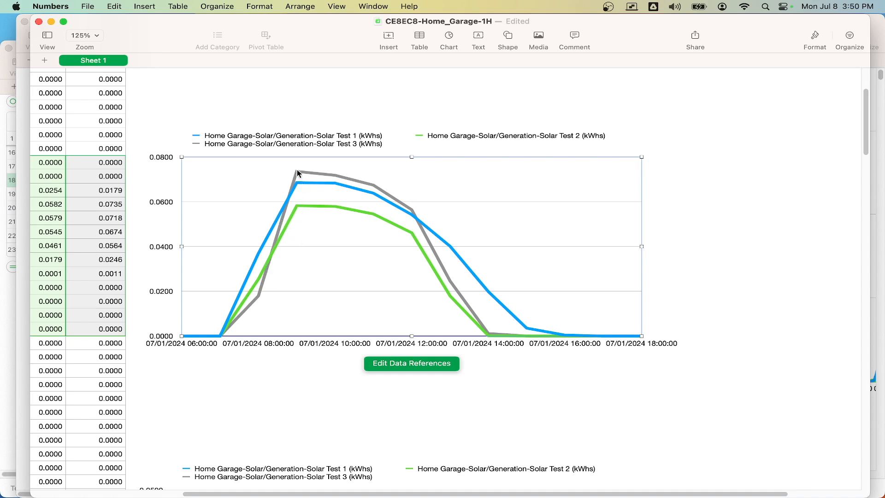
pyautogui.moveTo(314, 178)
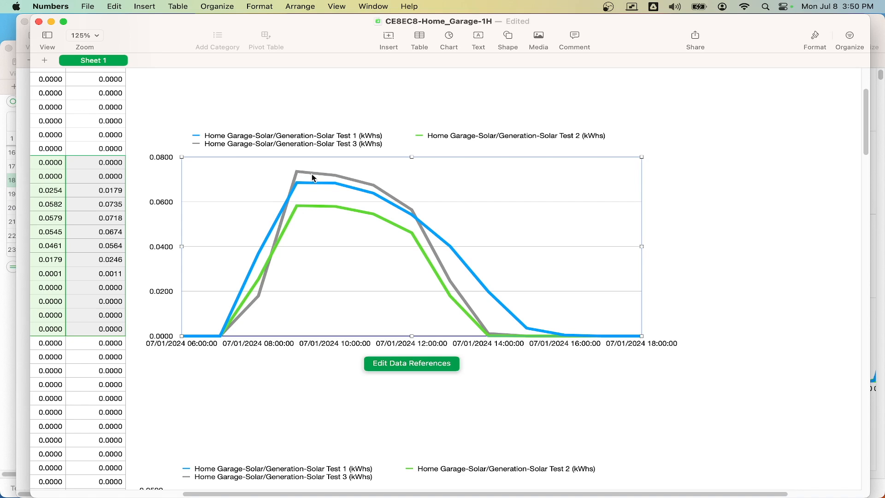
pyautogui.moveTo(379, 189)
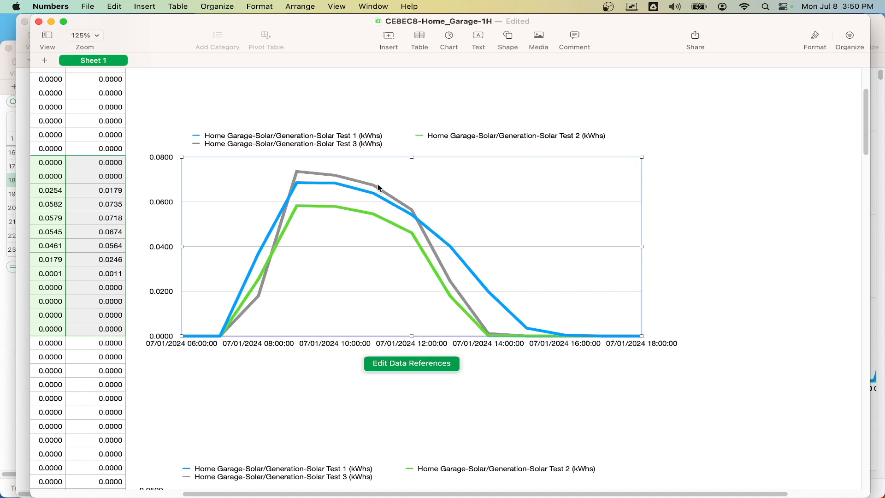
pyautogui.moveTo(417, 218)
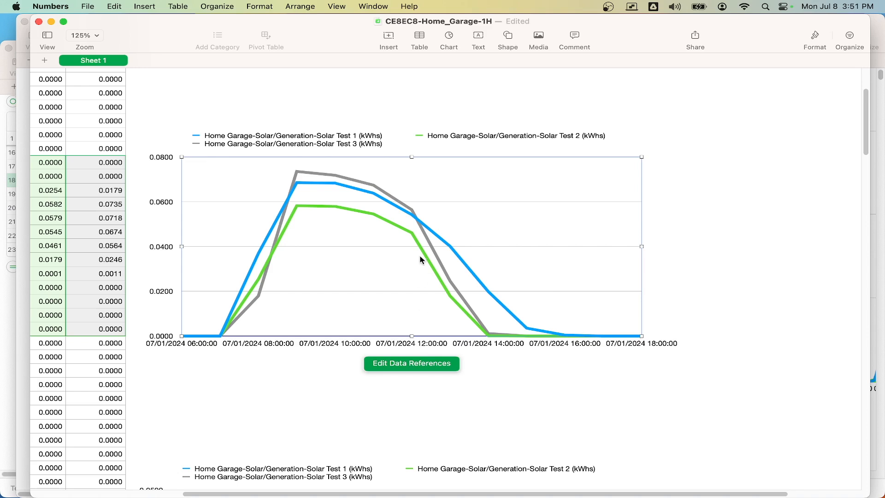
pyautogui.moveTo(417, 221)
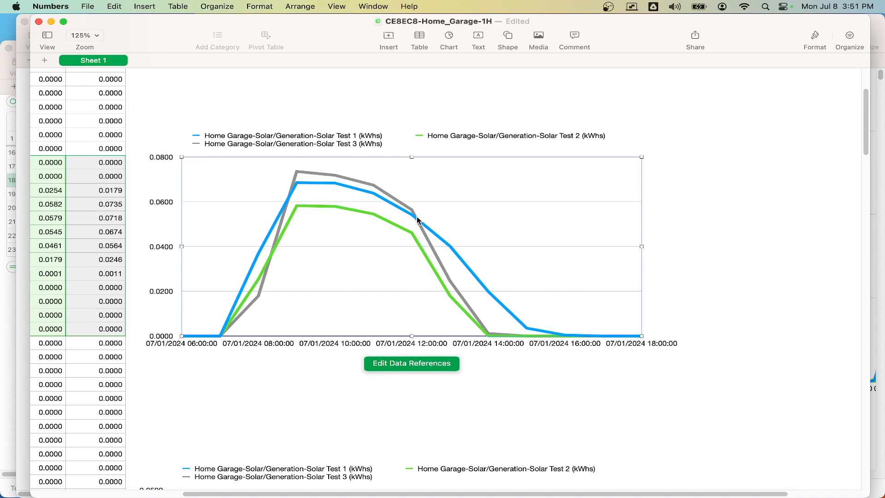
pyautogui.moveTo(414, 219)
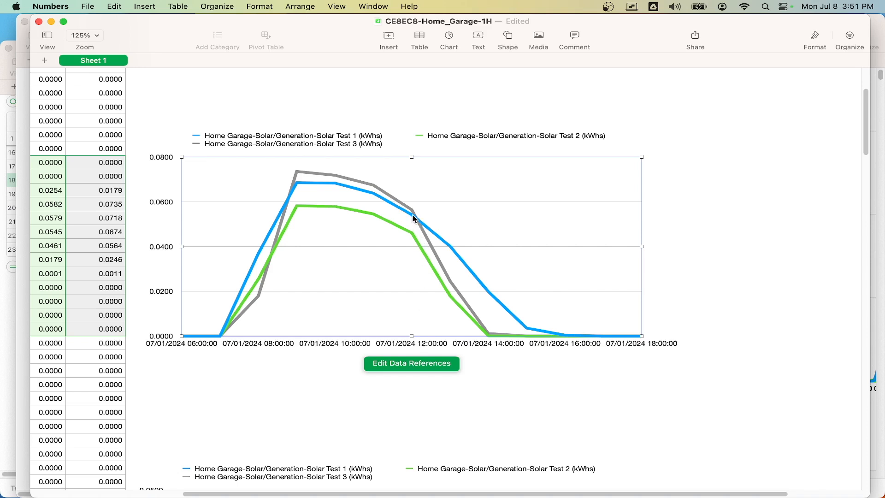
pyautogui.moveTo(490, 334)
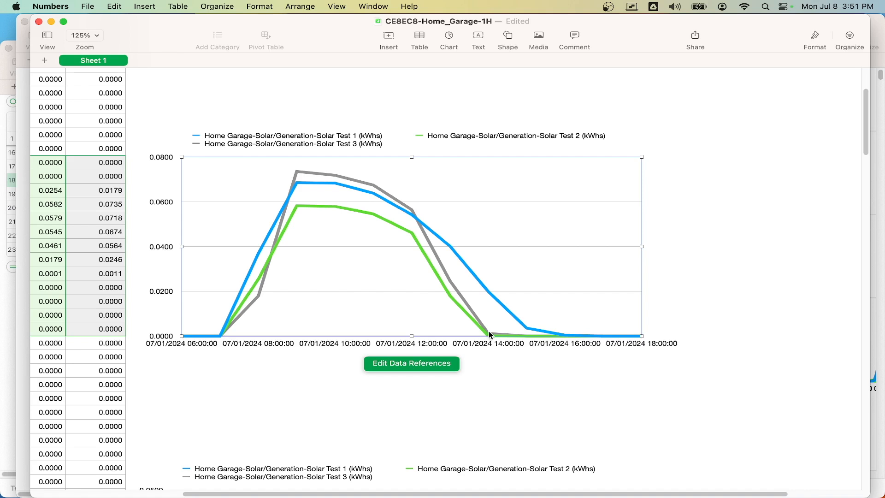
pyautogui.moveTo(414, 238)
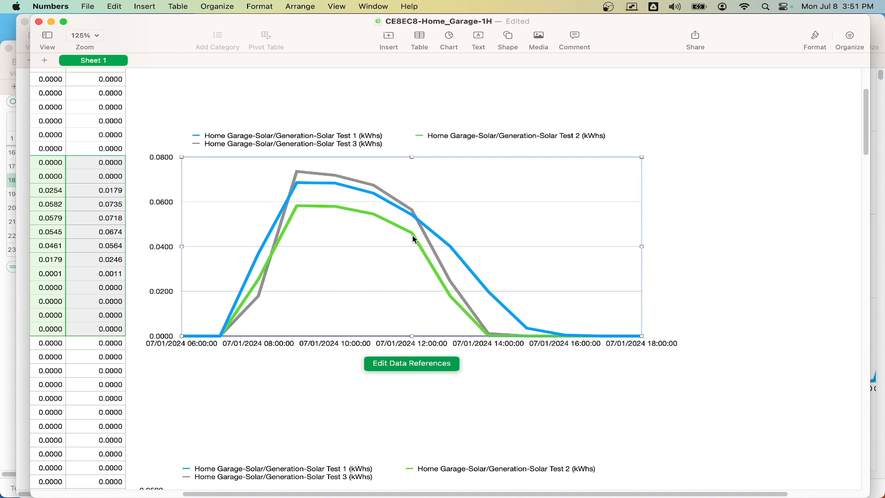
pyautogui.moveTo(416, 222)
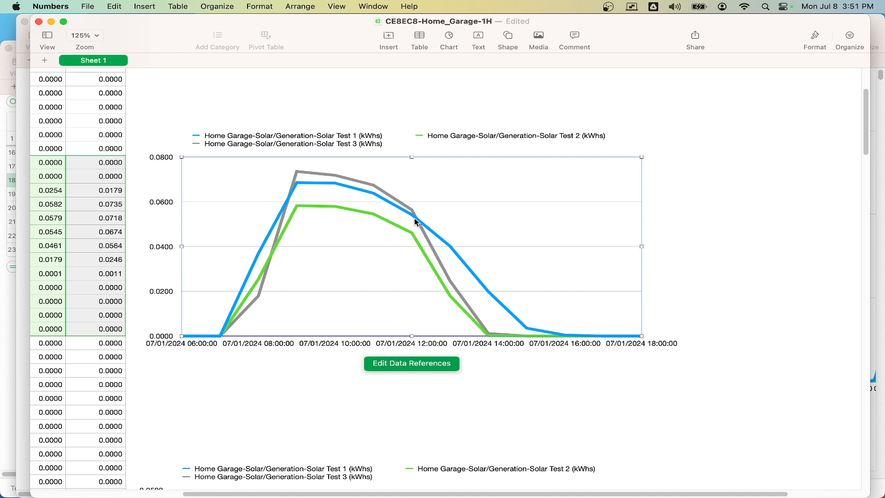
pyautogui.moveTo(490, 301)
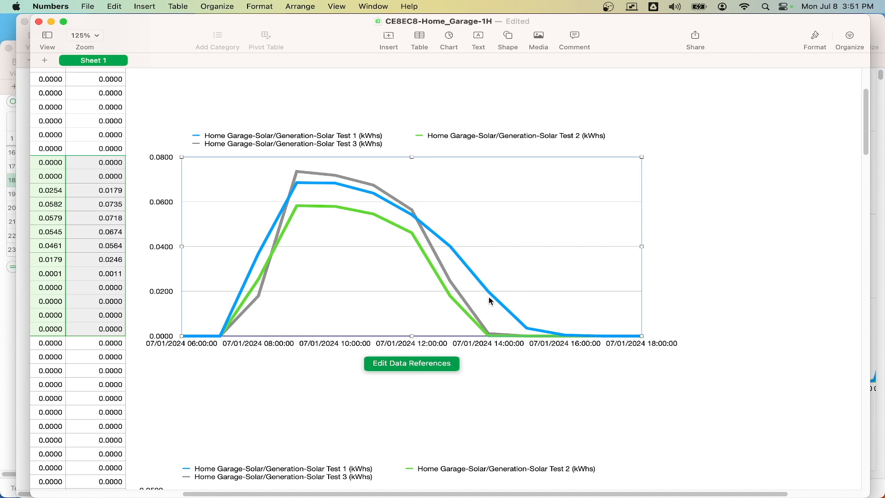
pyautogui.moveTo(594, 337)
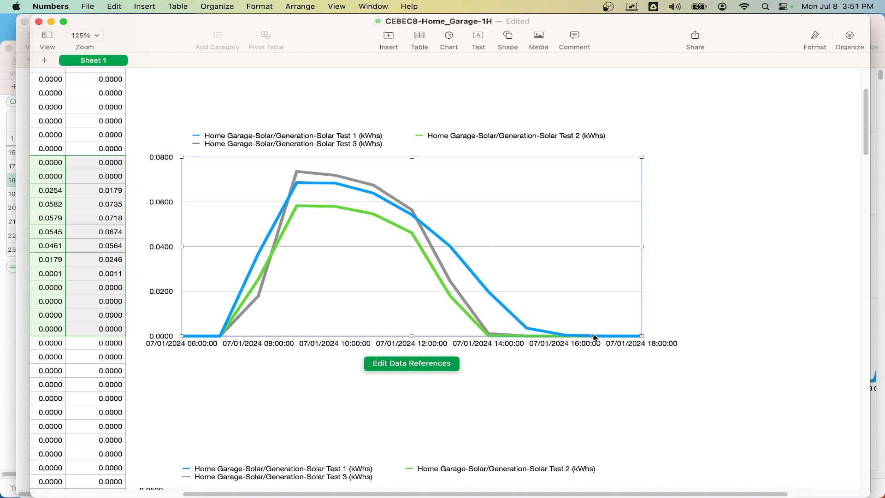
pyautogui.moveTo(589, 323)
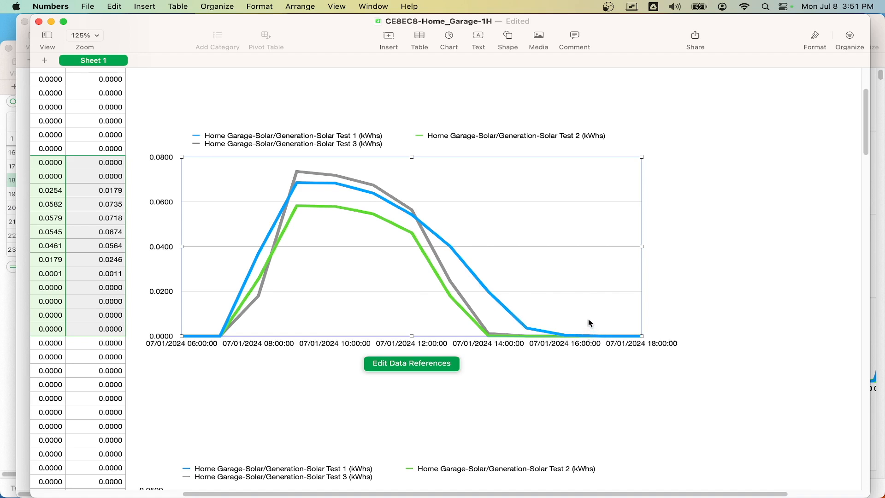
pyautogui.moveTo(690, 291)
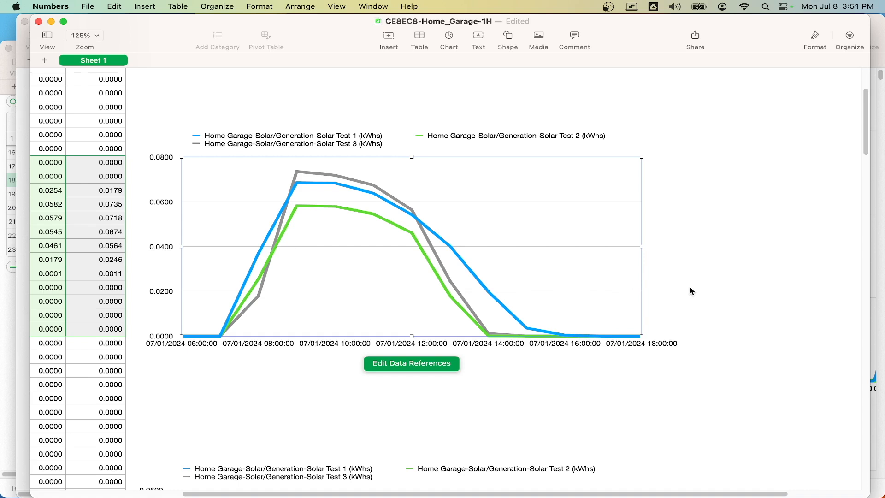
pyautogui.moveTo(480, 236)
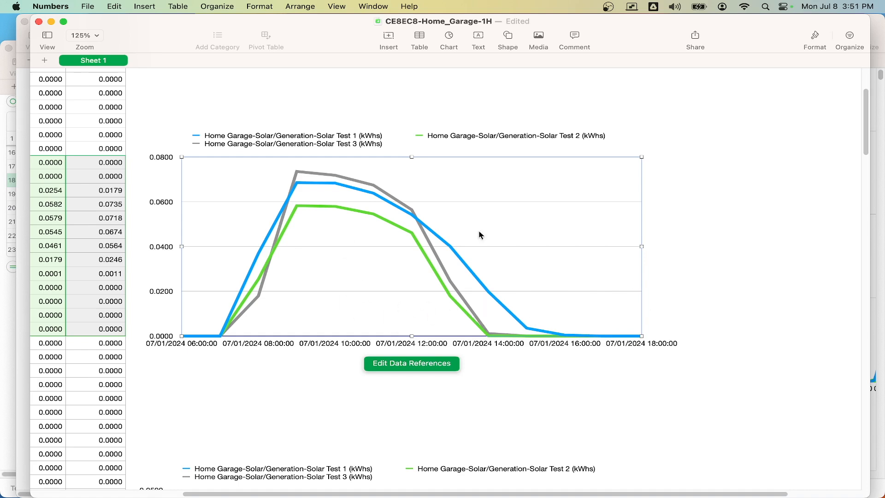
pyautogui.moveTo(533, 276)
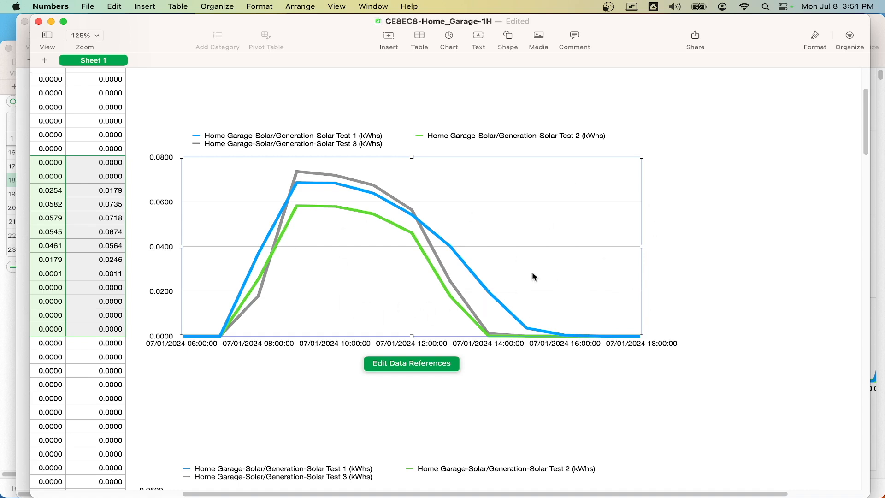
pyautogui.moveTo(400, 266)
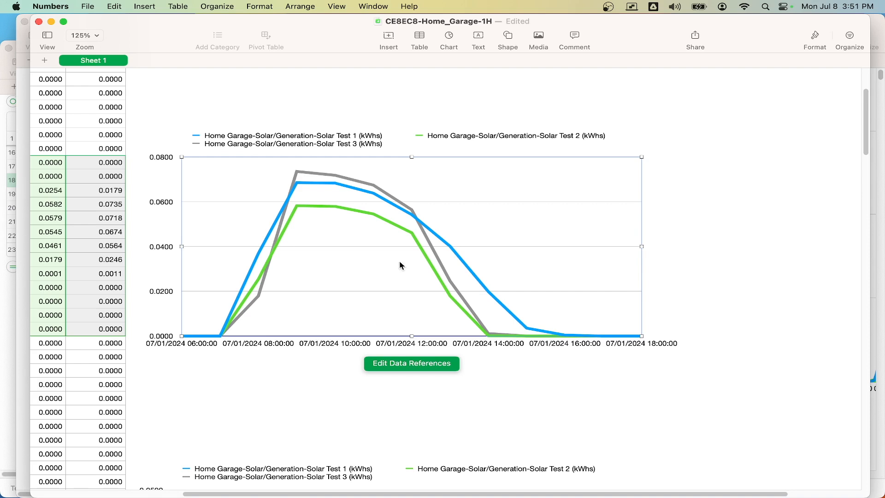
pyautogui.moveTo(672, 263)
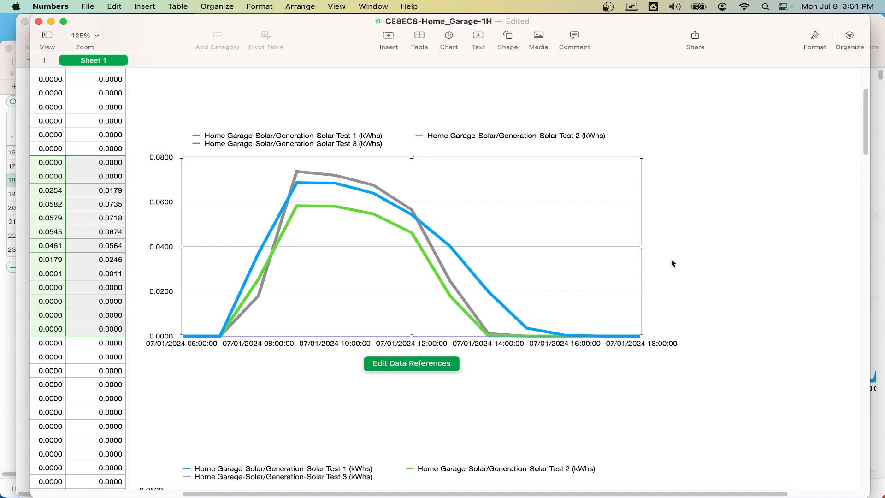
pyautogui.moveTo(449, 295)
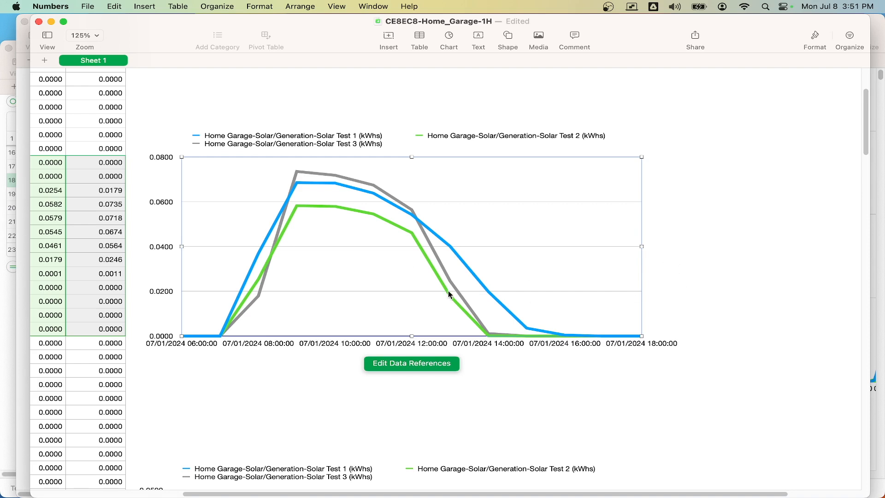
# Step: Scroll the sheet down until the 07/02/2024 hourly chart is fully in view
pyautogui.scroll(-3)
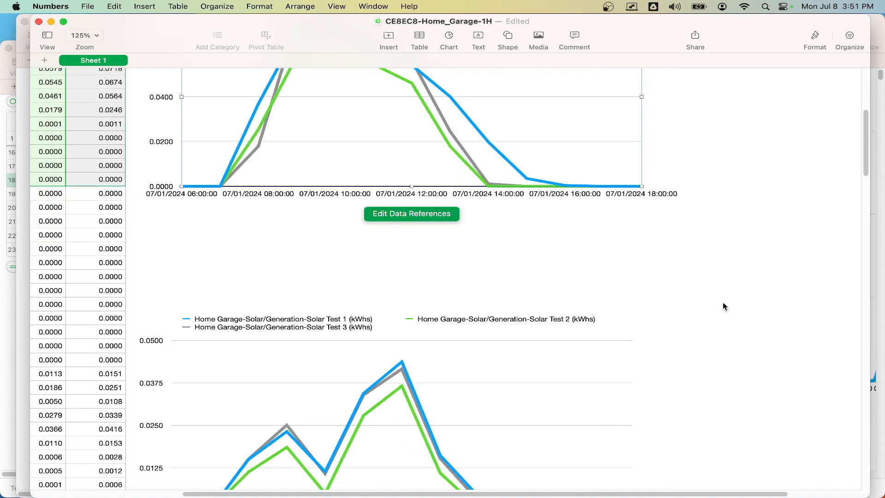
pyautogui.scroll(-3)
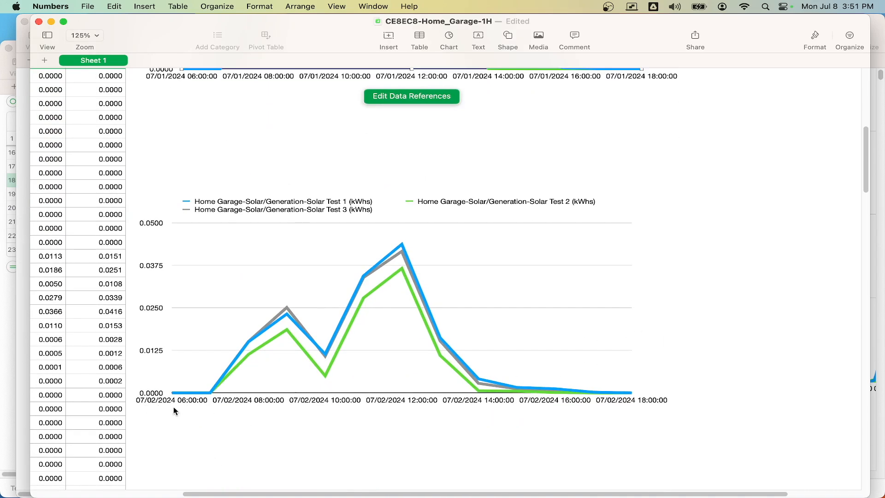
pyautogui.moveTo(299, 365)
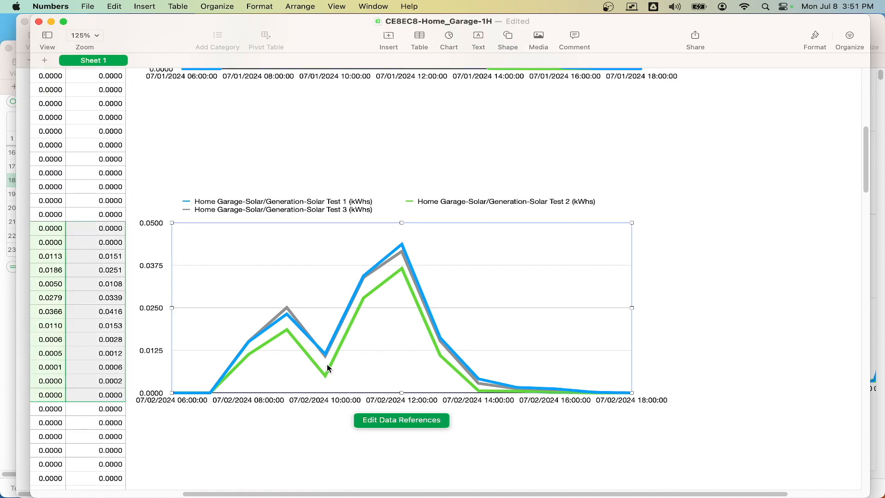
pyautogui.moveTo(376, 276)
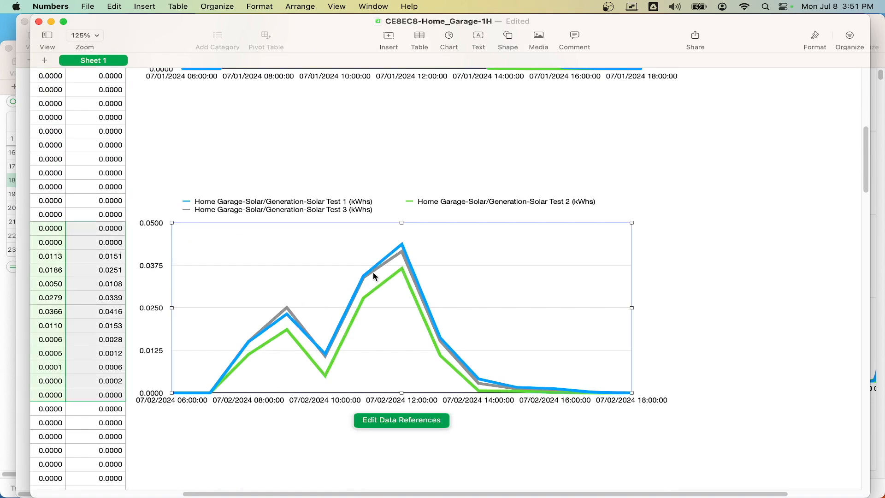
pyautogui.moveTo(360, 361)
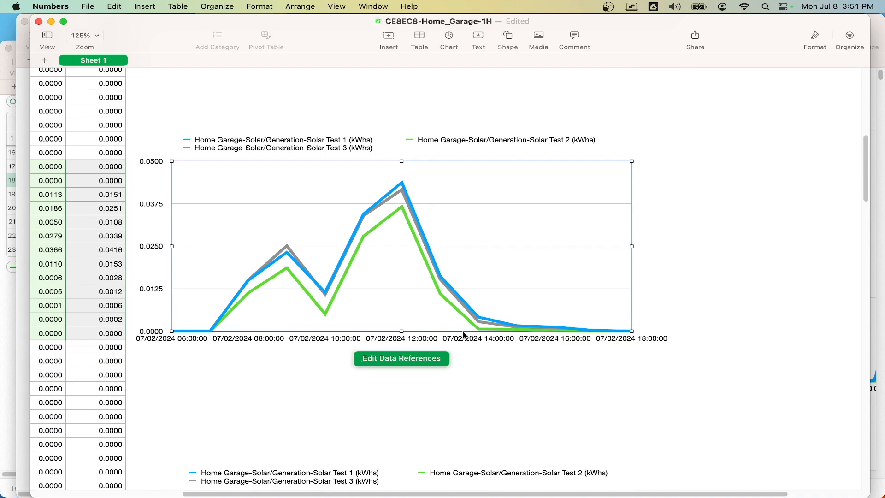
pyautogui.moveTo(333, 298)
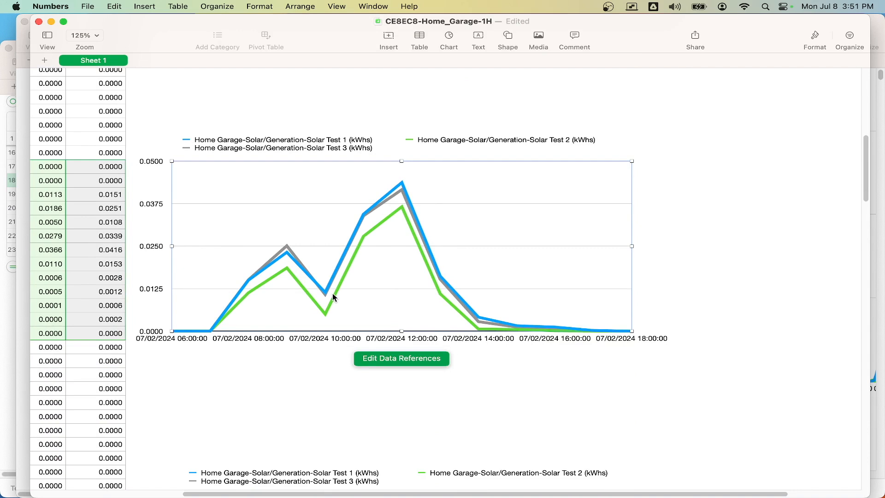
pyautogui.moveTo(315, 291)
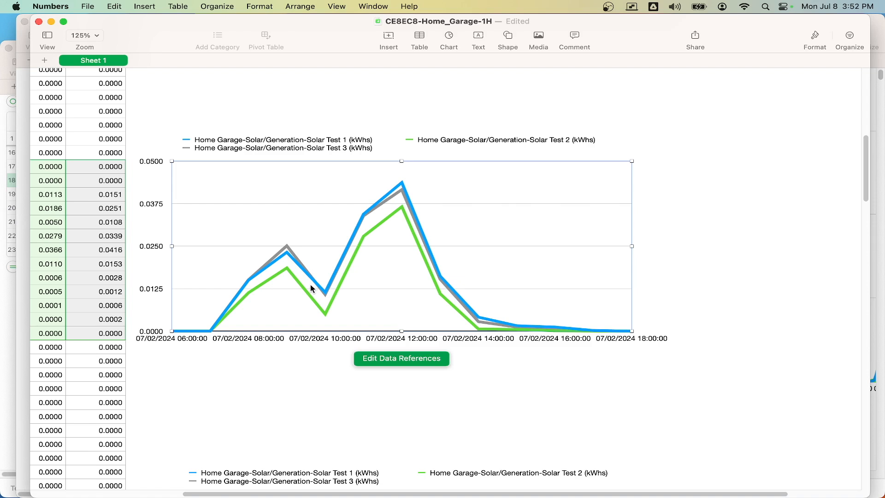
pyautogui.moveTo(288, 265)
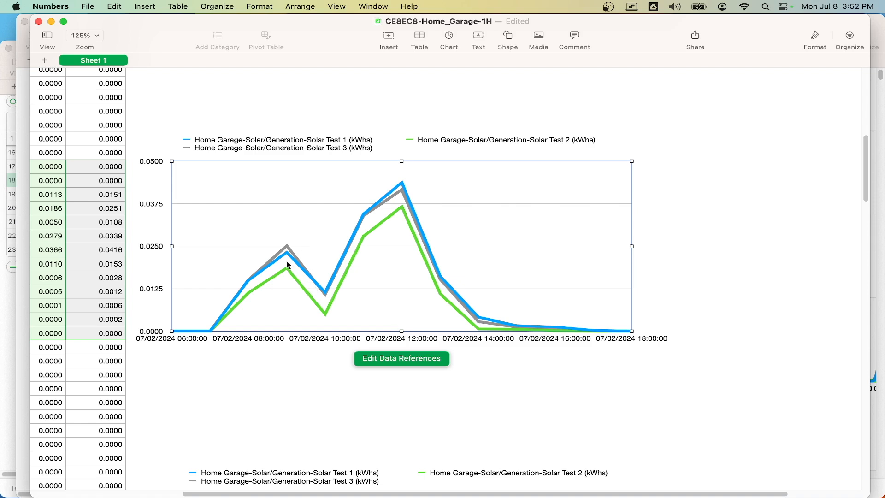
pyautogui.moveTo(270, 270)
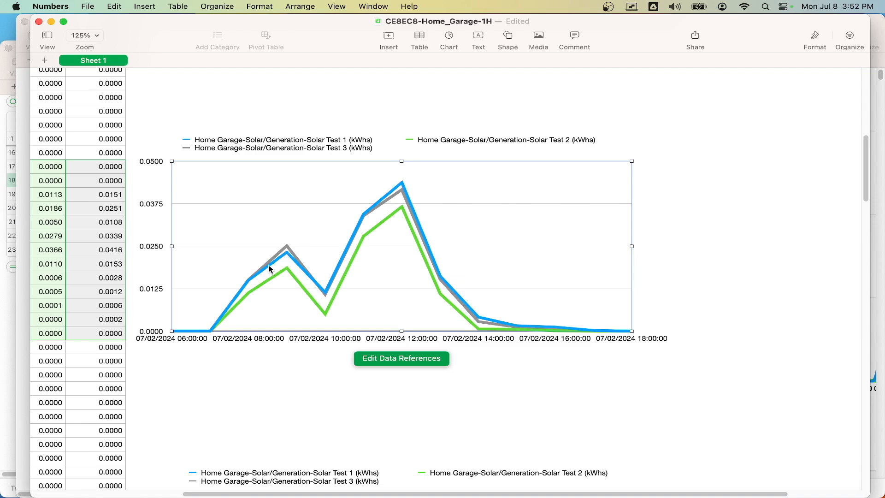
pyautogui.moveTo(289, 255)
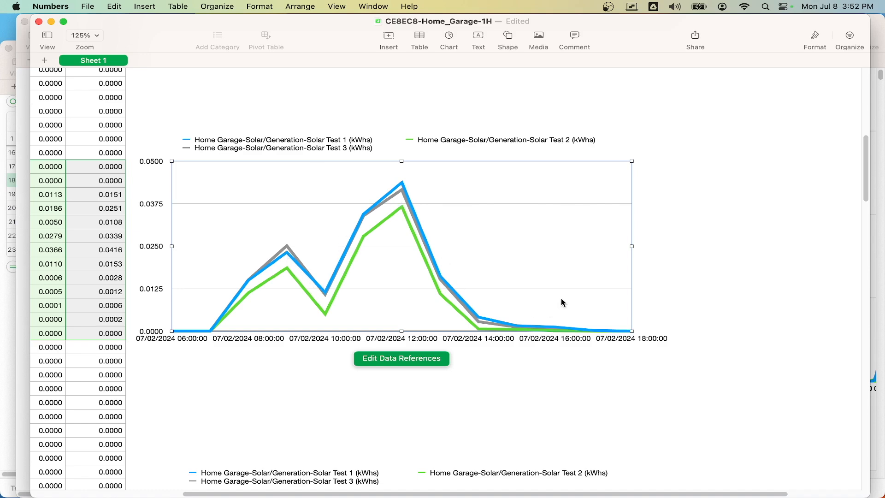
# Step: Scroll down slightly to keep the 07/02/2024 hourly chart centred for comparison
pyautogui.scroll(-3)
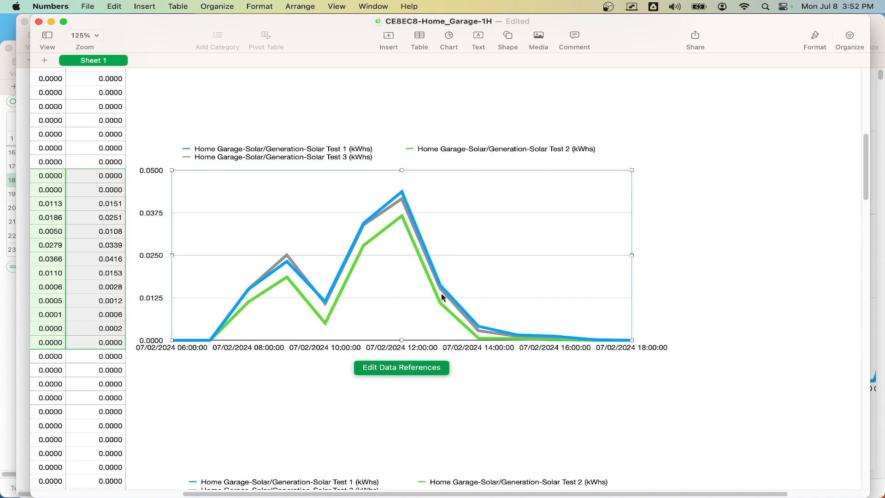
pyautogui.moveTo(880, 47)
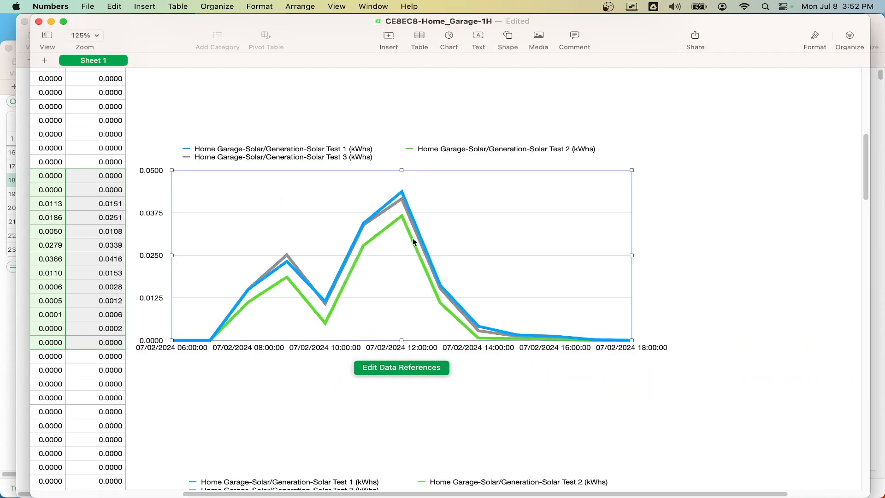
pyautogui.moveTo(371, 354)
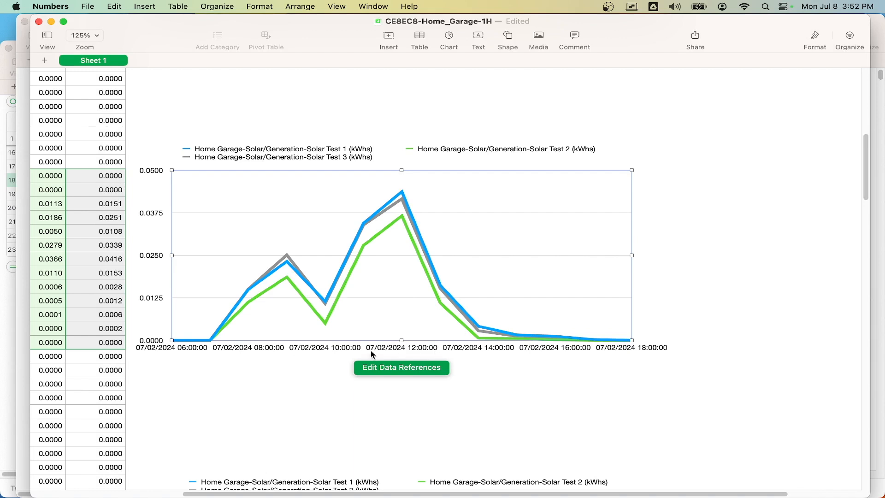
pyautogui.moveTo(406, 203)
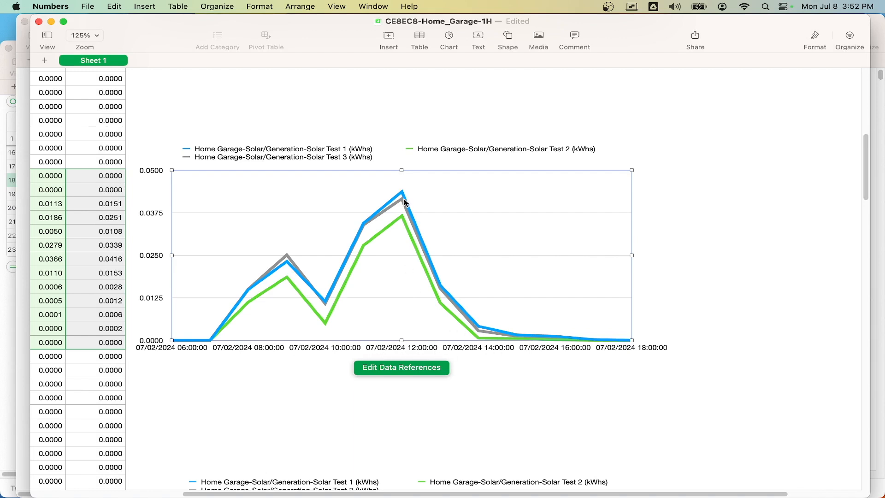
pyautogui.moveTo(414, 326)
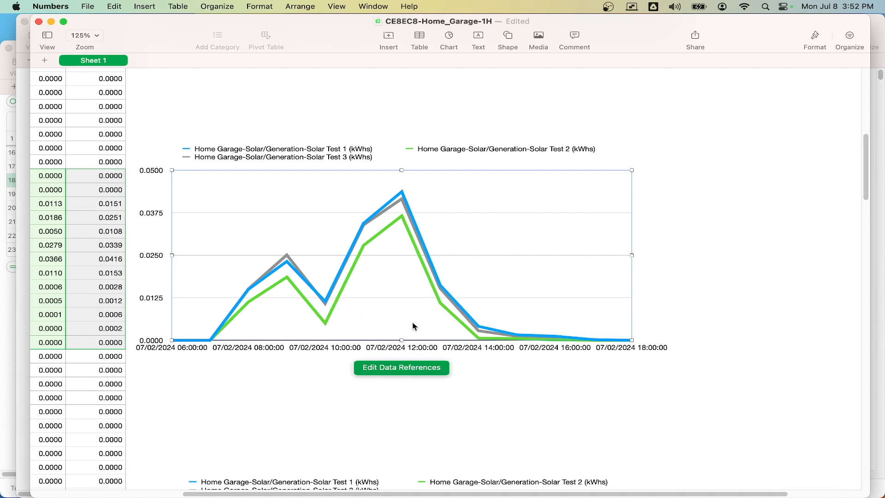
pyautogui.moveTo(875, 78)
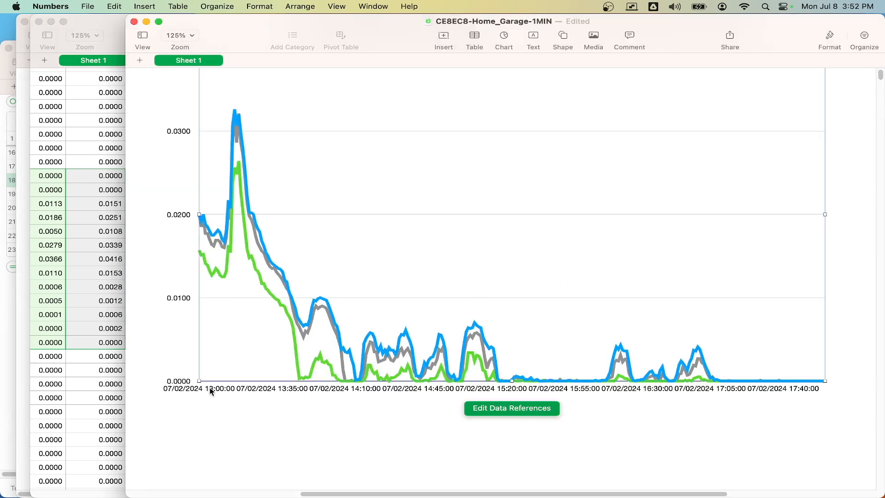
pyautogui.moveTo(237, 245)
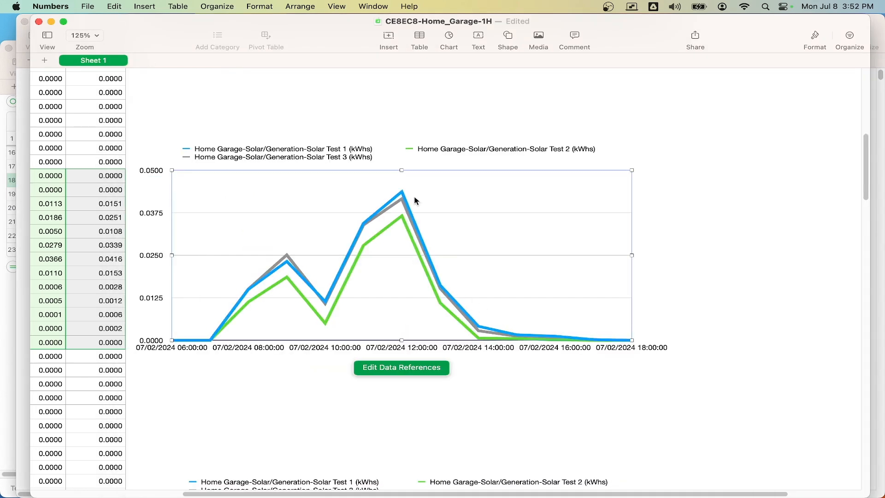
pyautogui.moveTo(803, 272)
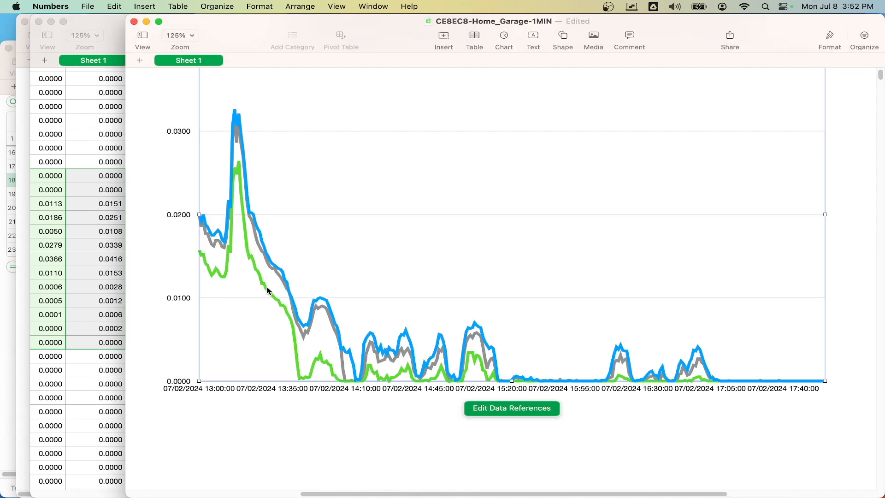
pyautogui.moveTo(327, 393)
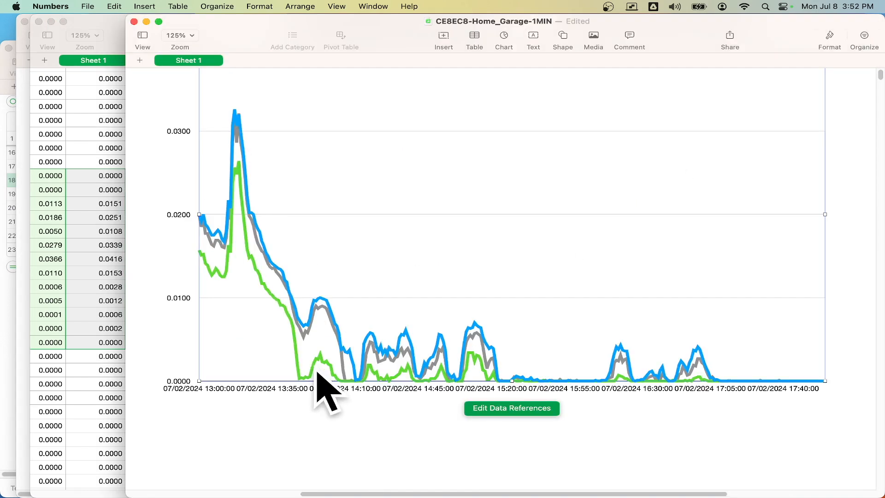
pyautogui.moveTo(285, 322)
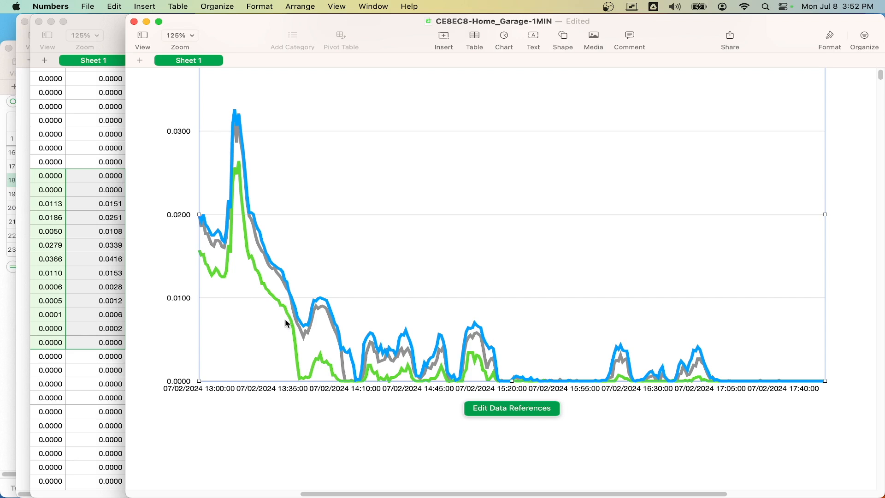
pyautogui.moveTo(346, 348)
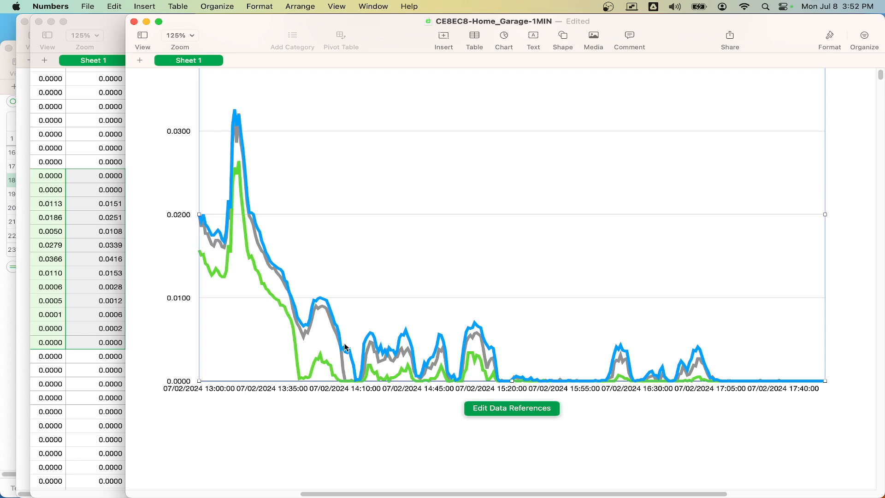
pyautogui.moveTo(247, 139)
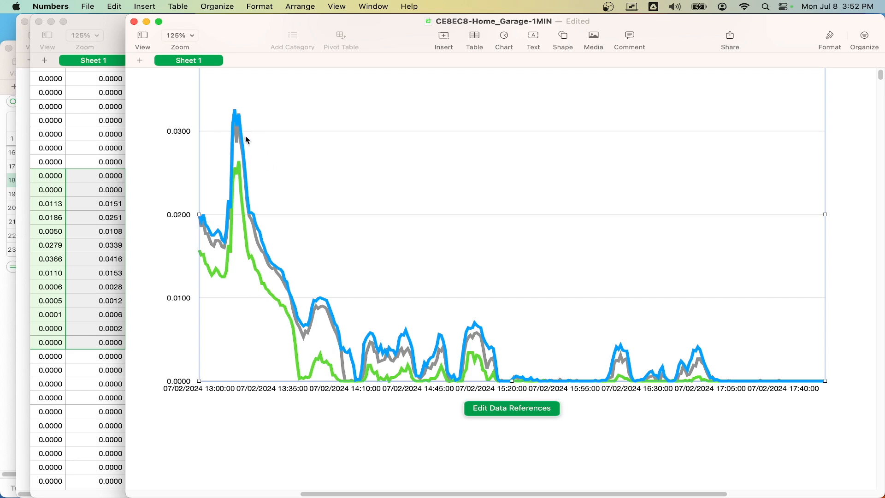
pyautogui.moveTo(306, 371)
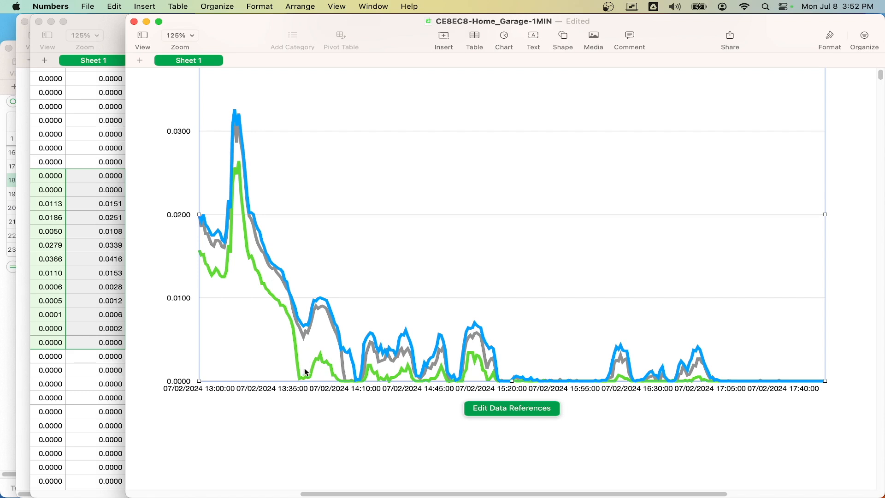
pyautogui.moveTo(409, 381)
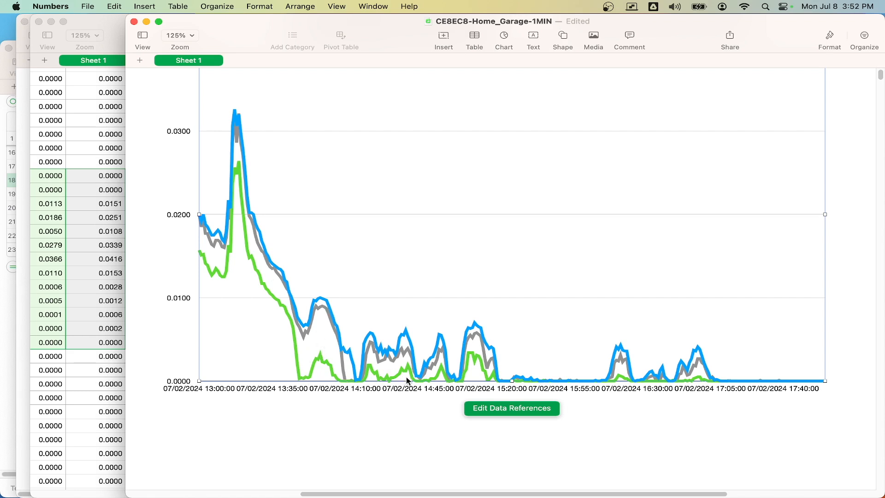
pyautogui.moveTo(282, 340)
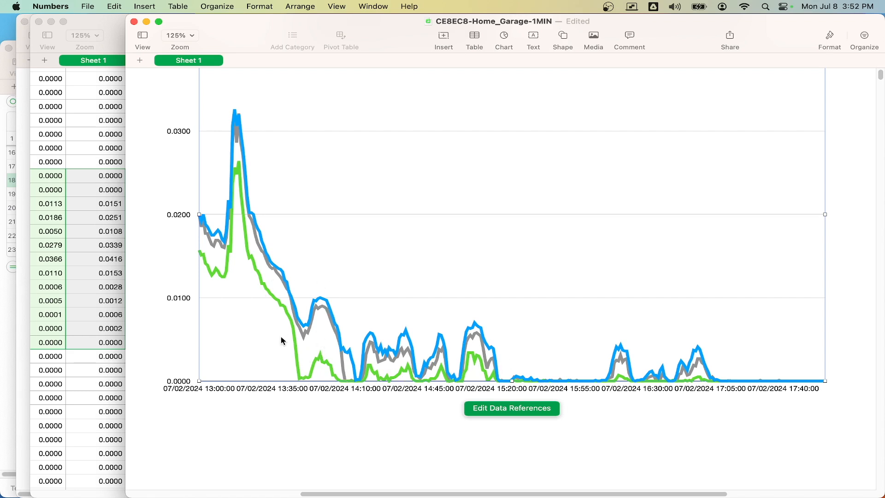
pyautogui.moveTo(250, 220)
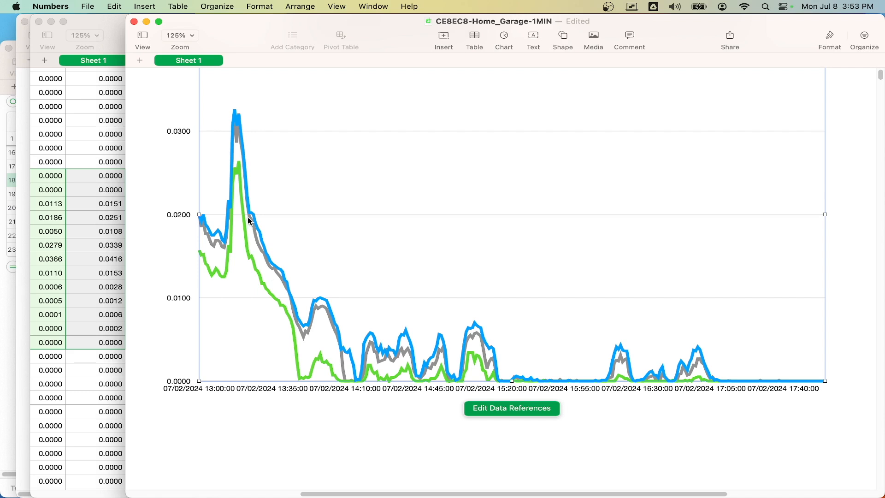
pyautogui.moveTo(258, 277)
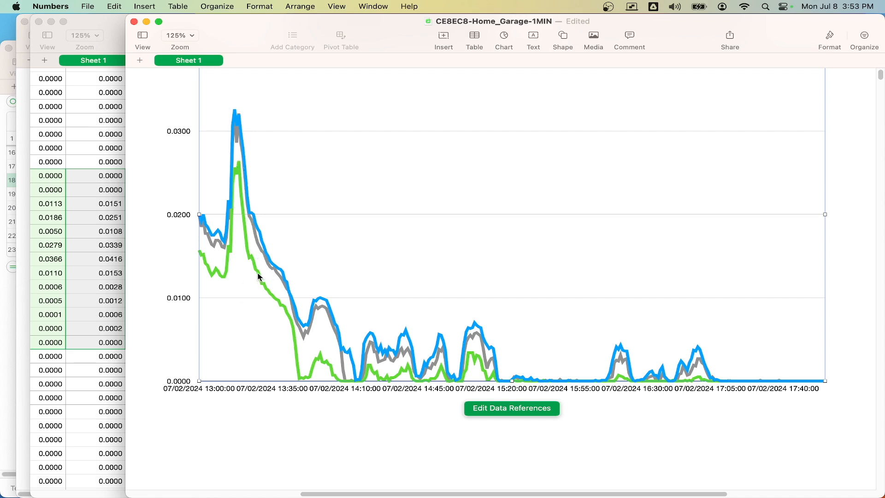
pyautogui.moveTo(204, 261)
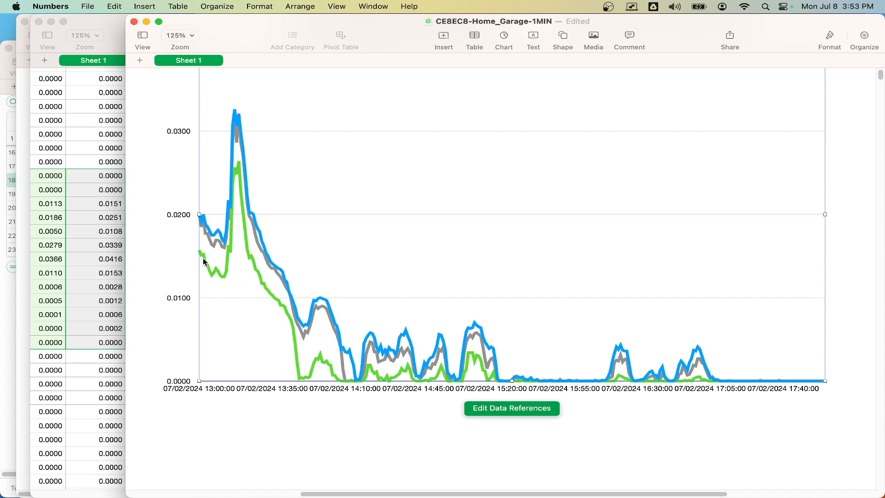
pyautogui.moveTo(273, 314)
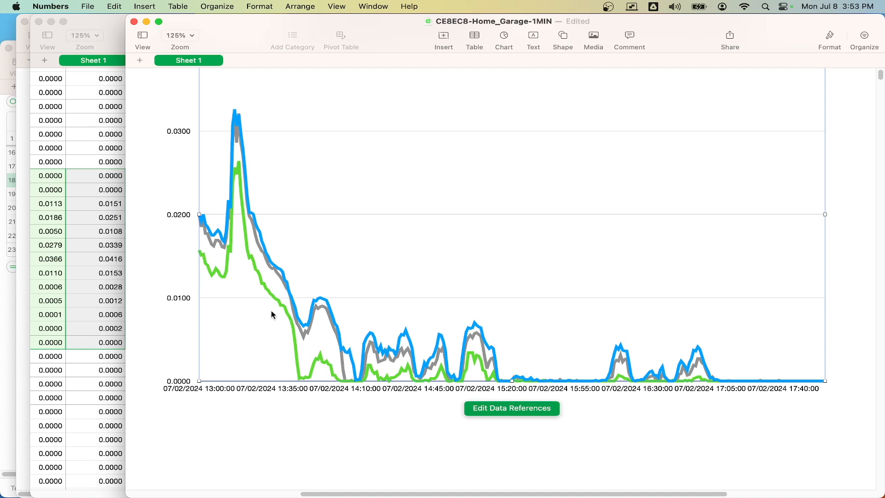
pyautogui.moveTo(543, 354)
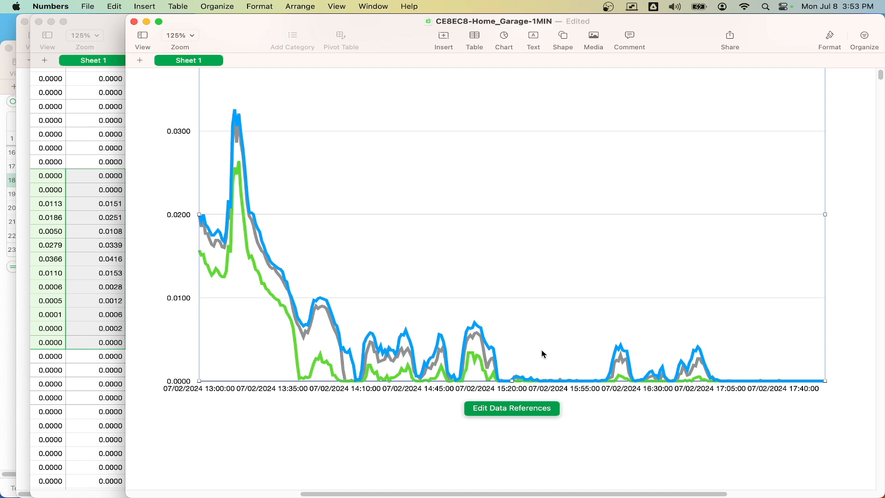
pyautogui.moveTo(595, 368)
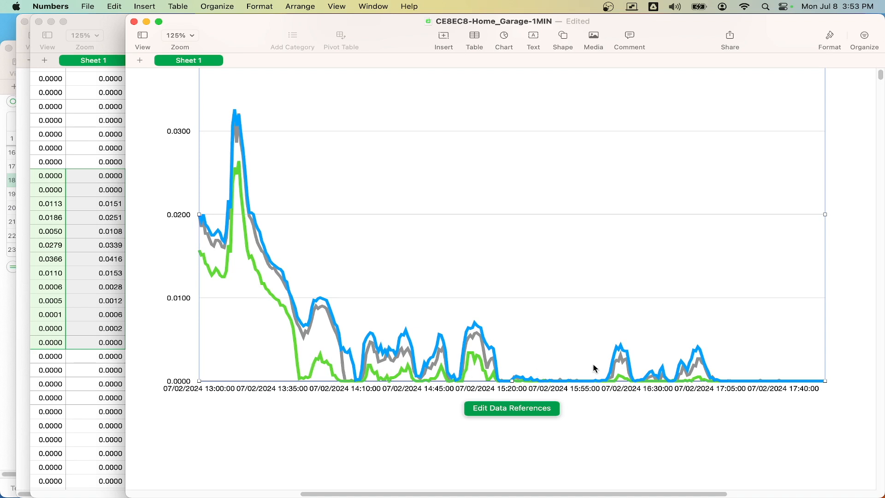
pyautogui.moveTo(293, 324)
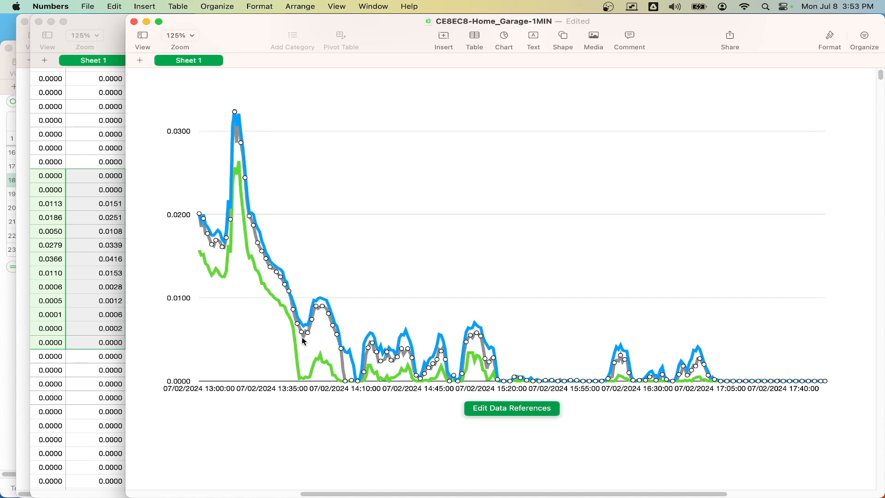
pyautogui.moveTo(334, 335)
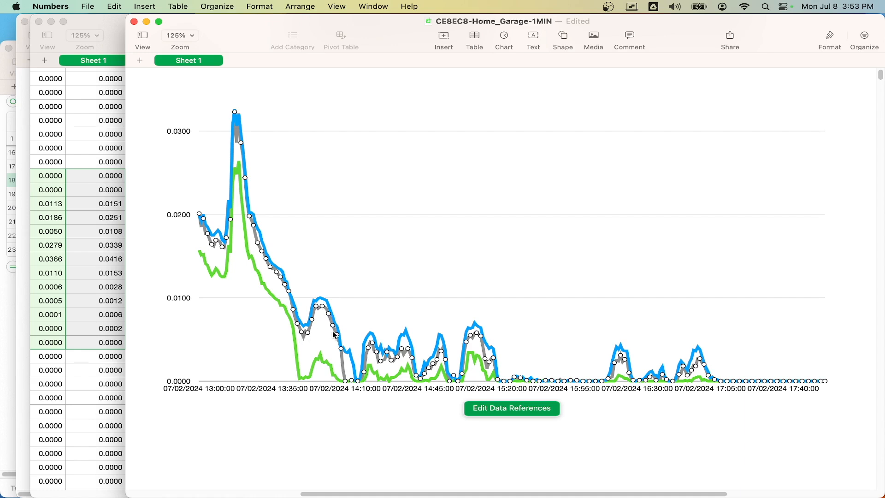
pyautogui.moveTo(345, 386)
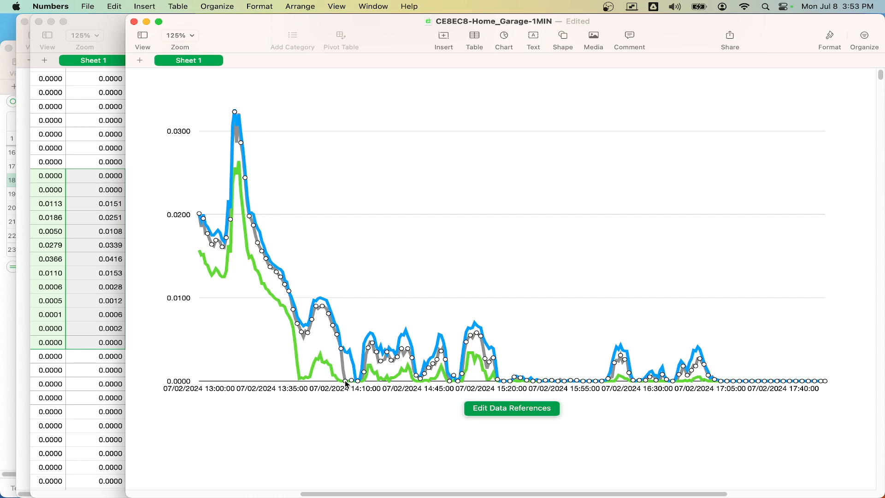
pyautogui.moveTo(348, 357)
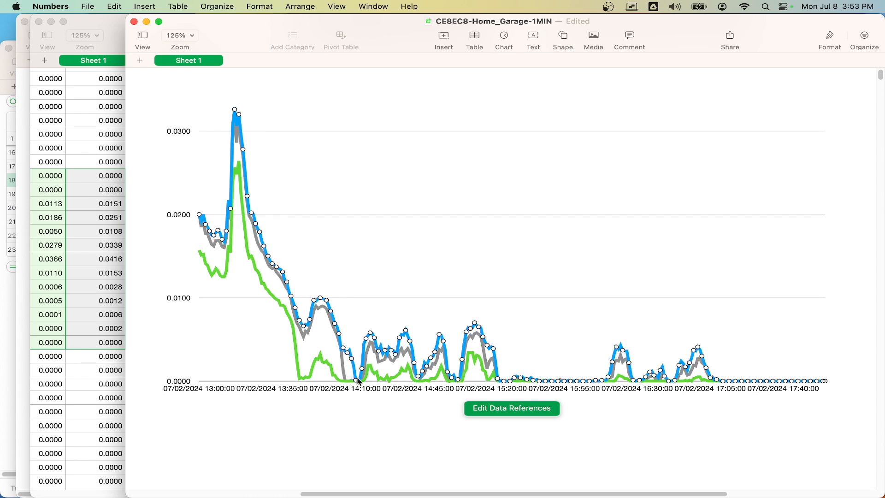
pyautogui.moveTo(346, 354)
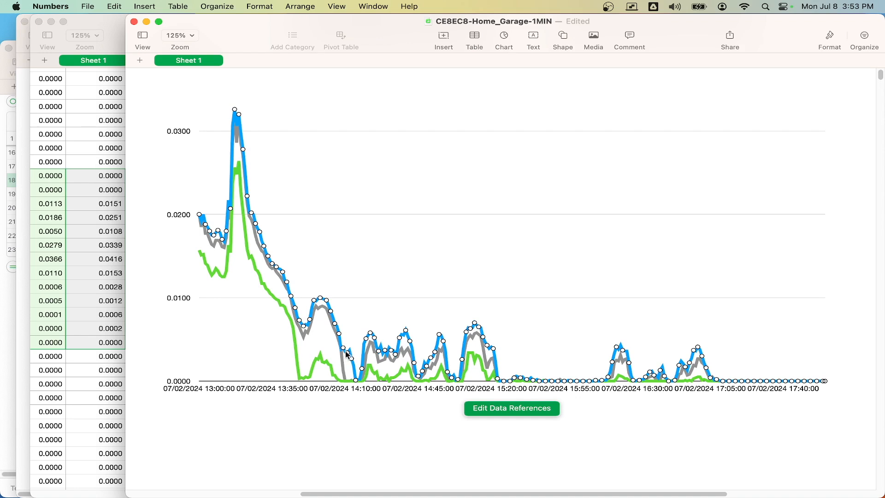
pyautogui.moveTo(474, 379)
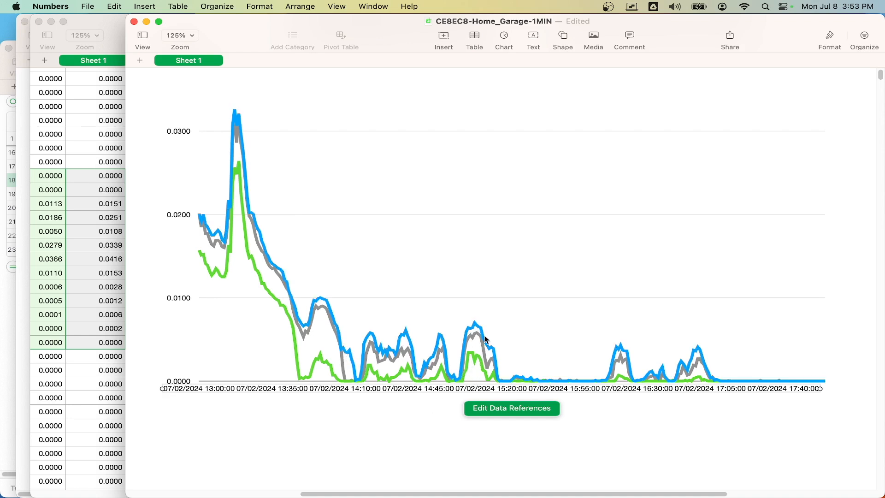
pyautogui.moveTo(652, 354)
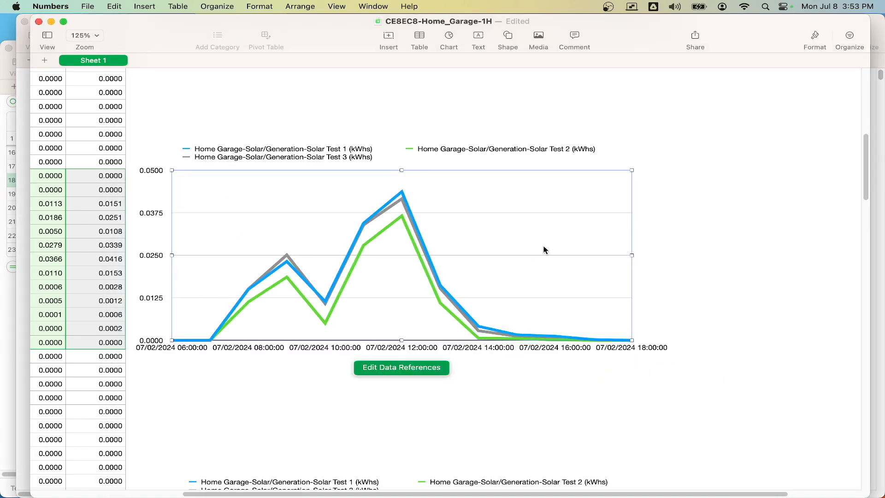
pyautogui.moveTo(845, 157)
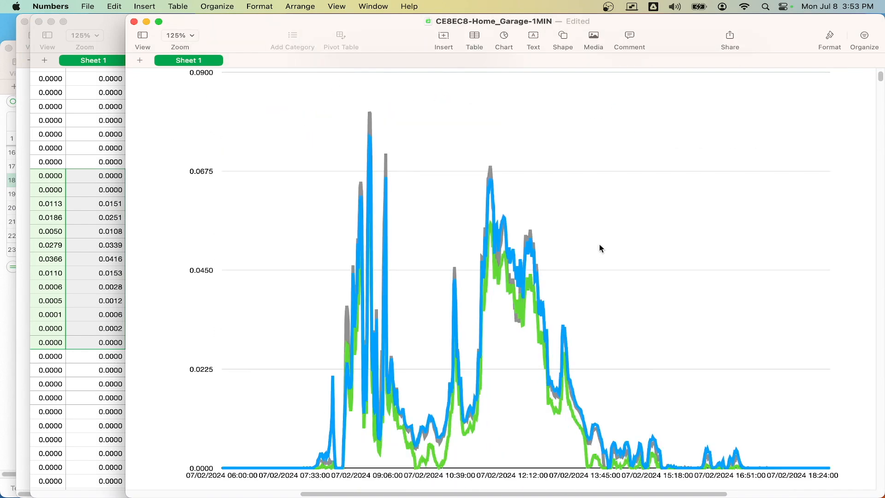
pyautogui.moveTo(273, 483)
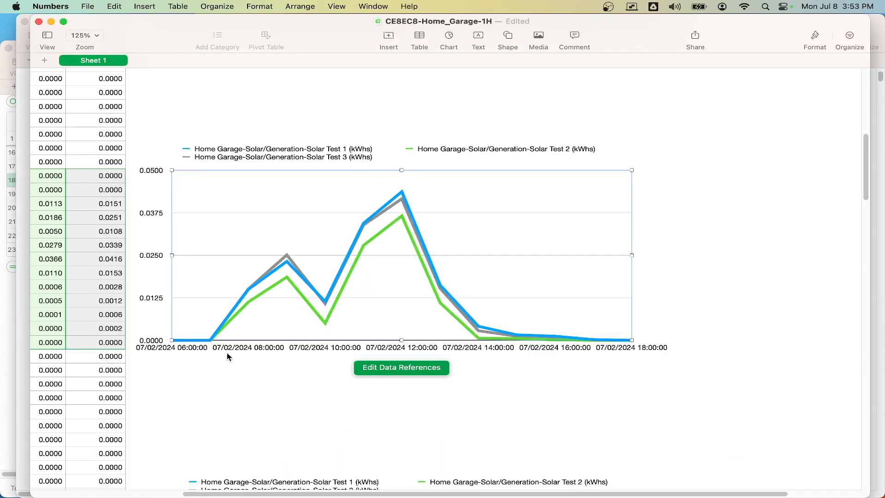
pyautogui.moveTo(822, 205)
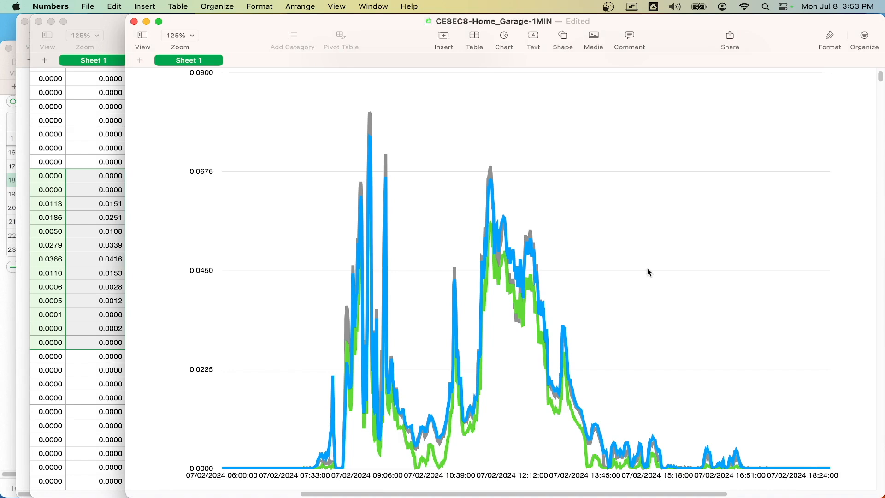
pyautogui.moveTo(432, 421)
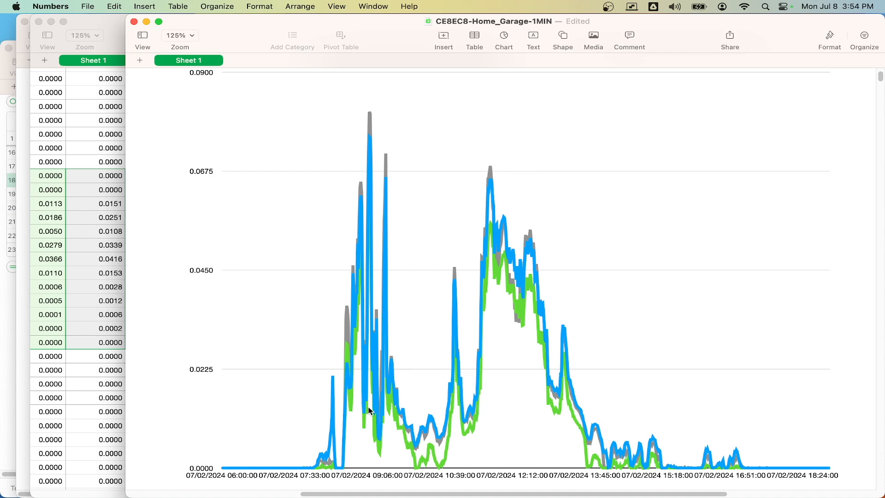
pyautogui.moveTo(341, 403)
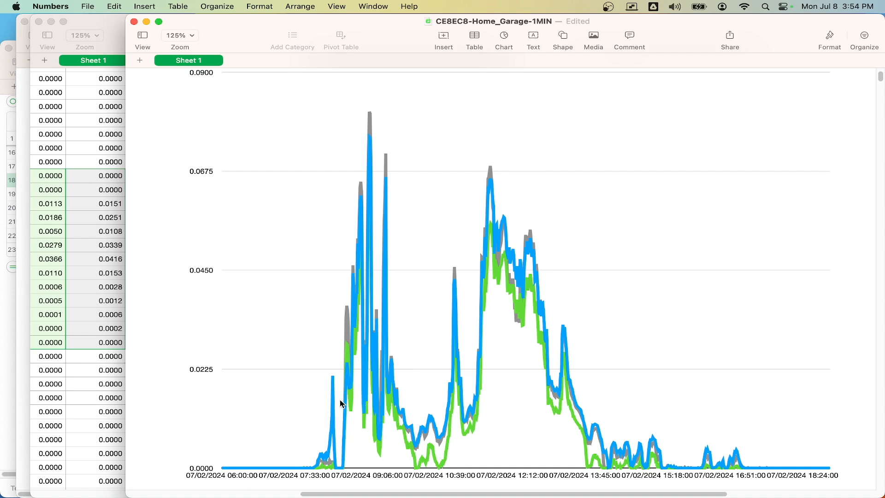
pyautogui.moveTo(326, 463)
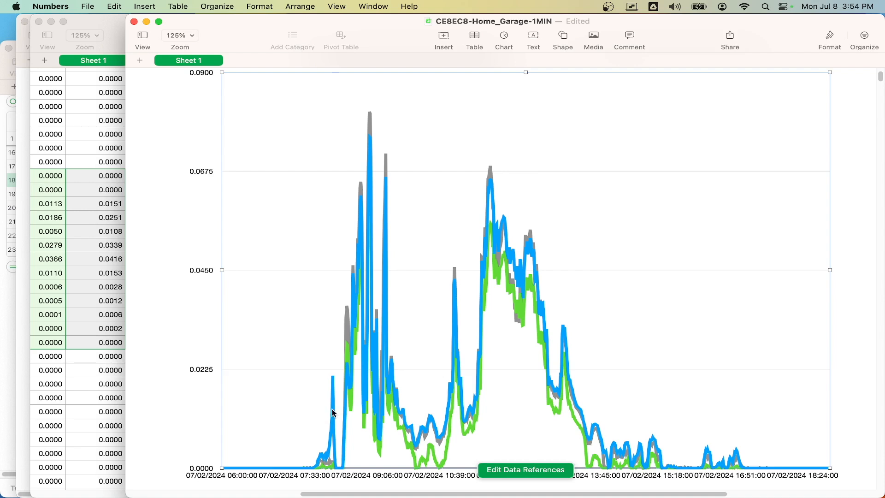
pyautogui.moveTo(331, 399)
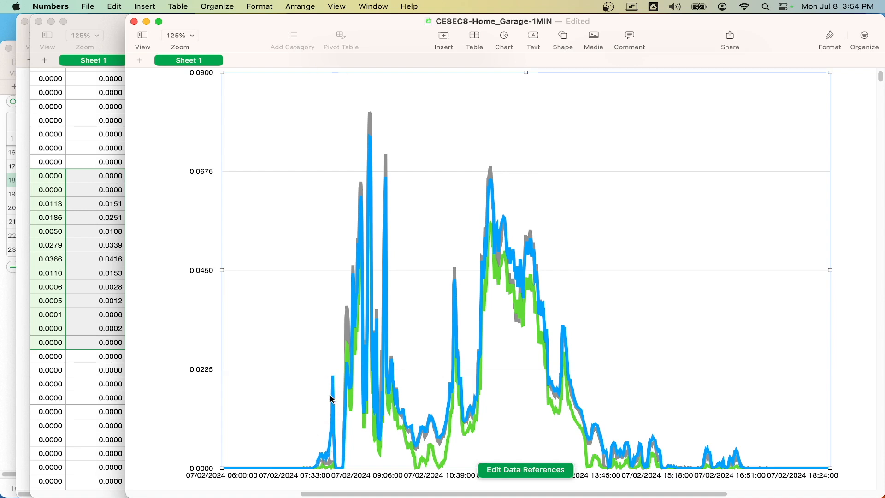
pyautogui.moveTo(351, 403)
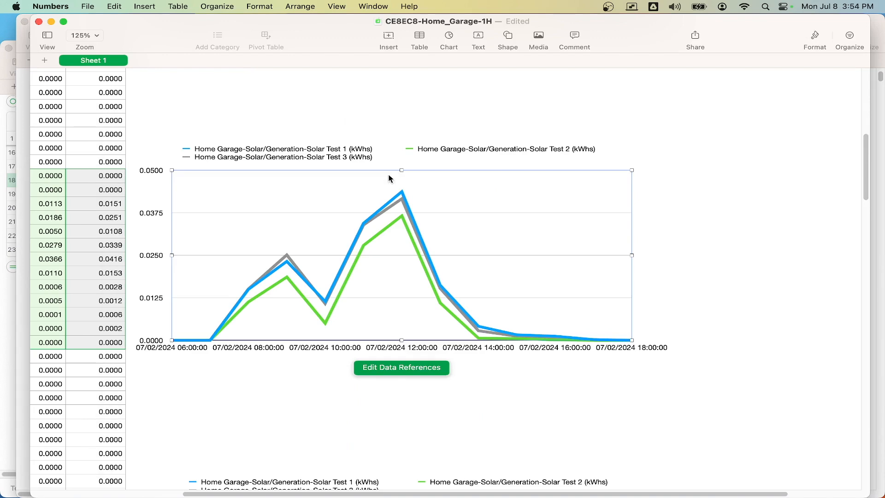
pyautogui.scroll(-3)
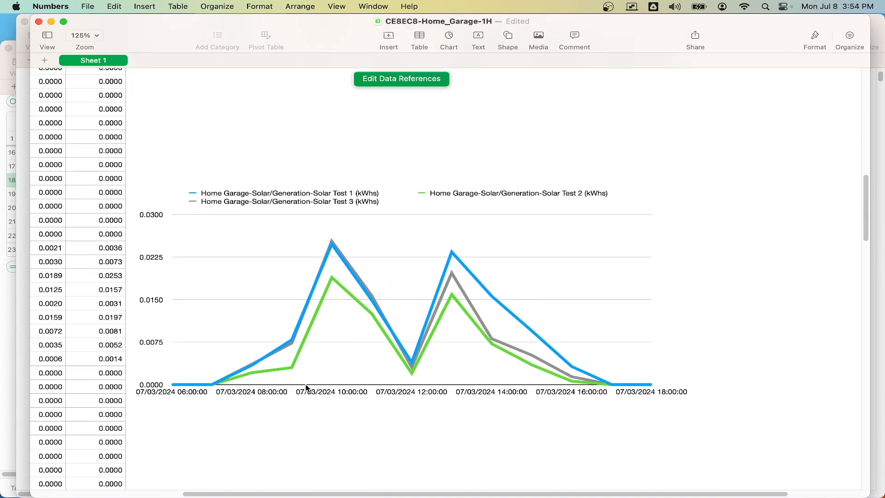
pyautogui.rightClick(446, 311)
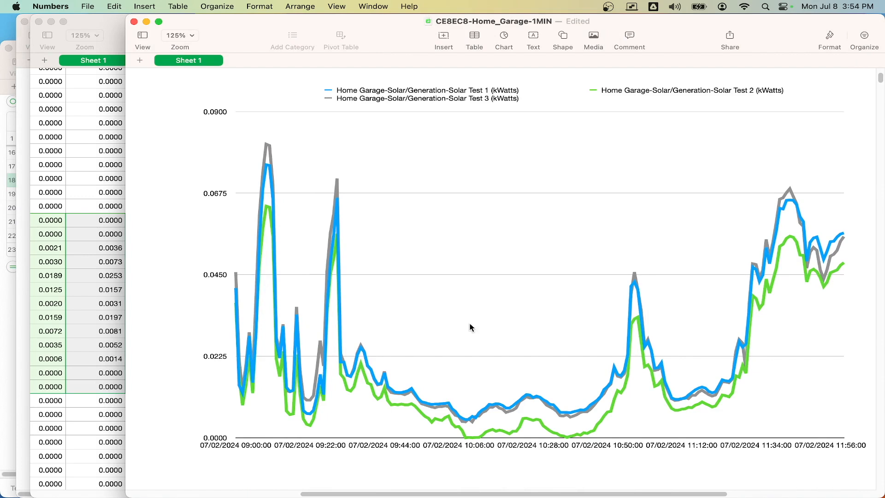
pyautogui.click(471, 327)
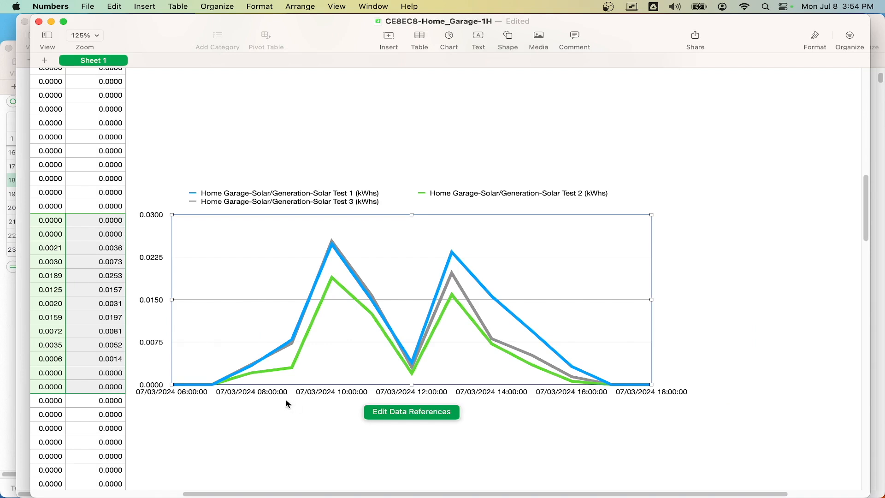
pyautogui.moveTo(377, 361)
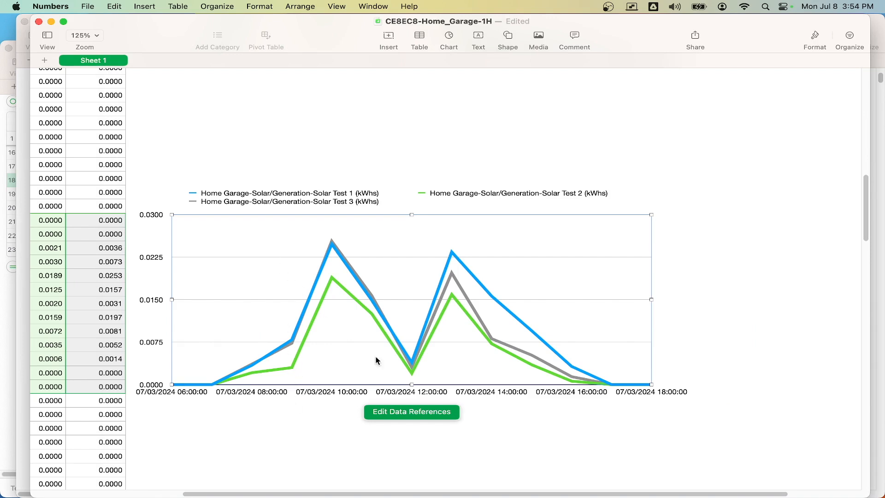
pyautogui.moveTo(857, 121)
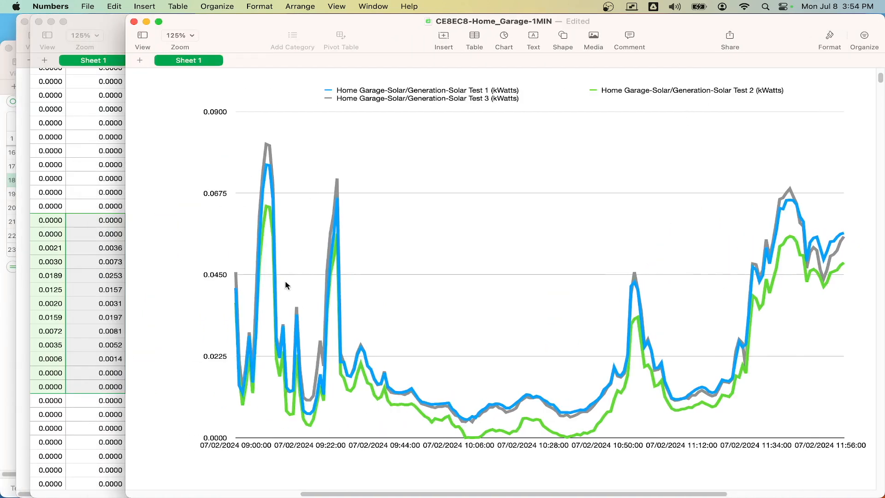
pyautogui.moveTo(284, 313)
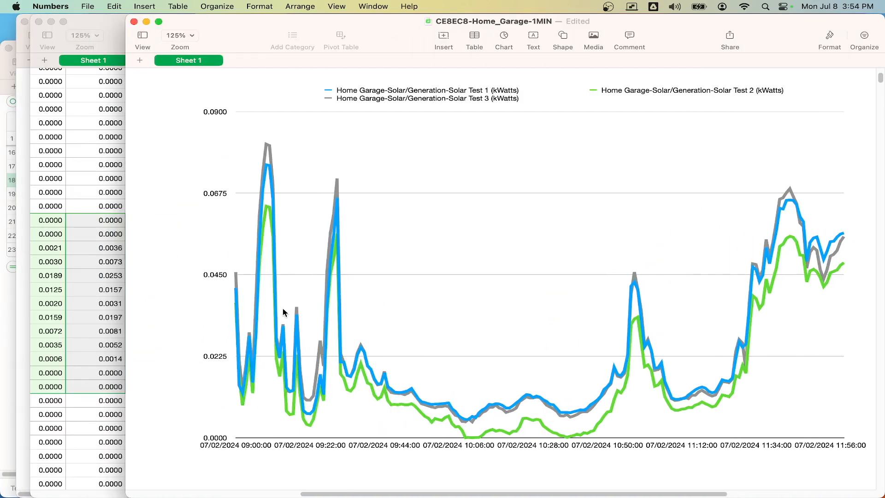
pyautogui.moveTo(440, 363)
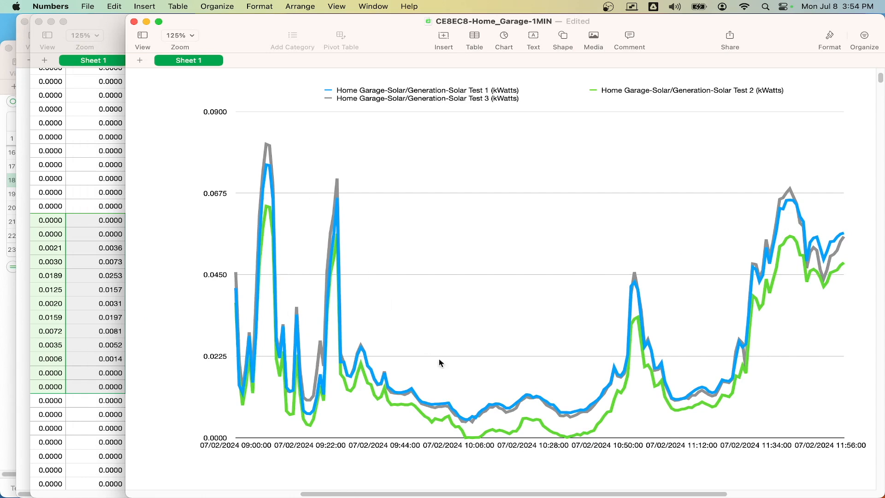
pyautogui.moveTo(620, 348)
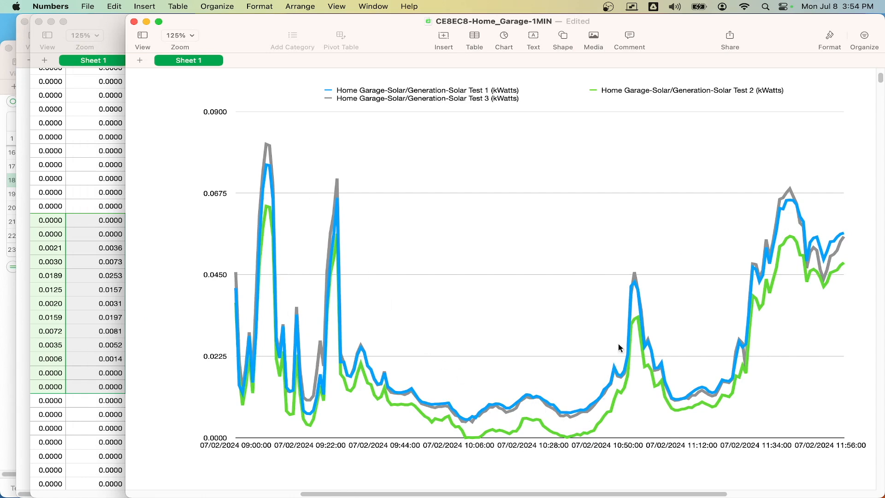
pyautogui.moveTo(812, 230)
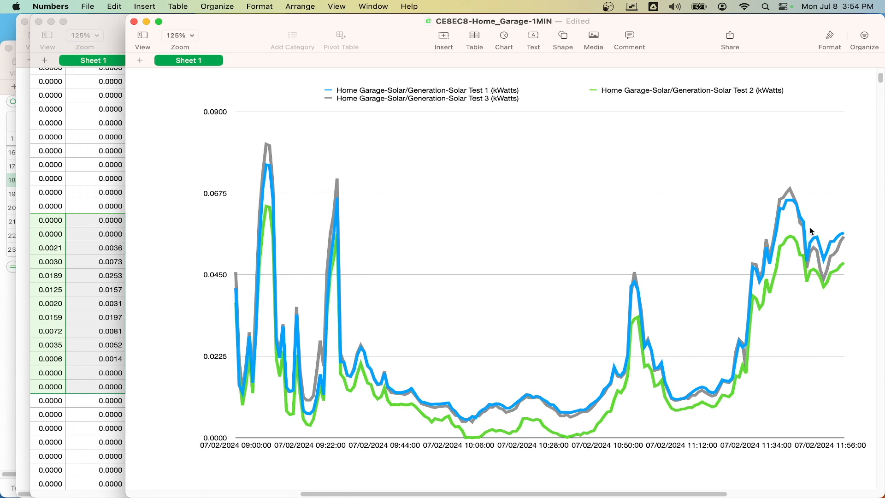
pyautogui.moveTo(474, 409)
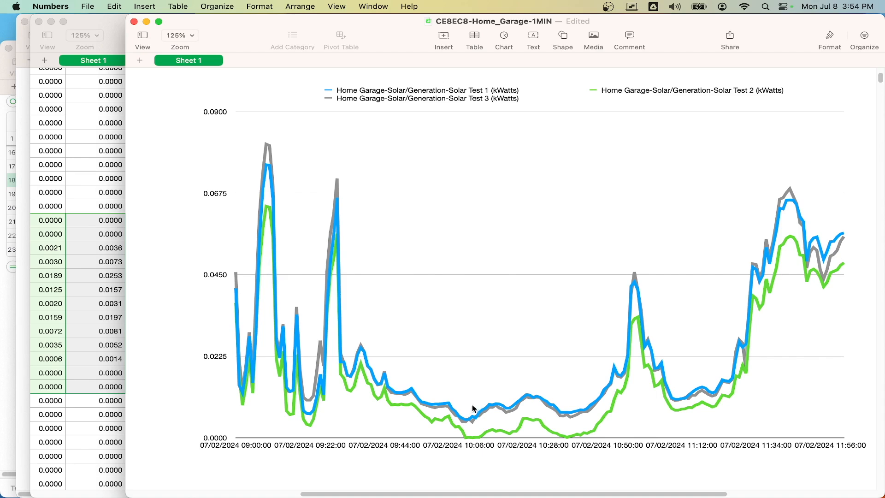
pyautogui.moveTo(451, 445)
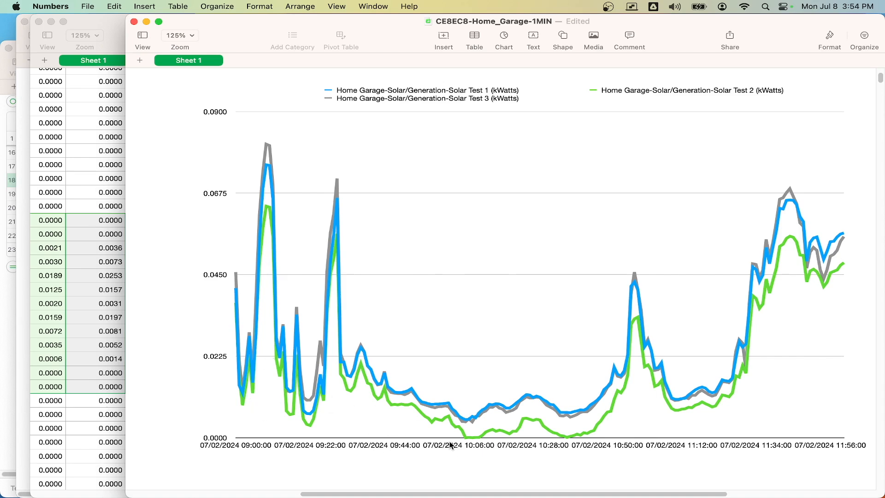
# Step: Scroll to the 07/04/2024 chart, select it to see its source rows, and continue down to the 07/05/2024 chart
pyautogui.scroll(-3)
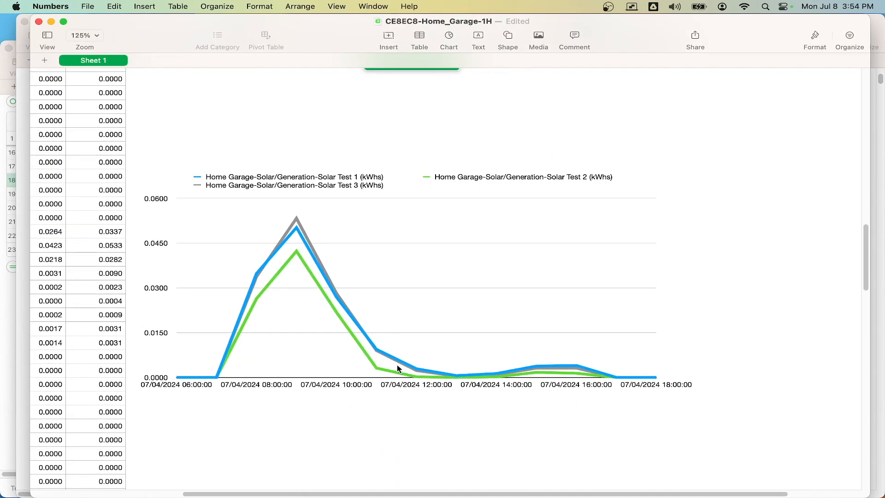
pyautogui.moveTo(572, 293)
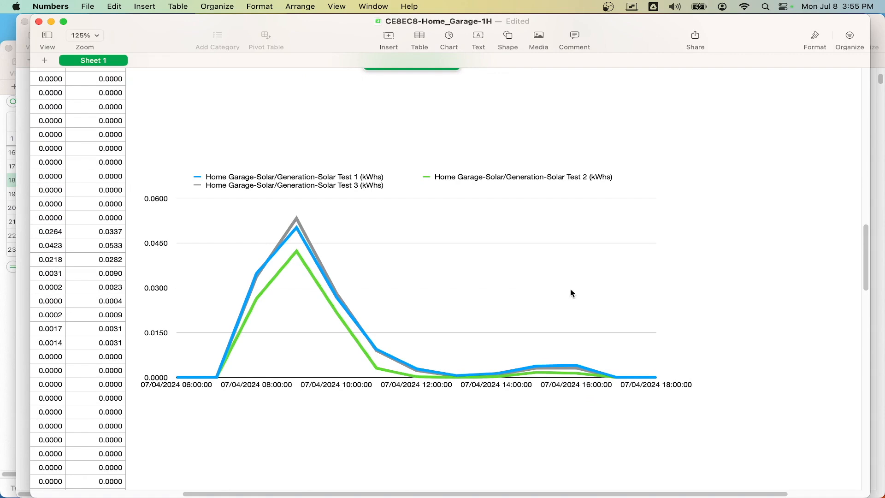
pyautogui.moveTo(727, 285)
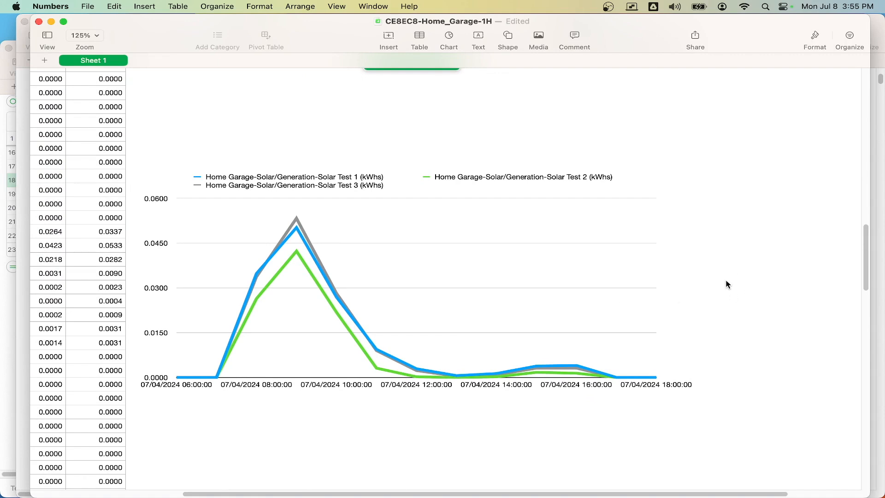
pyautogui.scroll(-3)
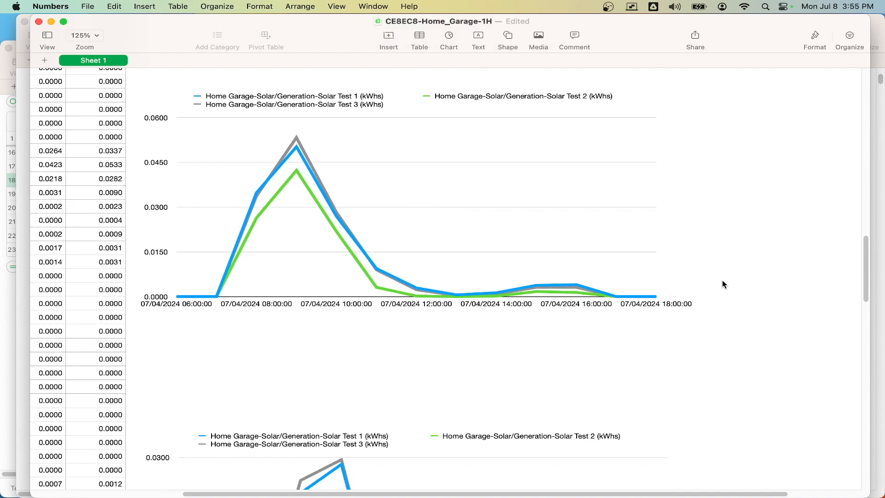
pyautogui.moveTo(250, 232)
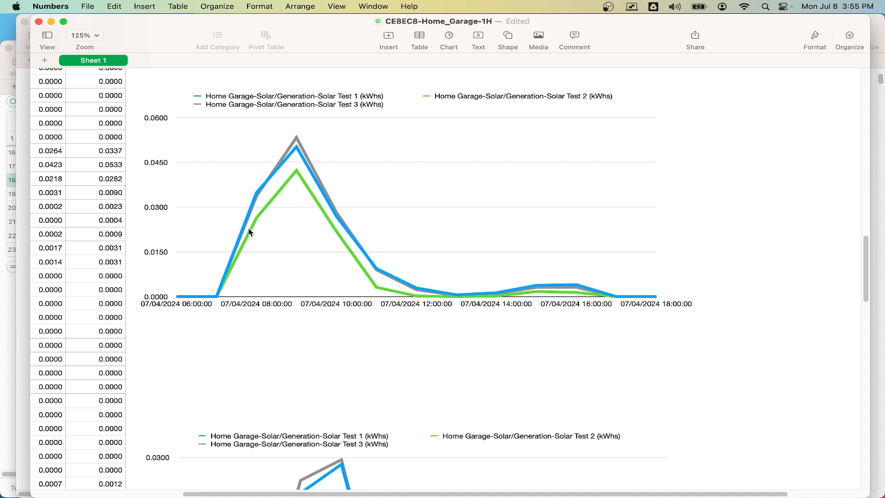
pyautogui.click(298, 145)
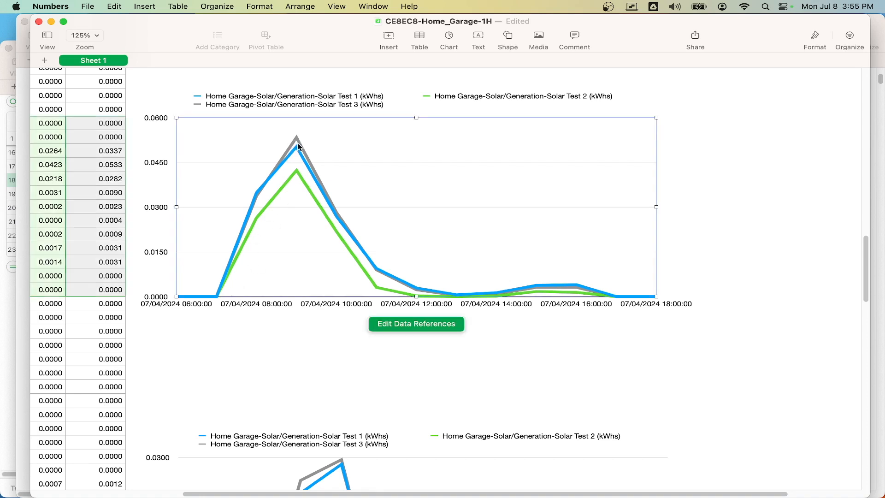
pyautogui.moveTo(444, 286)
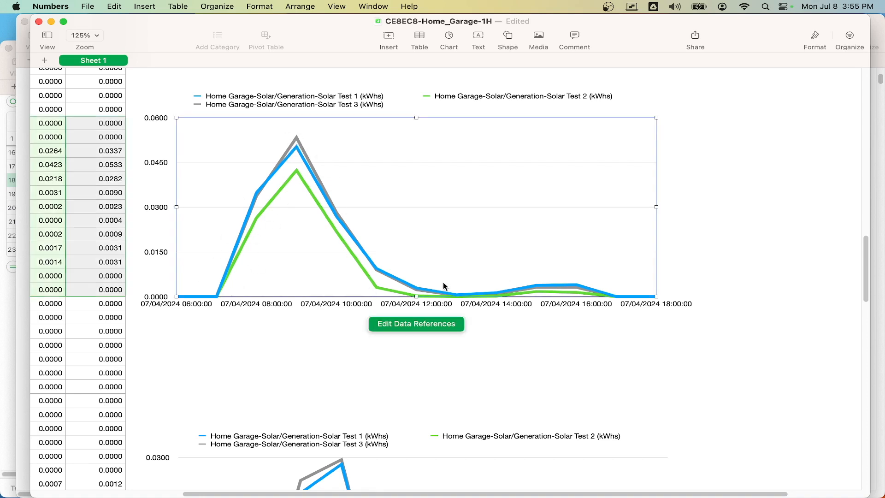
pyautogui.scroll(-3)
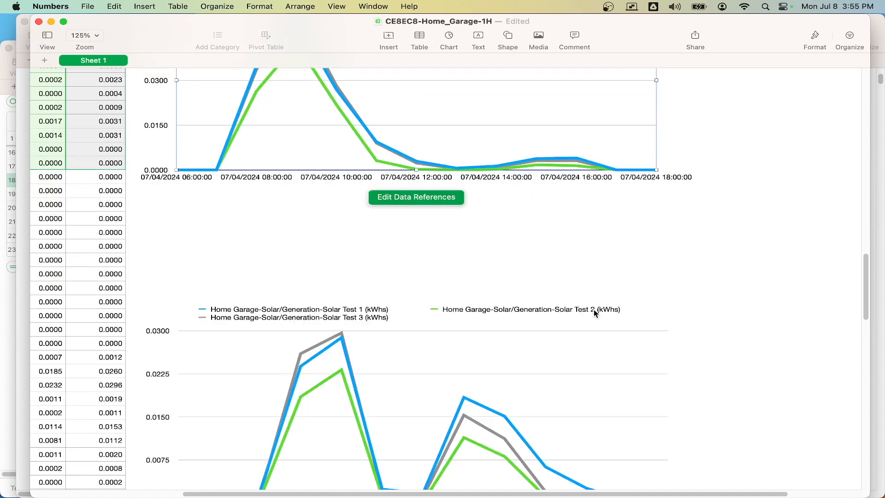
pyautogui.scroll(-3)
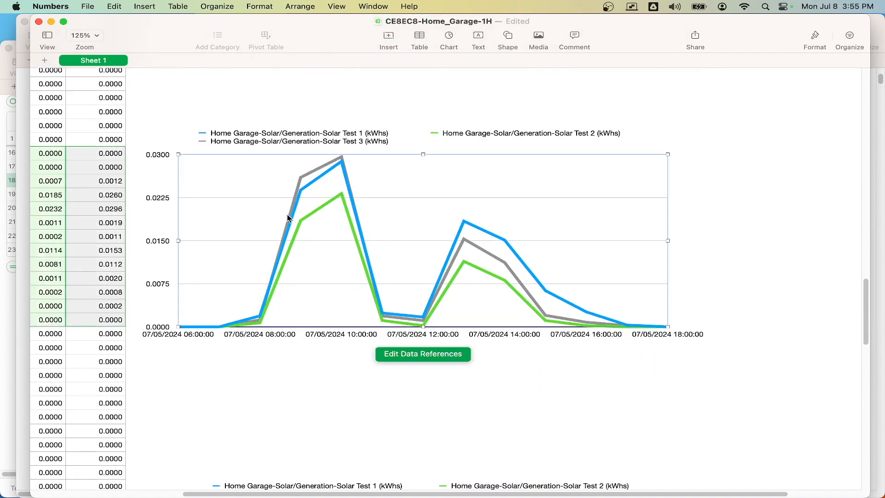
pyautogui.moveTo(473, 261)
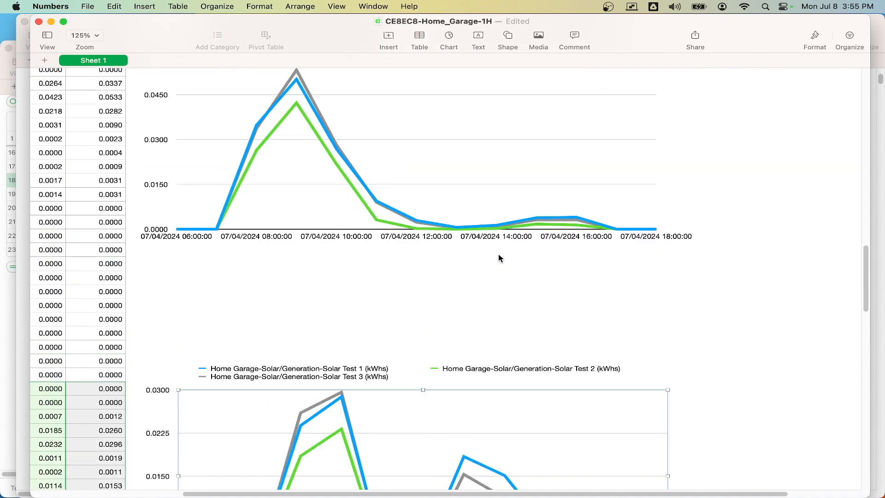
# Step: Scroll to the 07/05/2024 chart and pick out the blue Solar Test 1 series line to inspect it
pyautogui.scroll(-3)
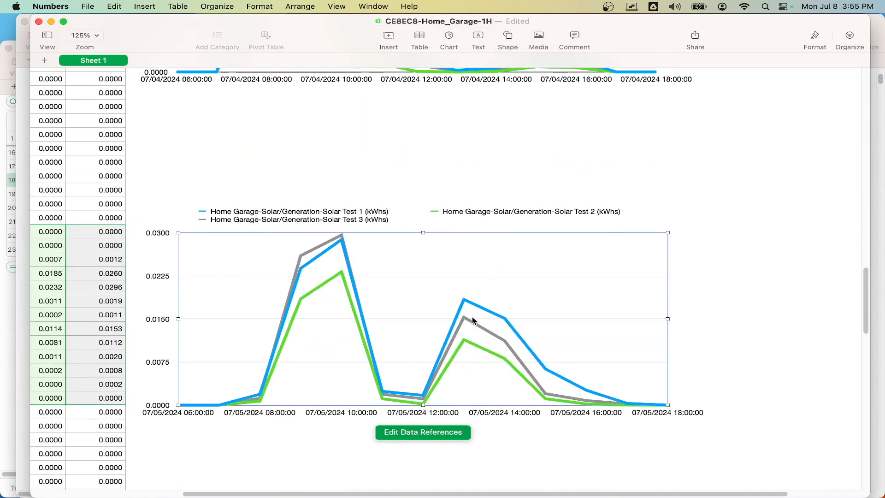
pyautogui.moveTo(559, 374)
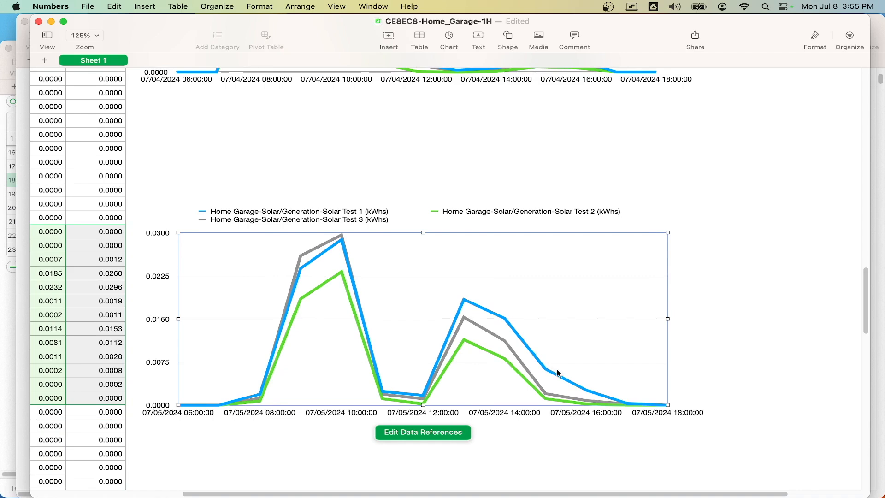
pyautogui.rightClick(557, 374)
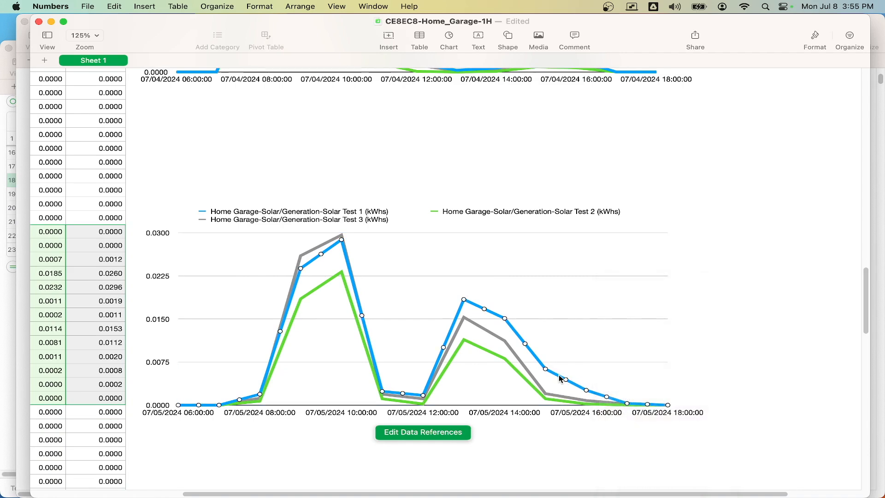
pyautogui.moveTo(519, 362)
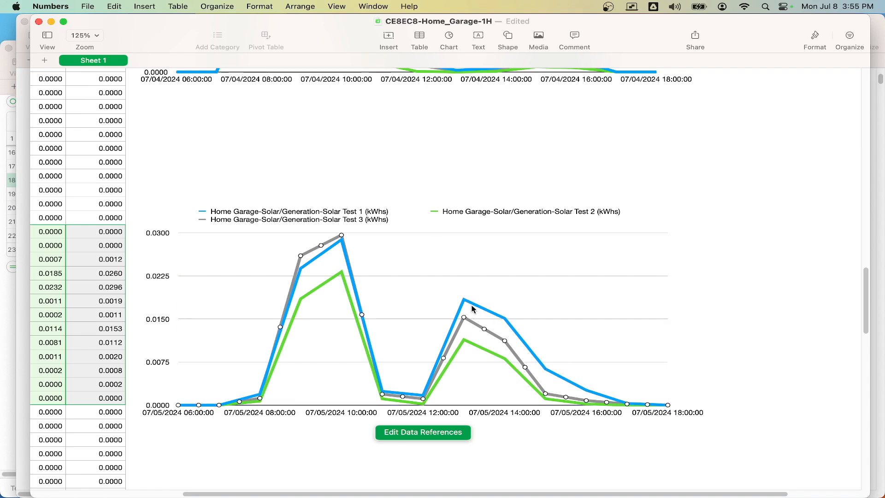
pyautogui.moveTo(620, 401)
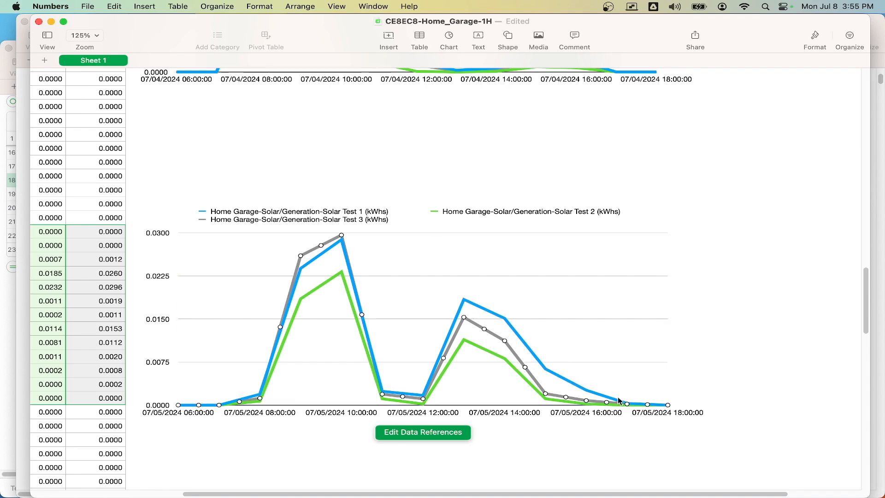
pyautogui.click(472, 324)
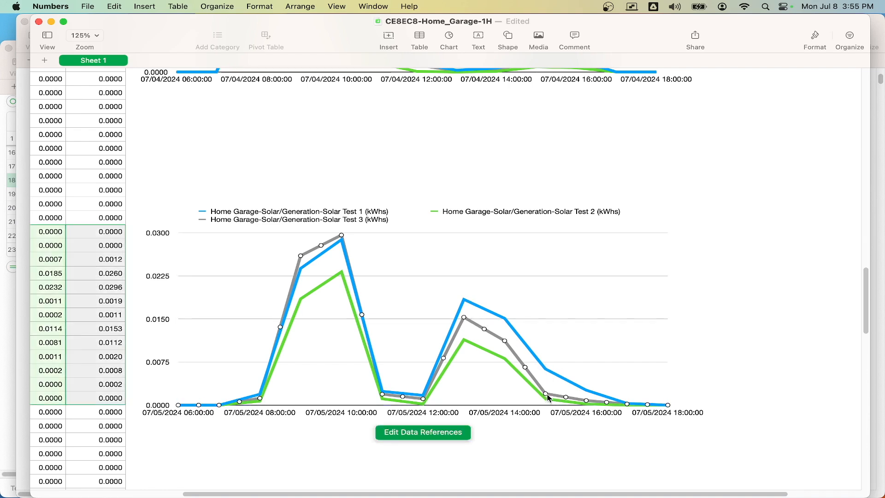
pyautogui.moveTo(525, 411)
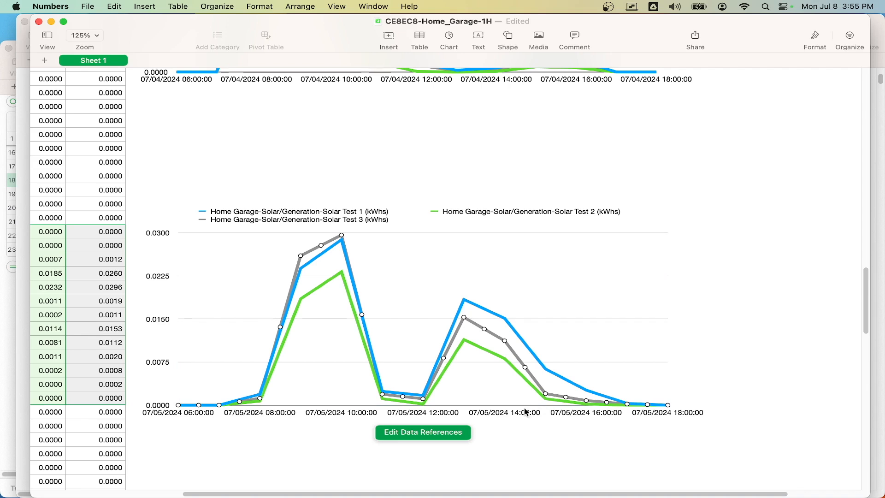
pyautogui.moveTo(551, 396)
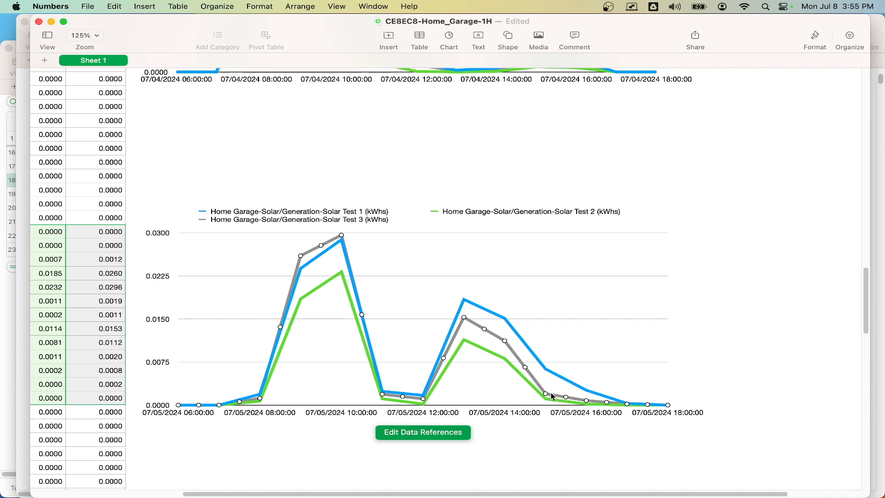
pyautogui.moveTo(547, 397)
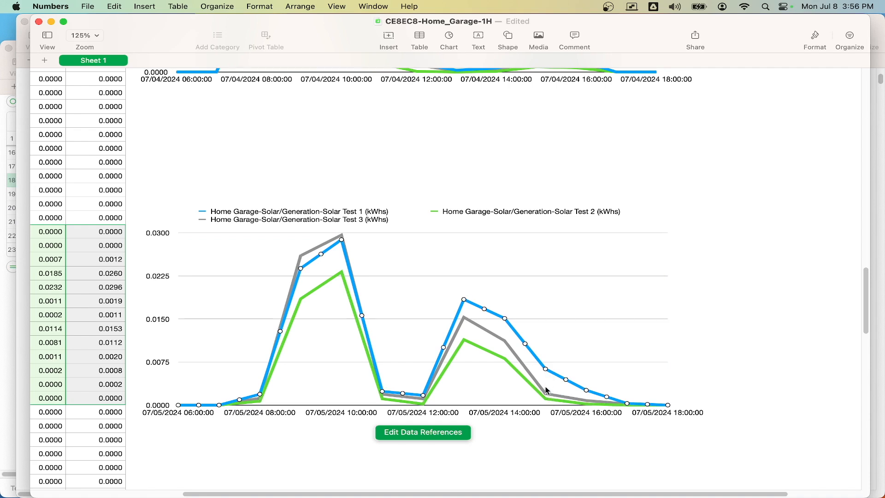
pyautogui.moveTo(549, 373)
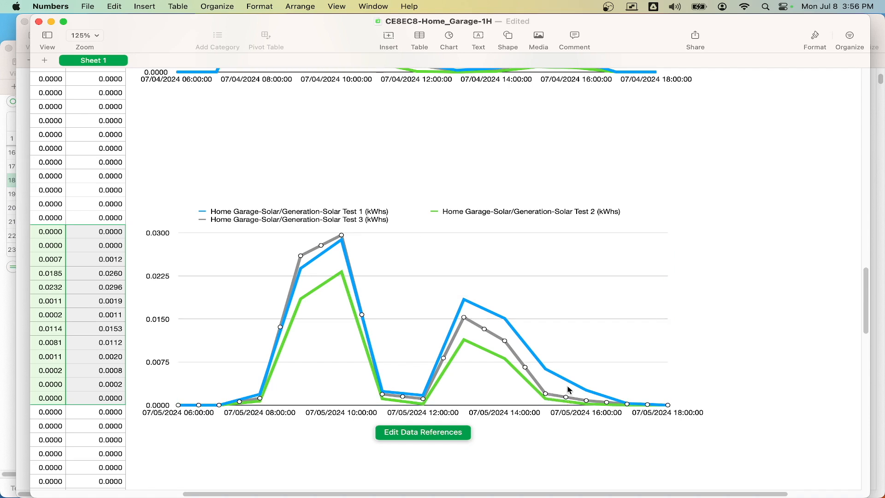
pyautogui.moveTo(551, 375)
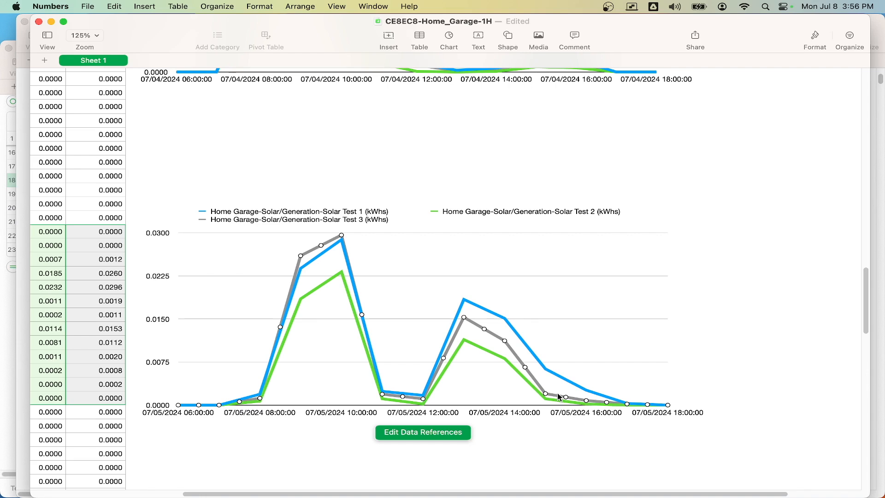
pyautogui.moveTo(561, 390)
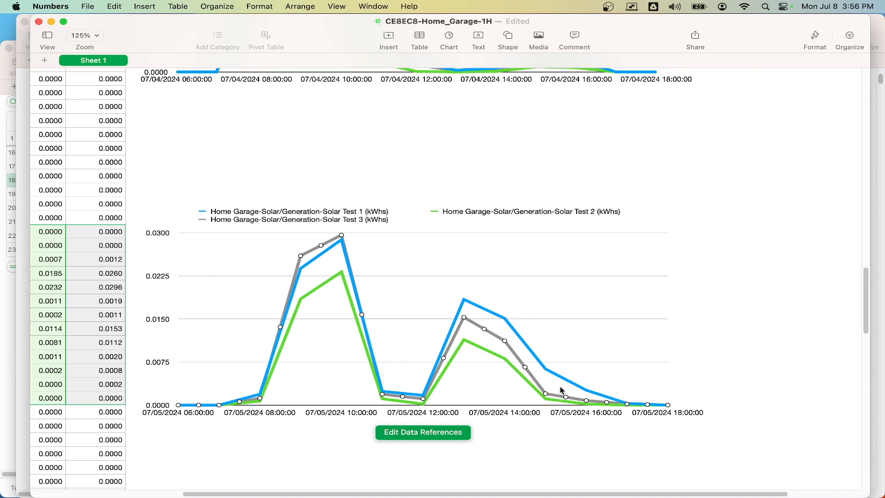
pyautogui.moveTo(612, 404)
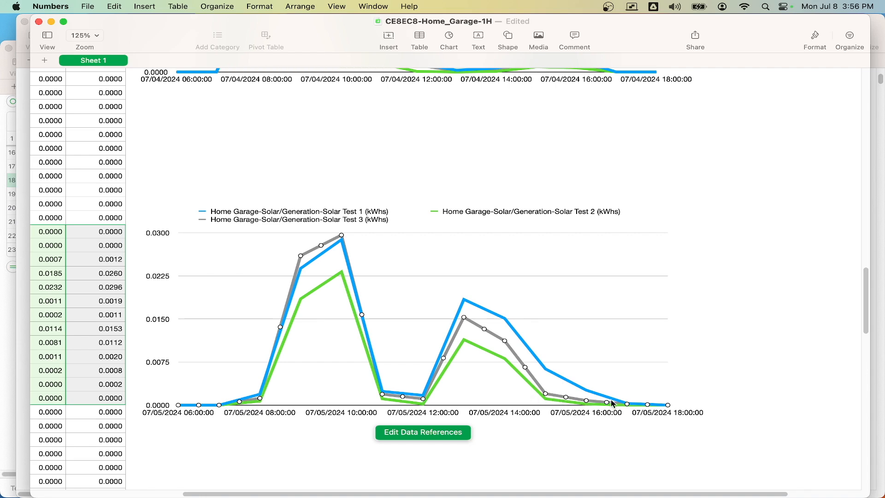
pyautogui.moveTo(585, 404)
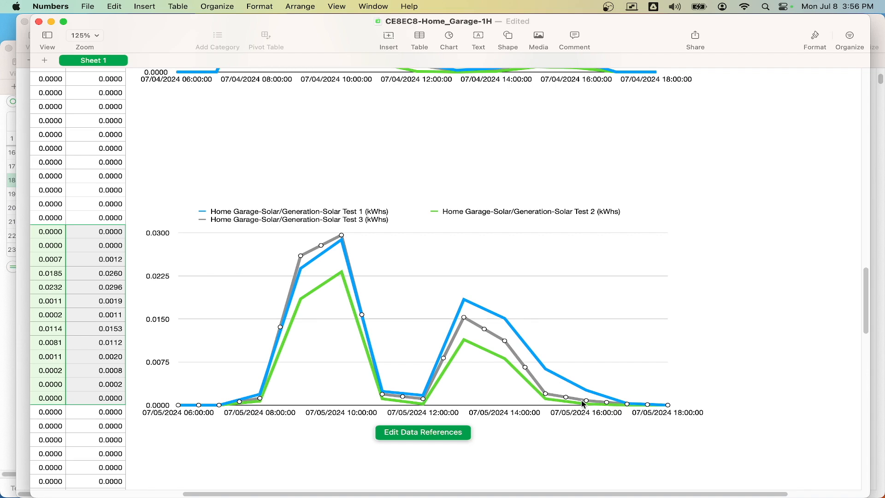
pyautogui.moveTo(559, 402)
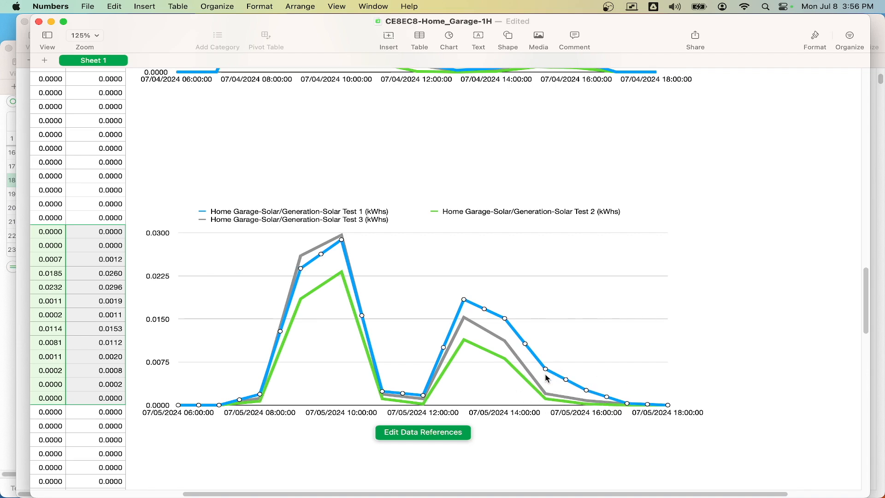
pyautogui.moveTo(547, 373)
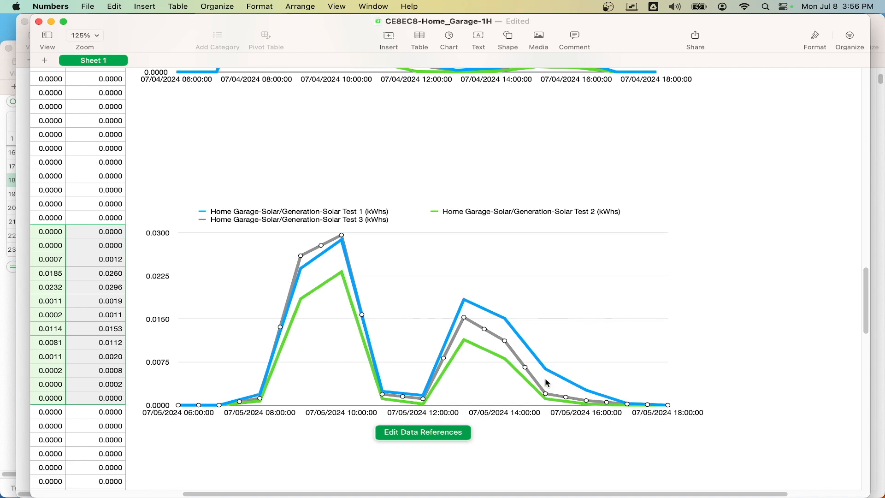
pyautogui.moveTo(545, 391)
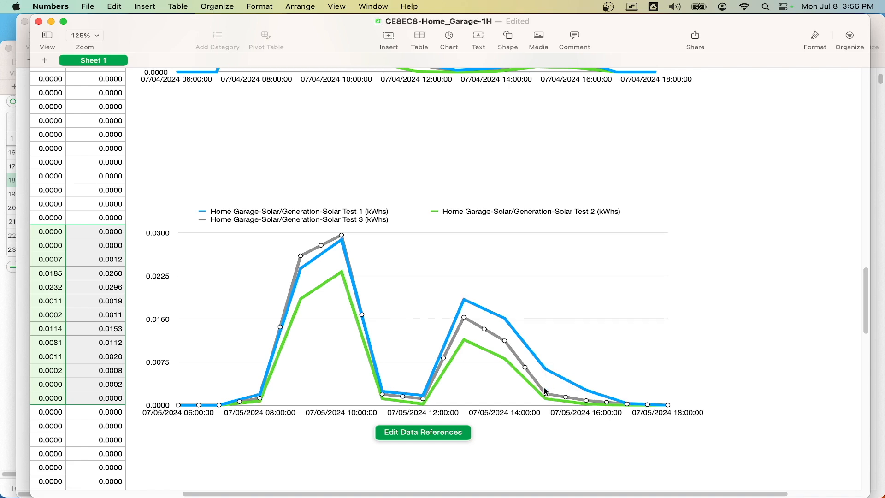
pyautogui.moveTo(547, 386)
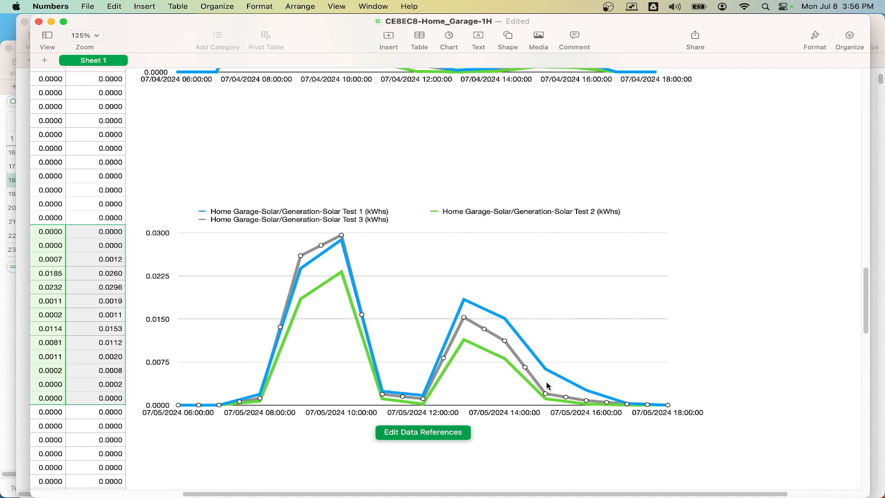
pyautogui.moveTo(541, 379)
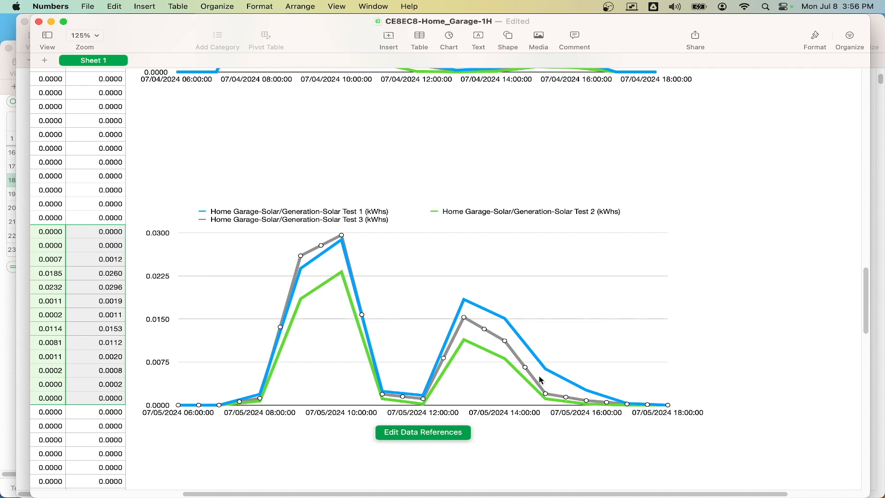
pyautogui.moveTo(513, 347)
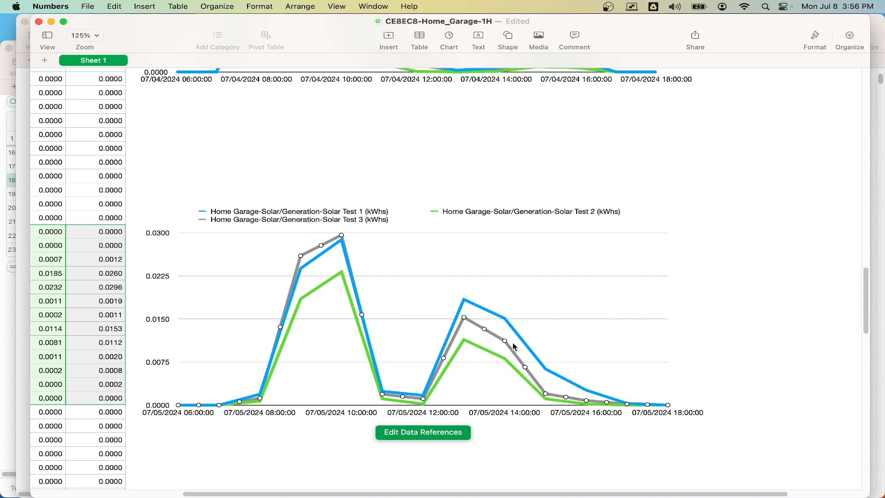
pyautogui.moveTo(559, 353)
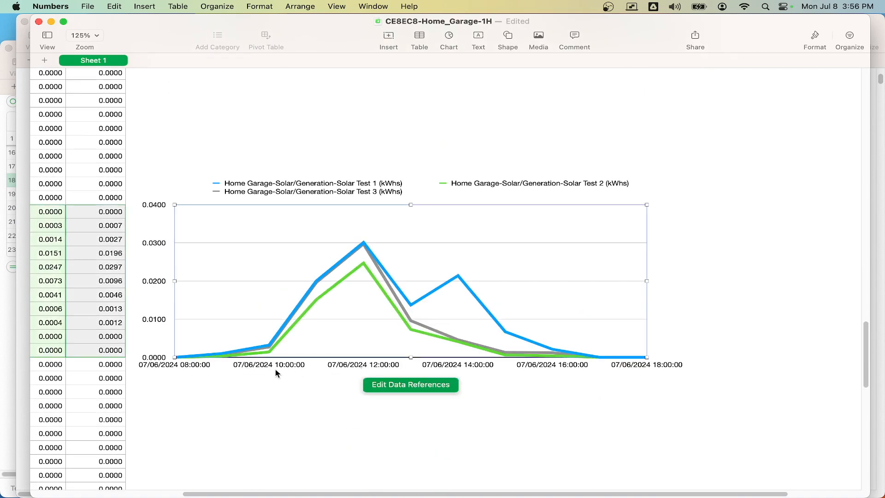
# Step: Deselect the 07/06/2024 chart so its three series lines show unobstructed
pyautogui.click(411, 368)
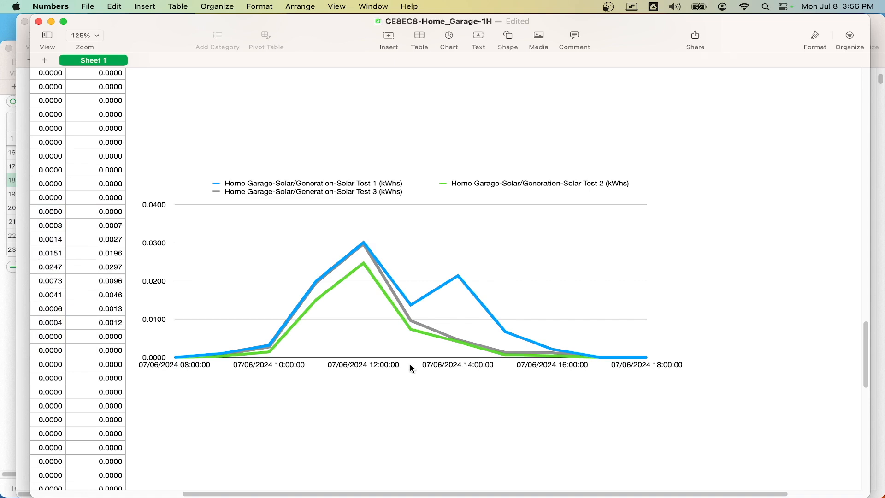
pyautogui.moveTo(406, 313)
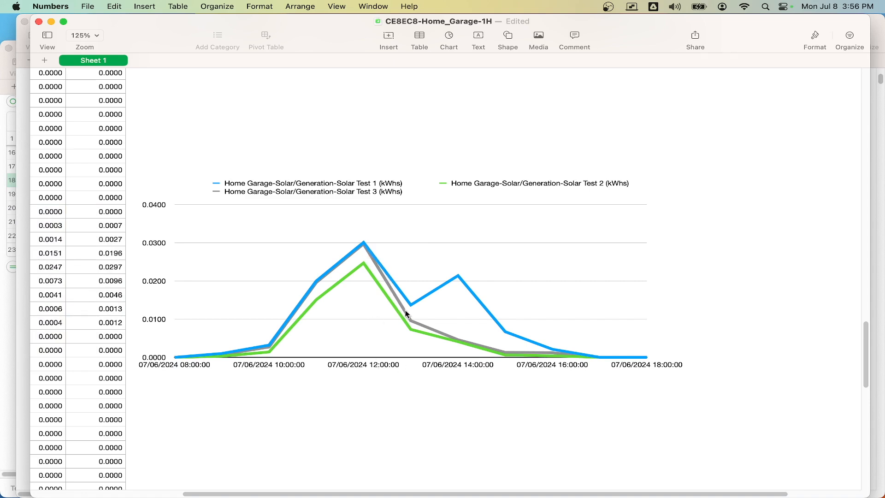
pyautogui.moveTo(396, 337)
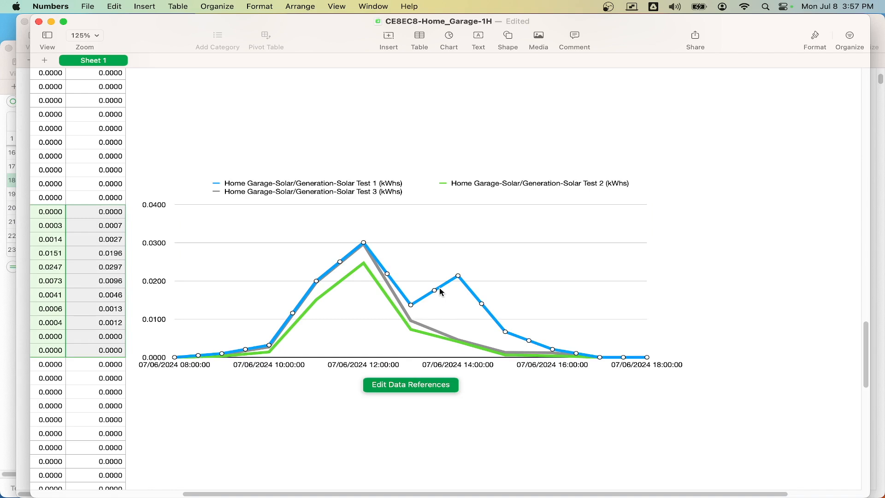
pyautogui.moveTo(481, 309)
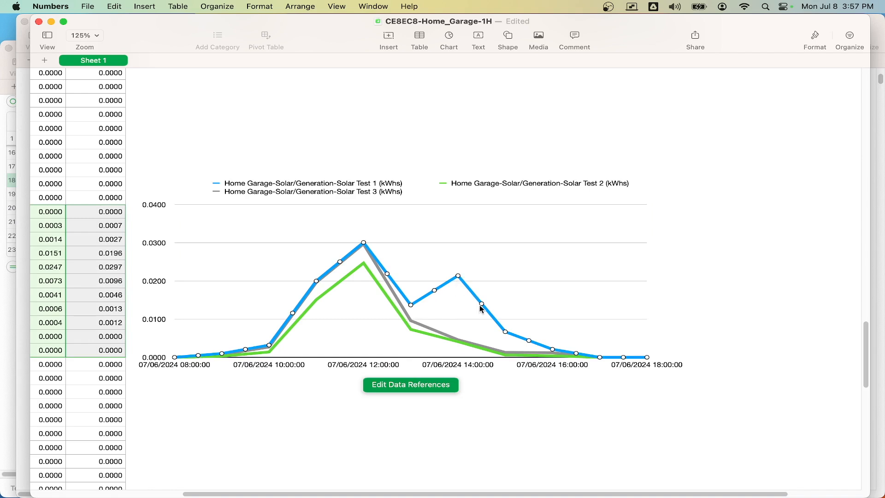
pyautogui.moveTo(425, 306)
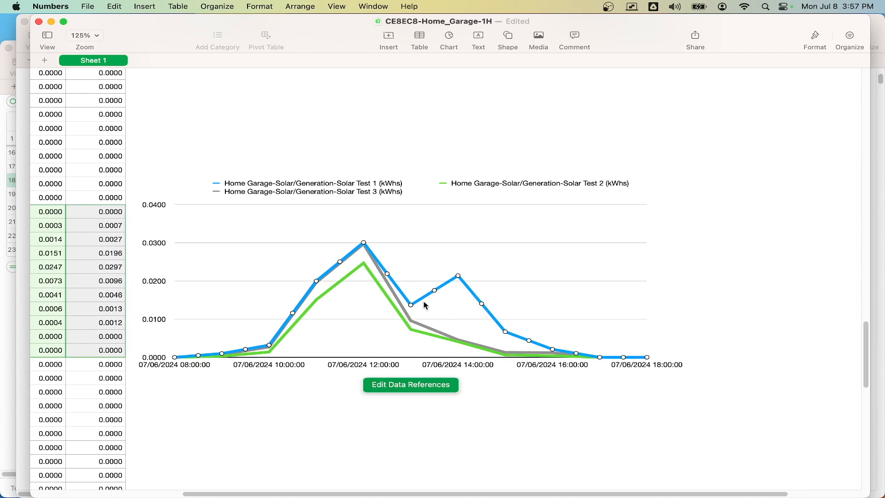
pyautogui.moveTo(443, 311)
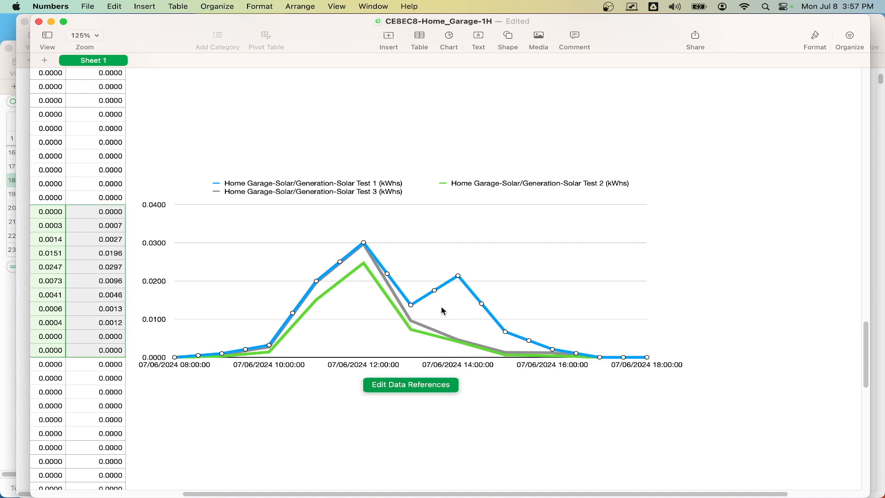
pyautogui.moveTo(490, 344)
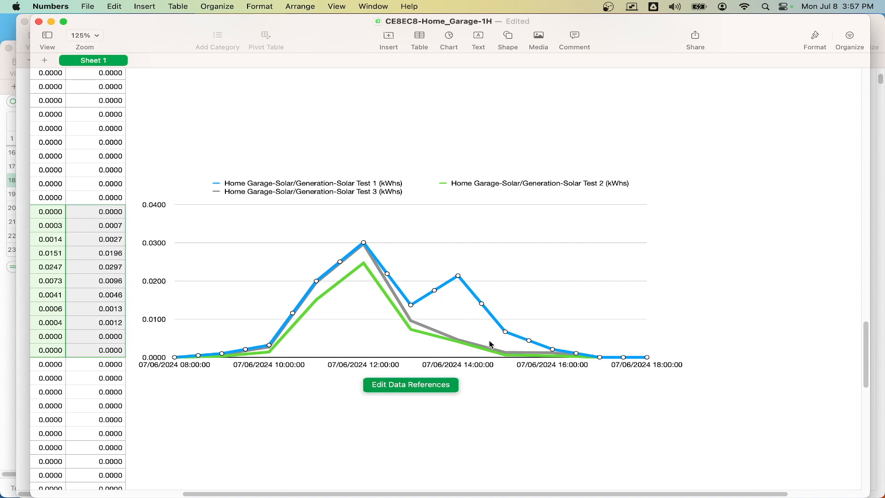
pyautogui.moveTo(459, 291)
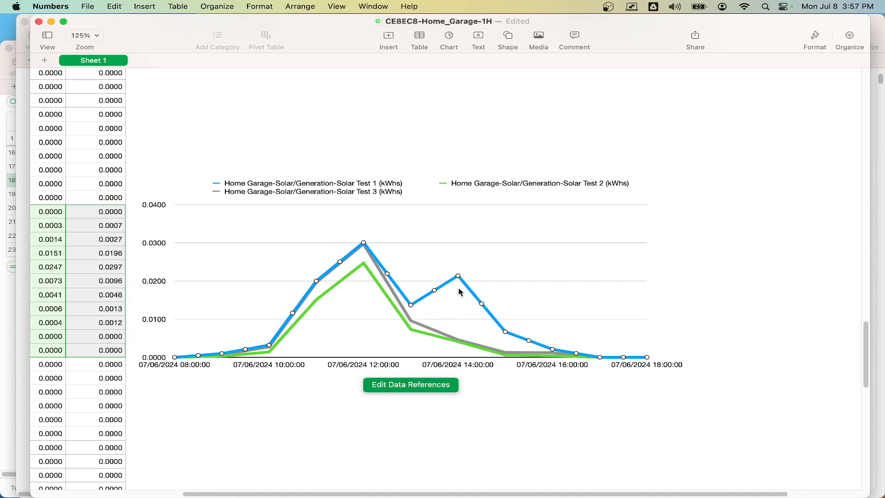
pyautogui.moveTo(461, 282)
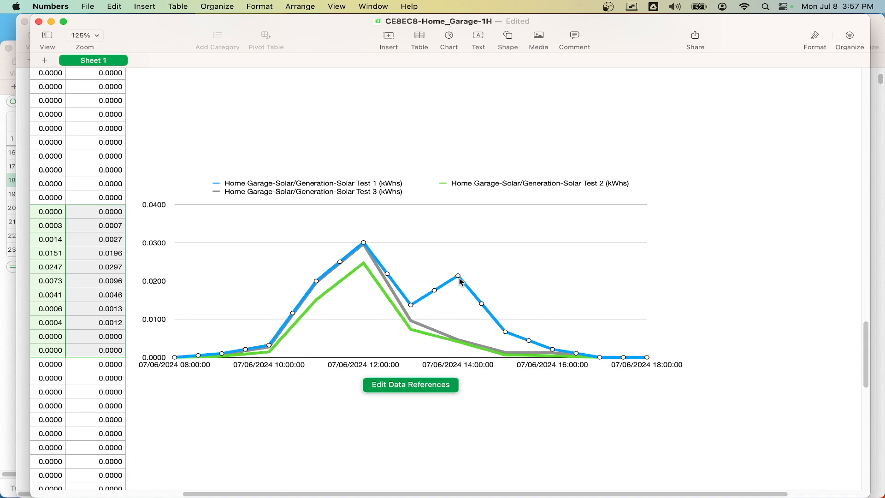
pyautogui.moveTo(462, 345)
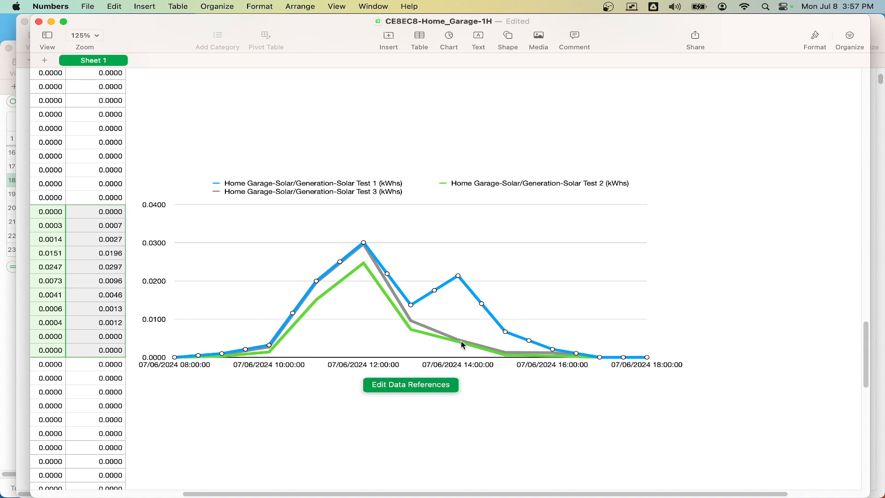
pyautogui.moveTo(472, 387)
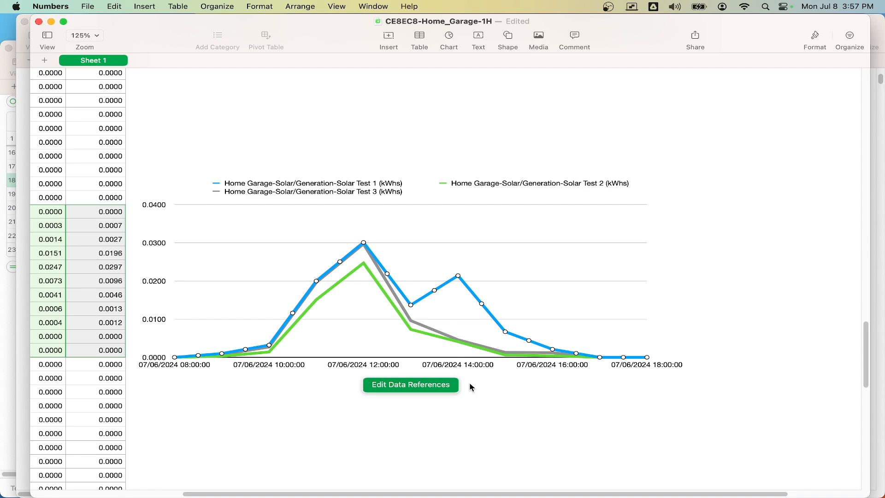
pyautogui.moveTo(224, 330)
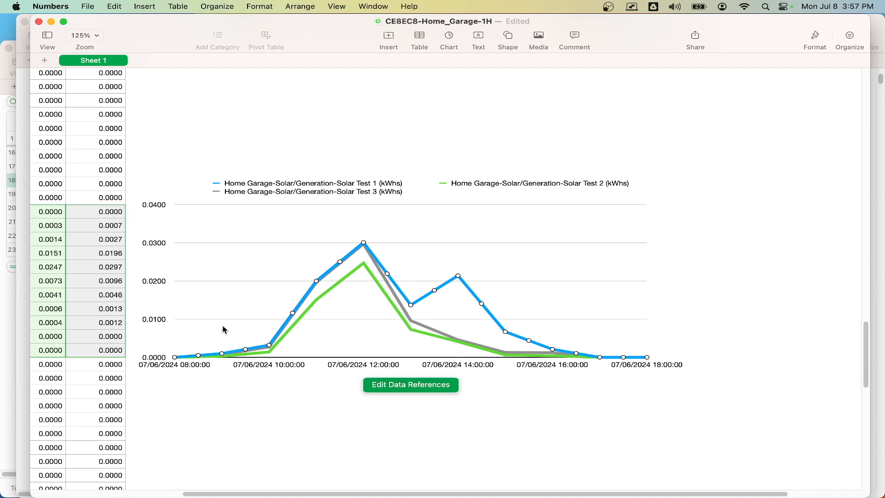
pyautogui.moveTo(417, 286)
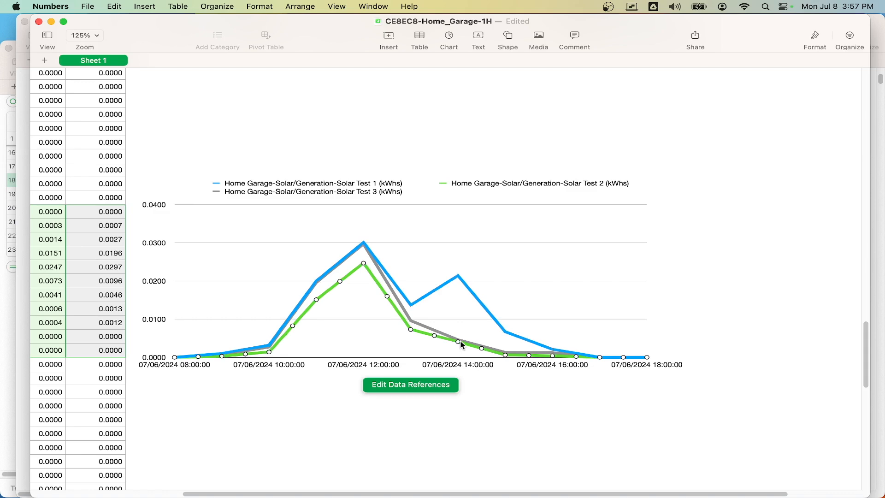
pyautogui.moveTo(462, 367)
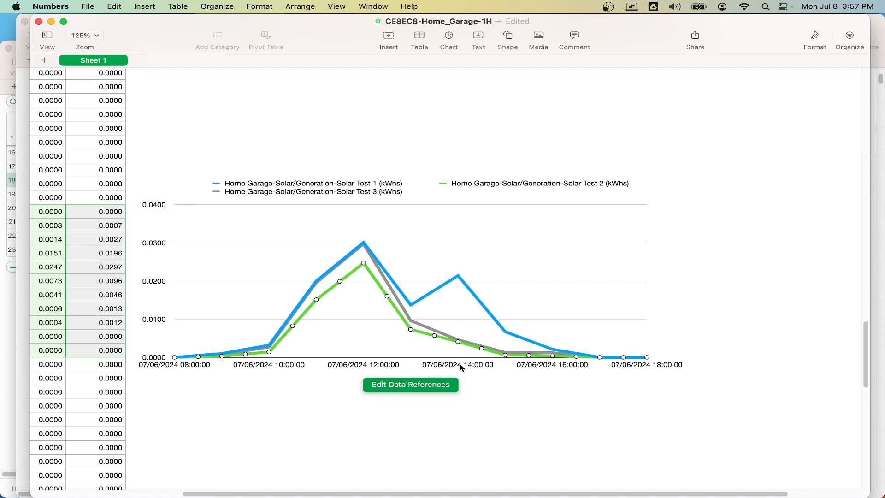
# Step: Scroll past the 07/07/2024 chart until the 07/08/2024 chart is fully in view
pyautogui.scroll(-3)
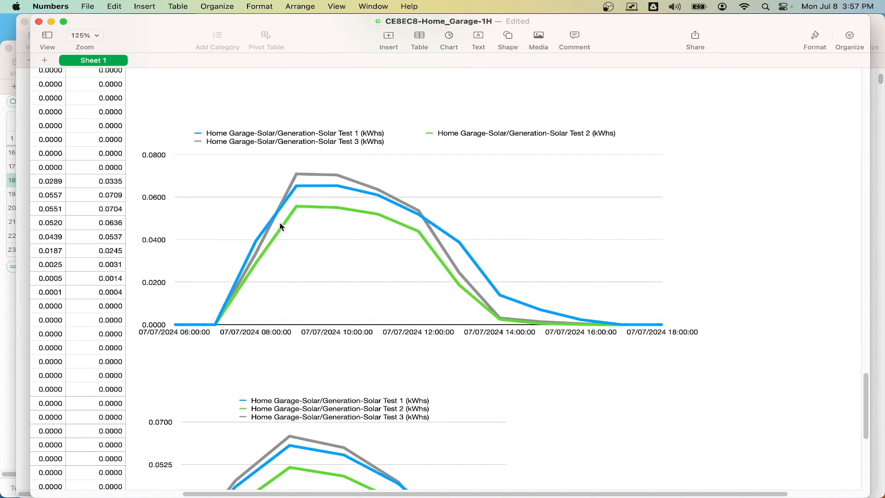
pyautogui.moveTo(437, 229)
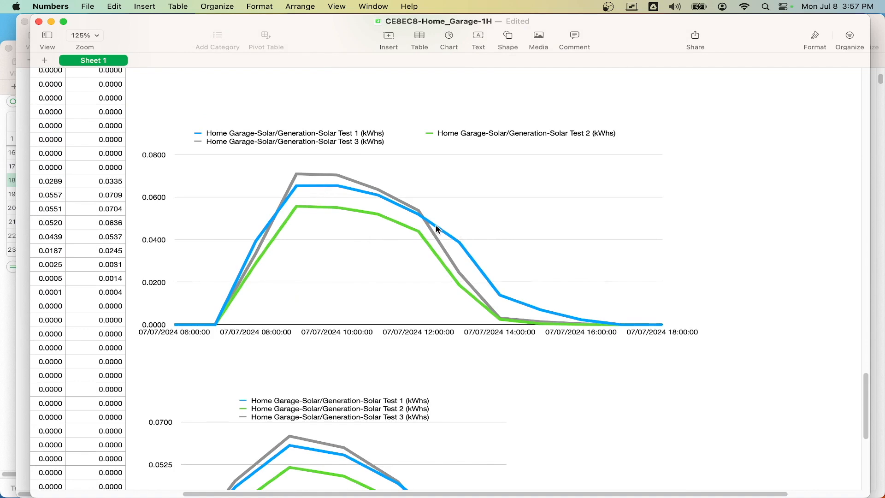
pyautogui.moveTo(607, 321)
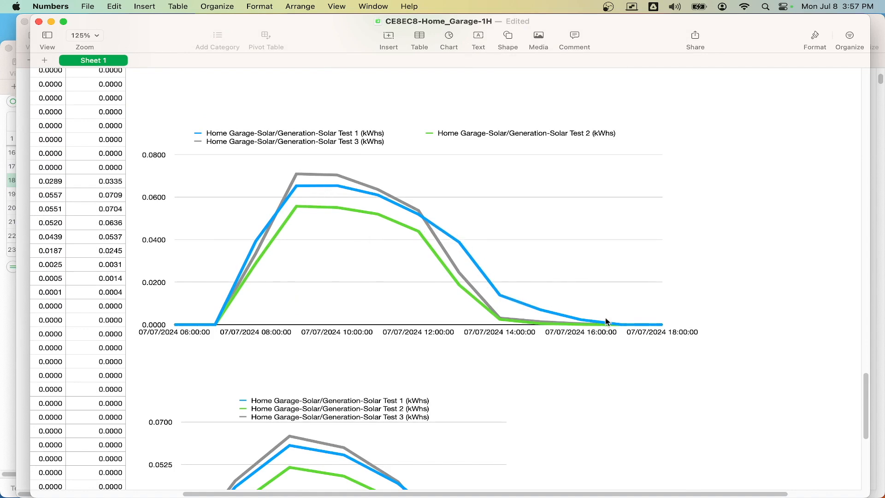
pyautogui.moveTo(479, 281)
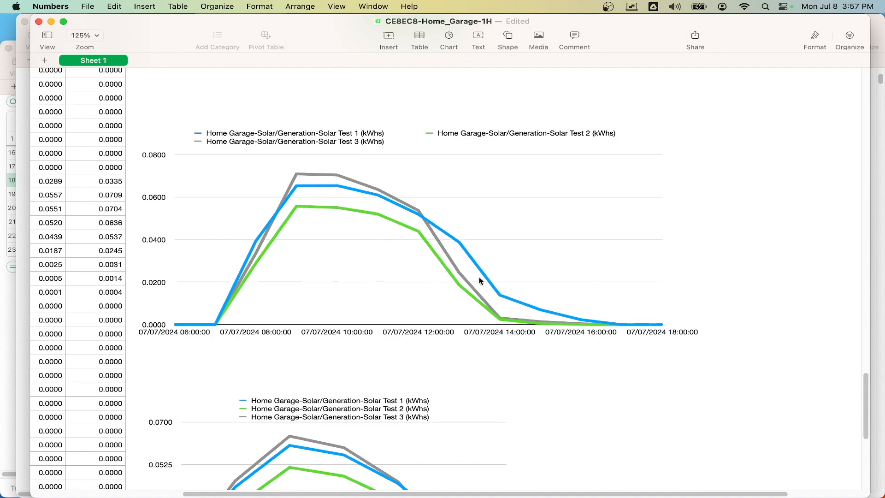
pyautogui.scroll(-3)
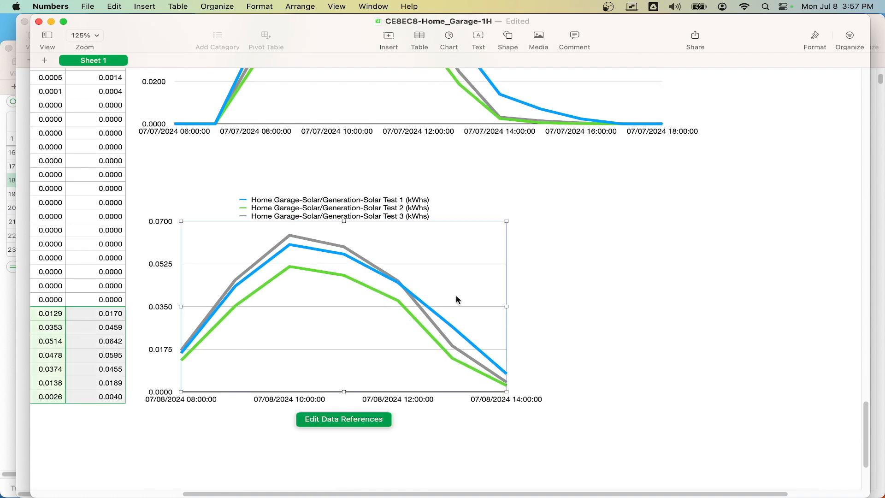
pyautogui.moveTo(453, 331)
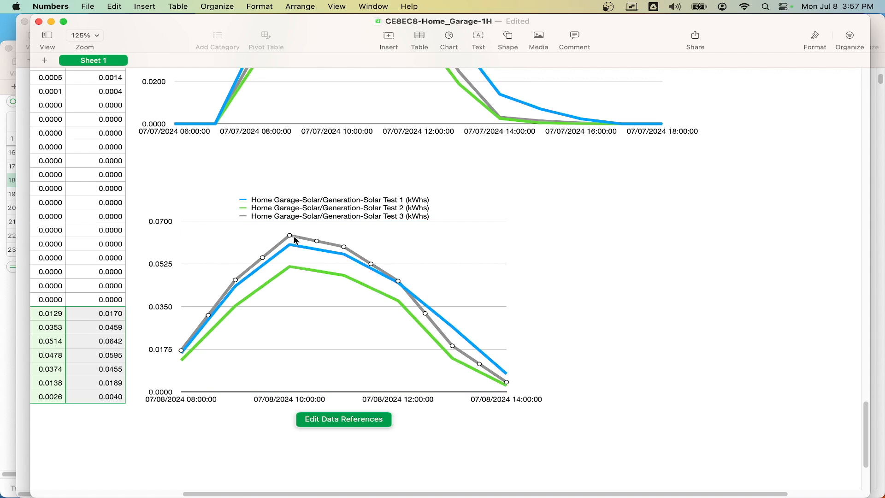
pyautogui.moveTo(452, 344)
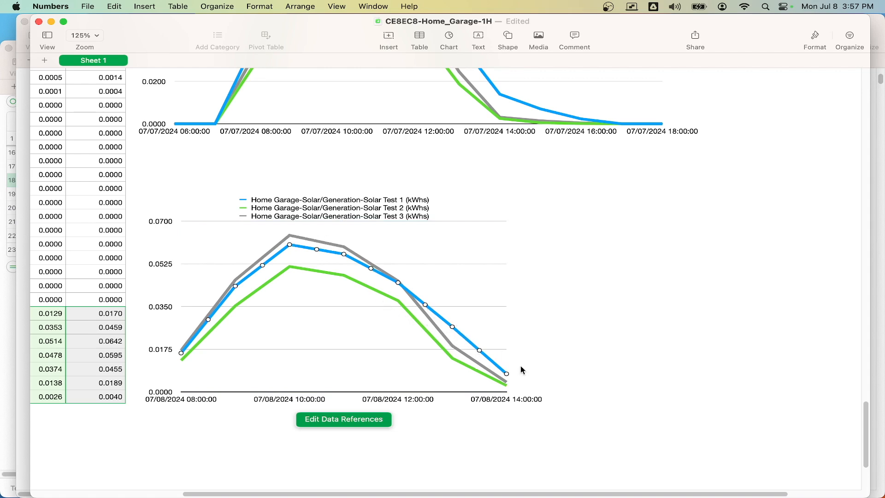
pyautogui.moveTo(484, 344)
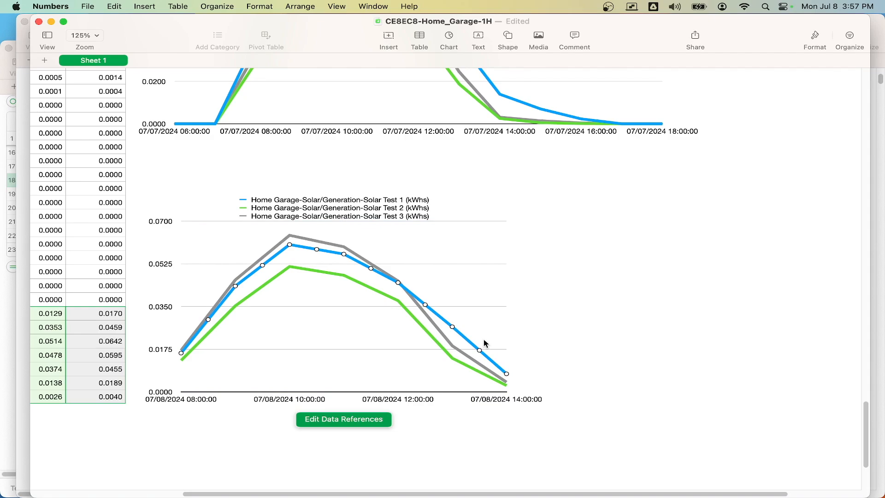